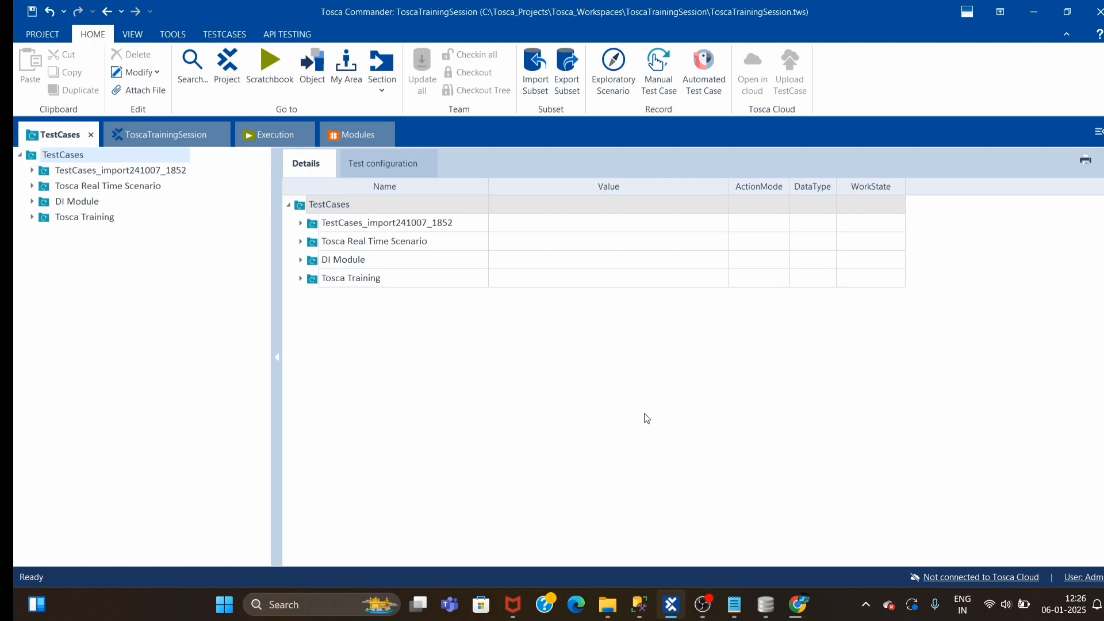
mouse_move(547, 420)
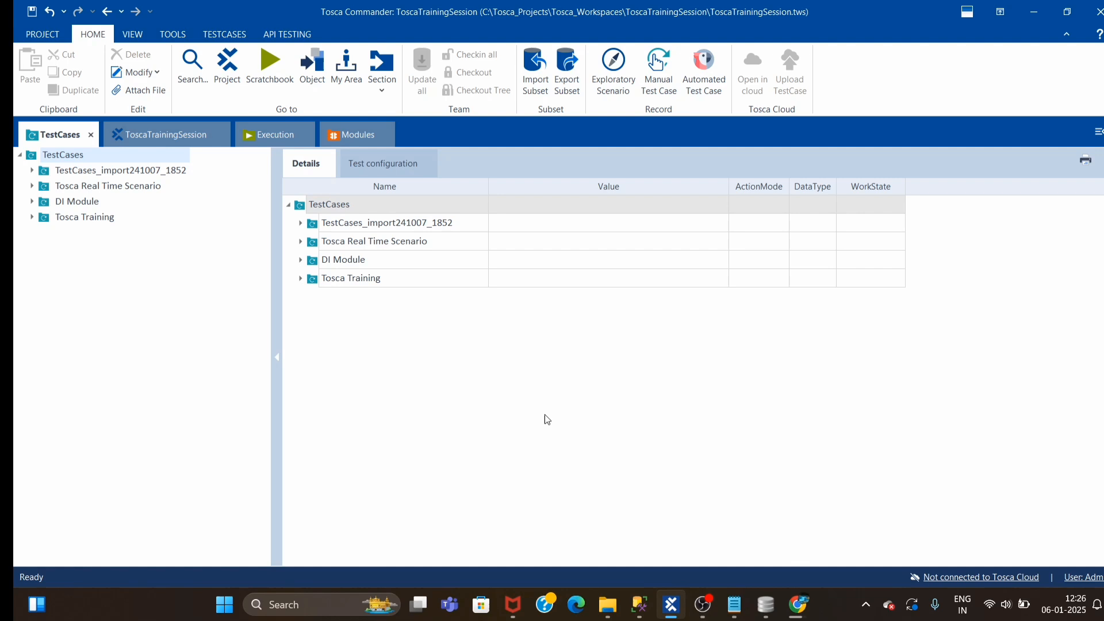
mouse_move(656, 440)
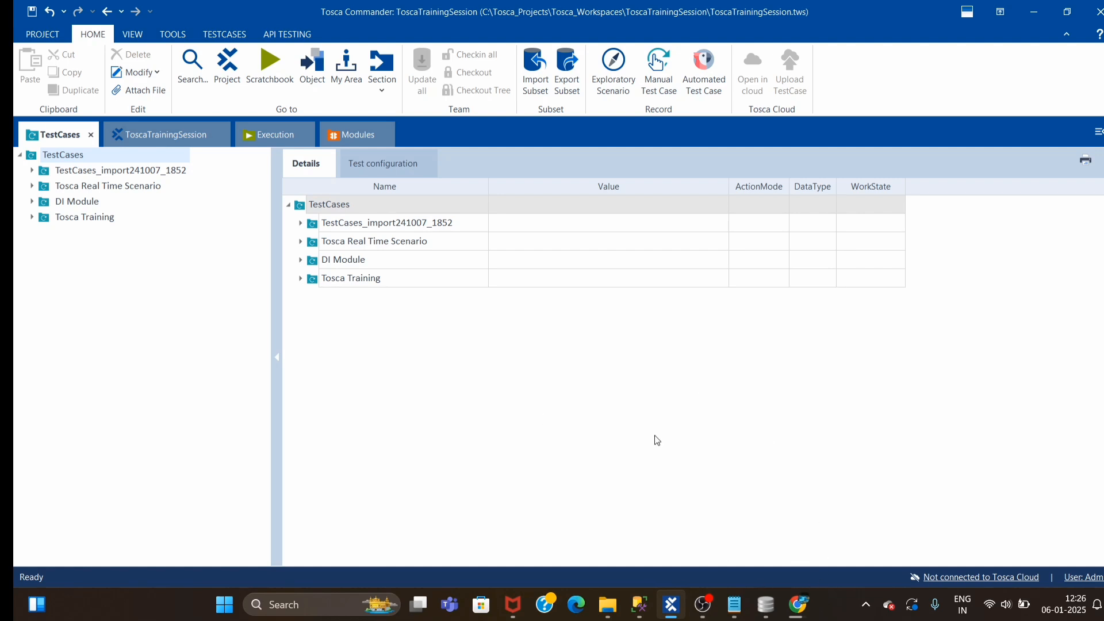
mouse_move(721, 454)
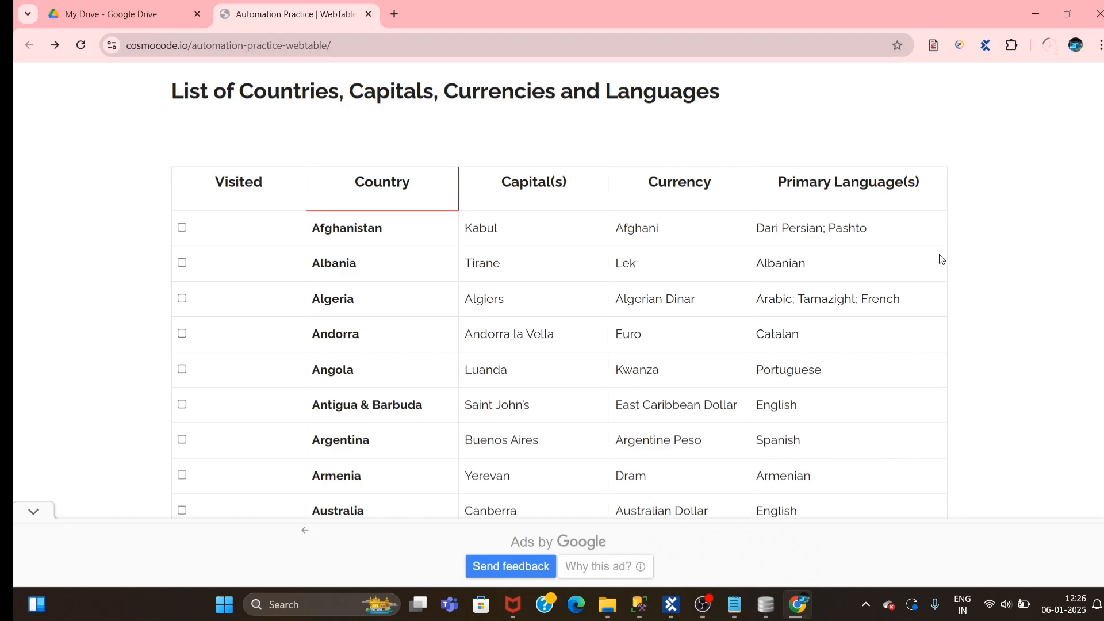
mouse_move(965, 344)
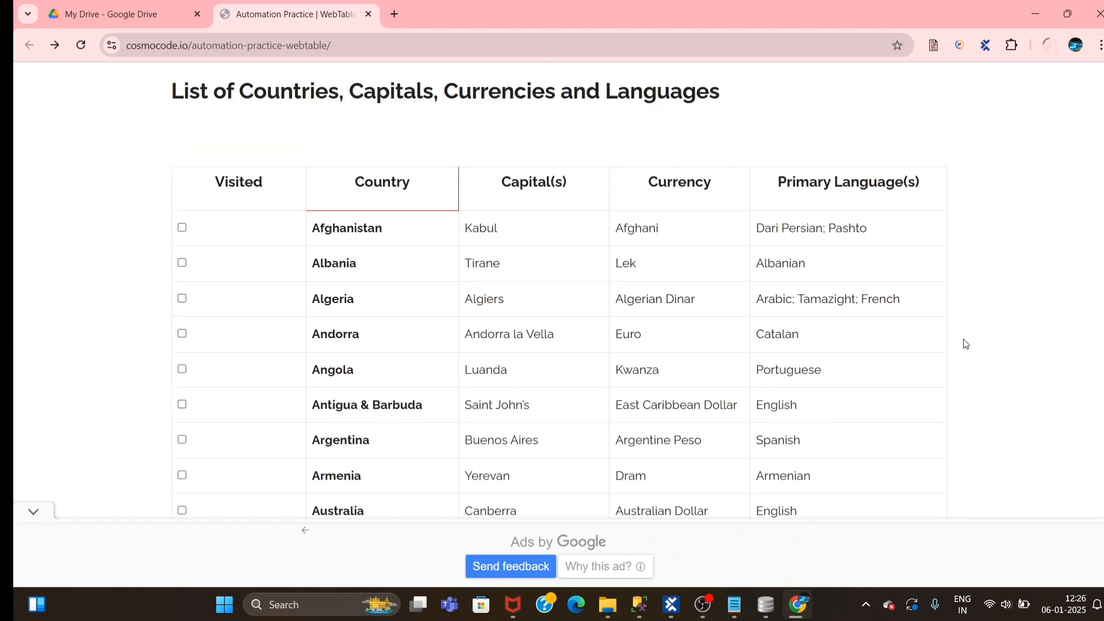
mouse_move(1035, 324)
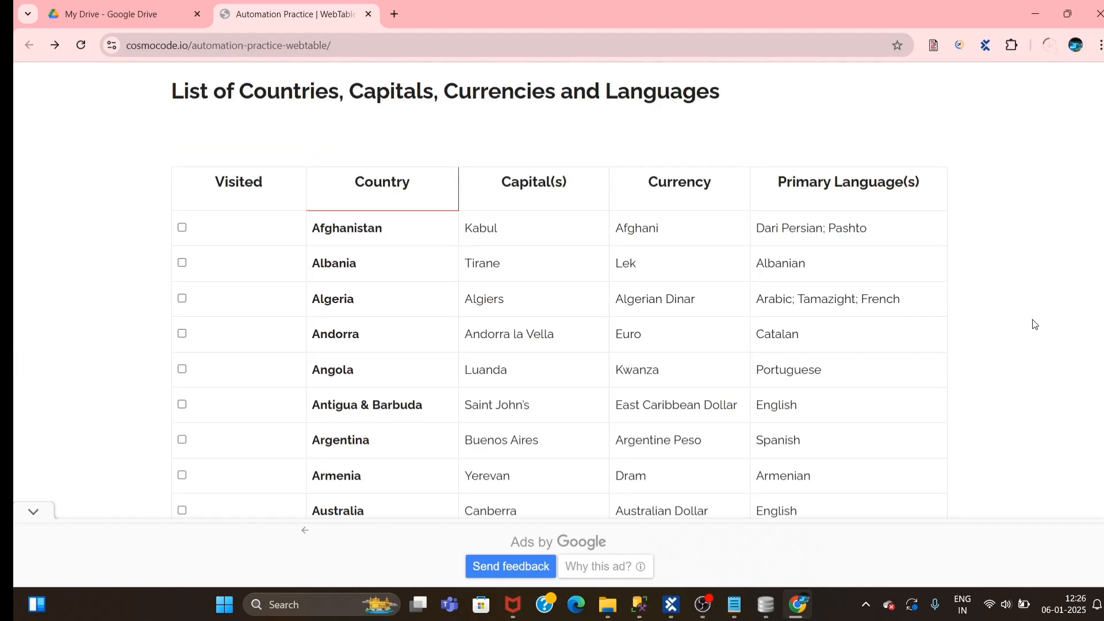
mouse_move(1030, 322)
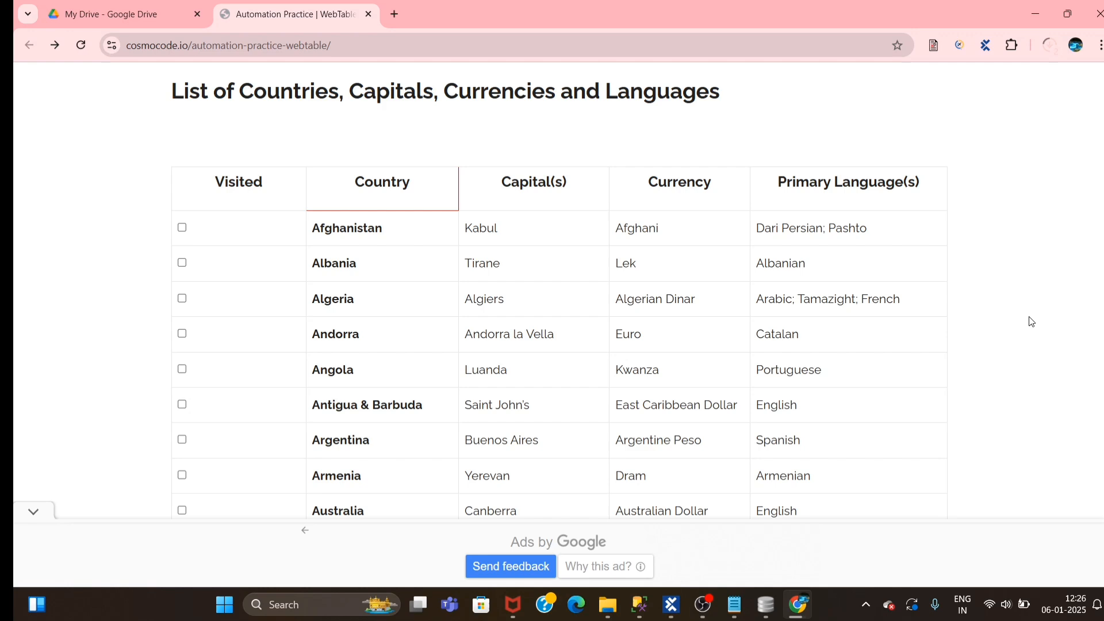
mouse_move(1035, 335)
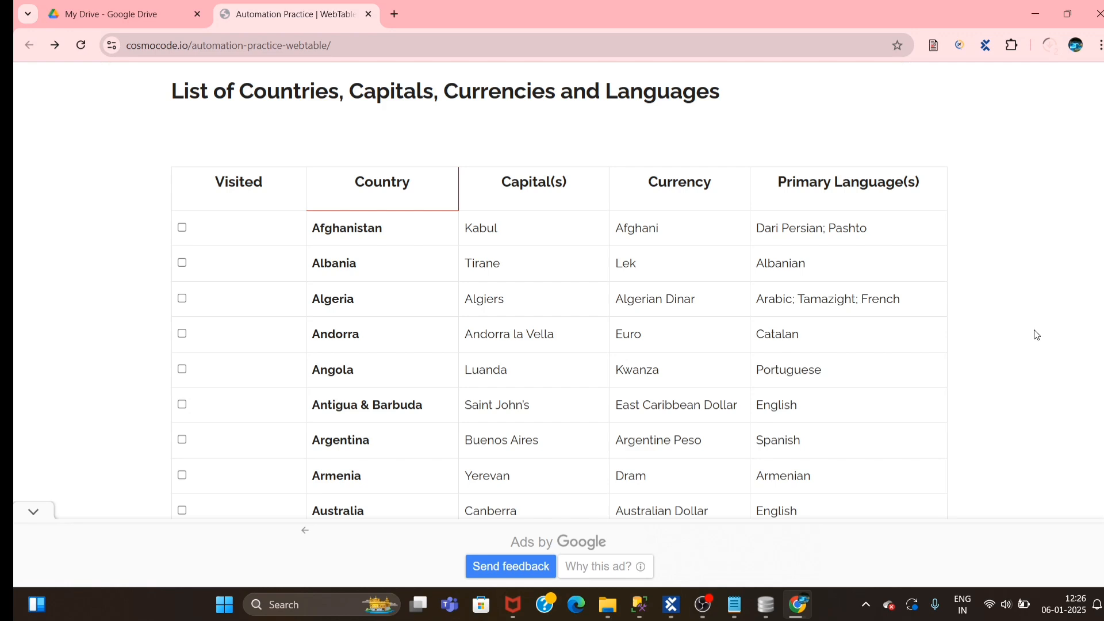
mouse_move(1033, 305)
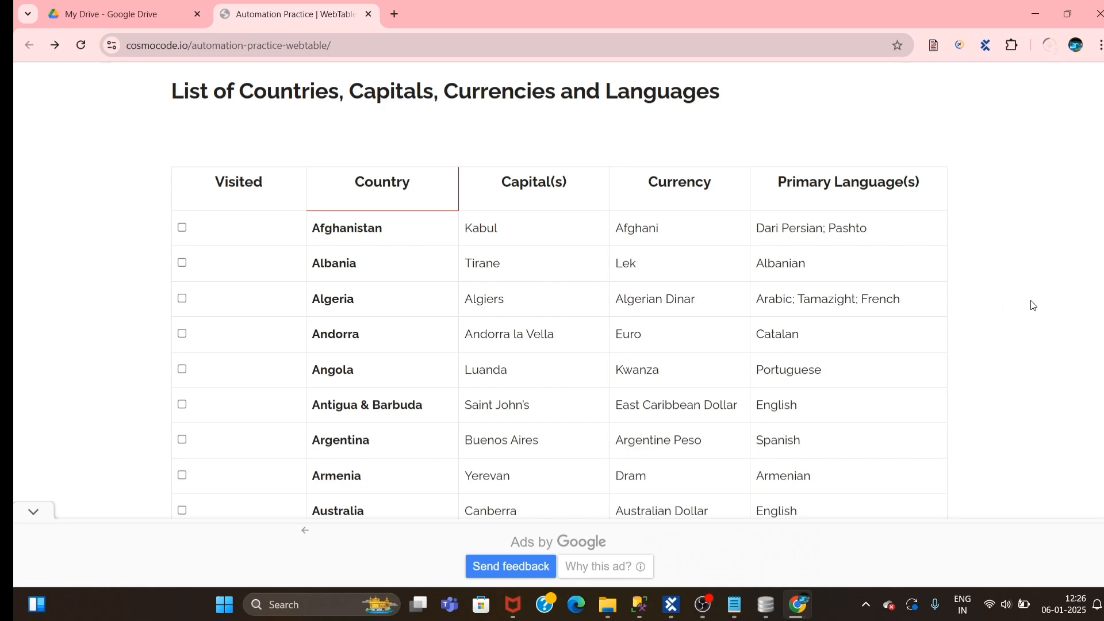
Browse the countries web table and highlight 'English' in the Antigua row.
scroll("down", 3)
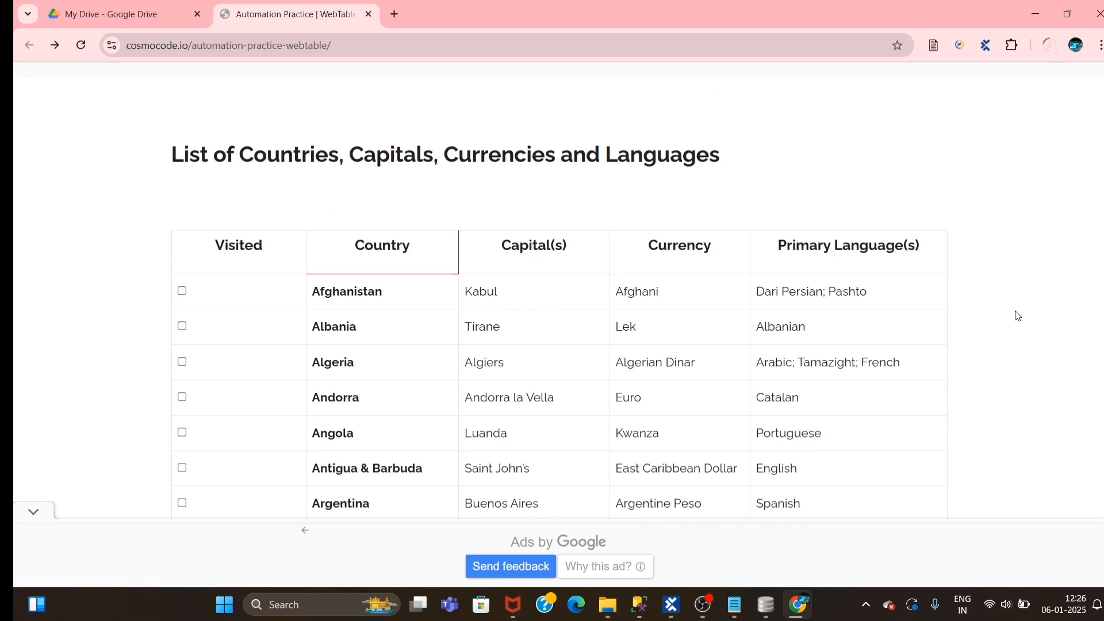
scroll("down", 3)
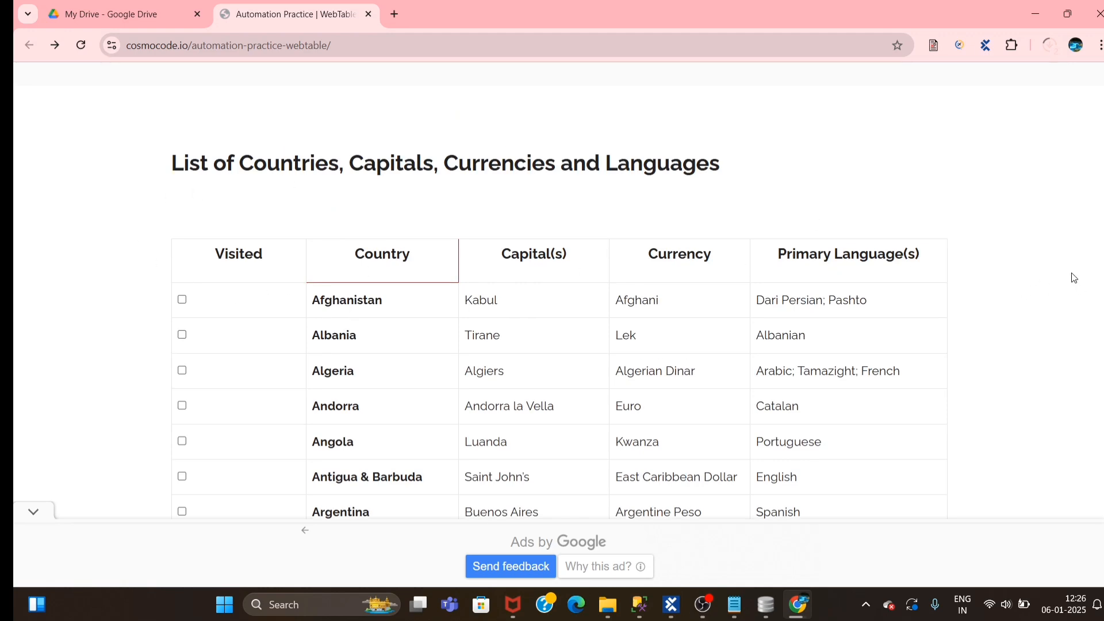
mouse_move(764, 227)
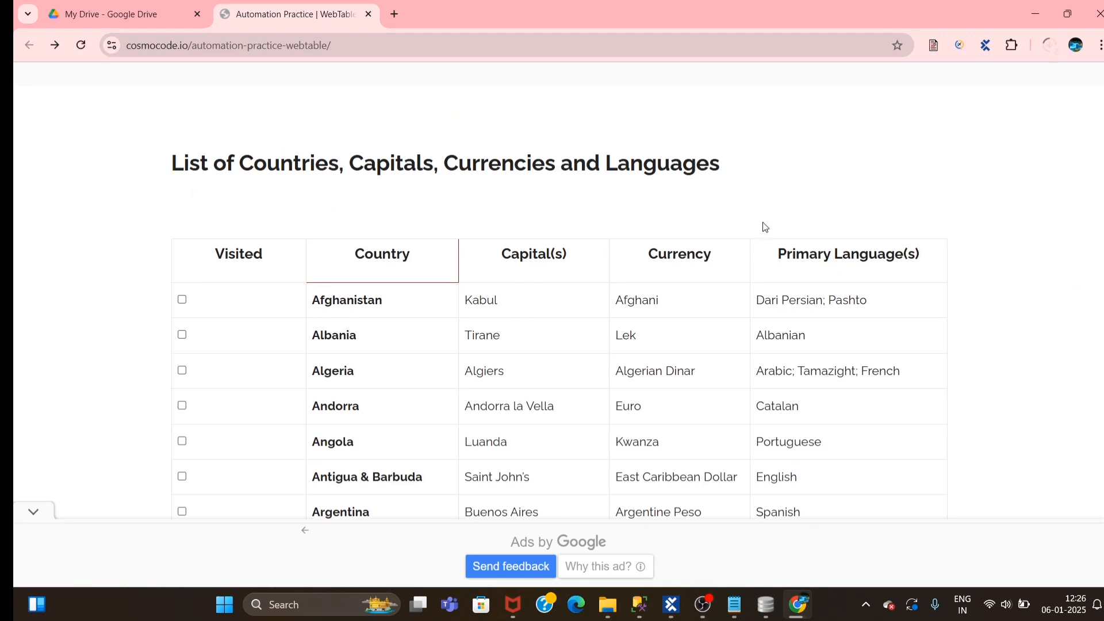
mouse_move(756, 209)
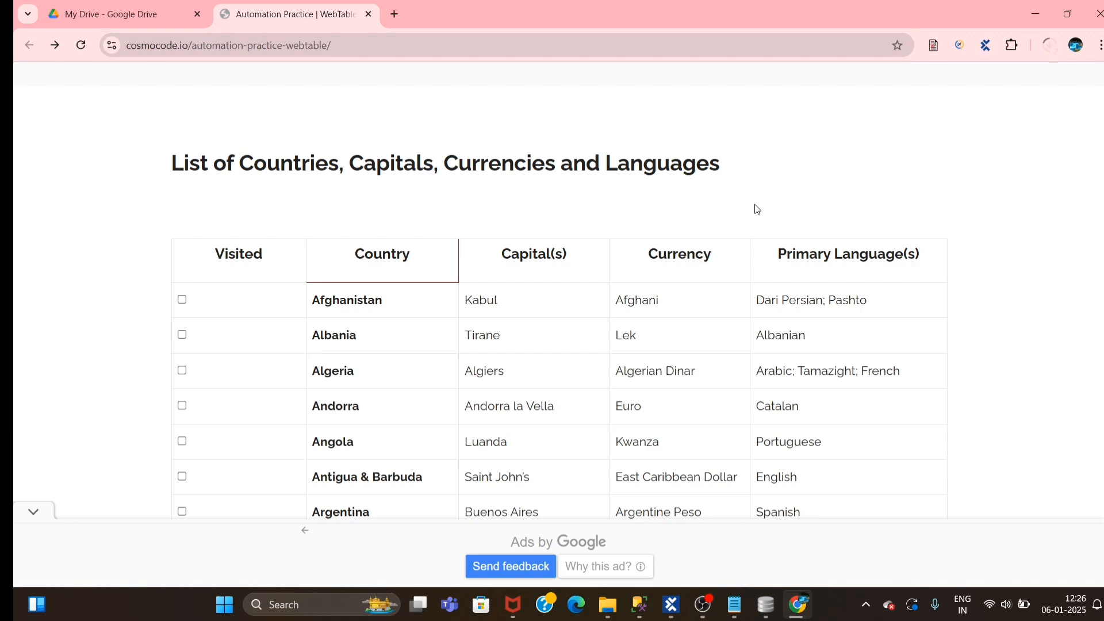
scroll("down", 3)
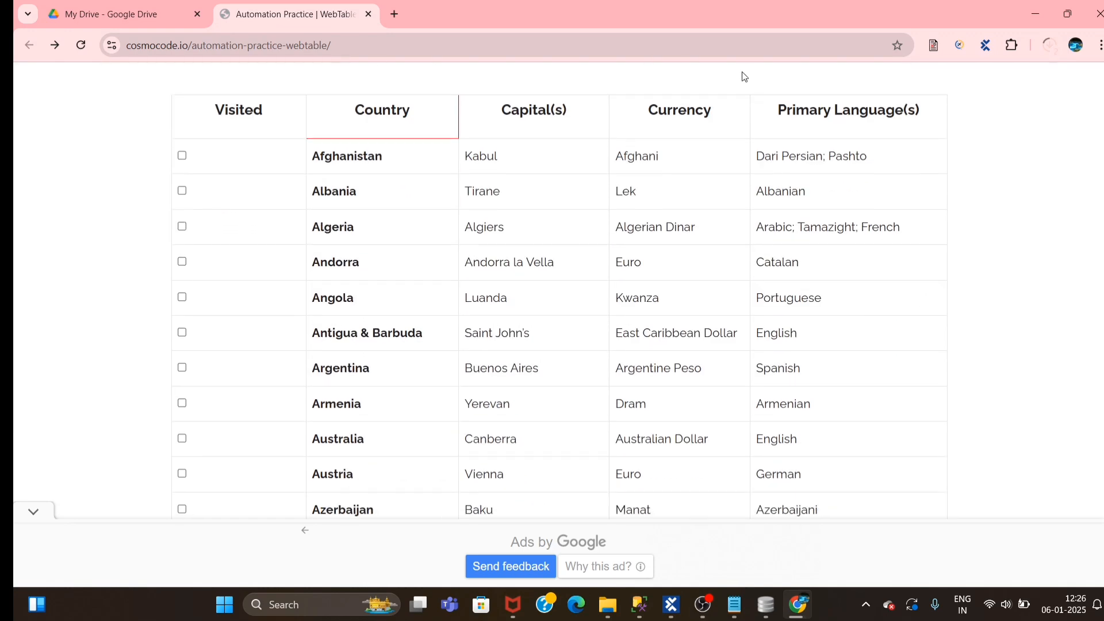
mouse_move(733, 117)
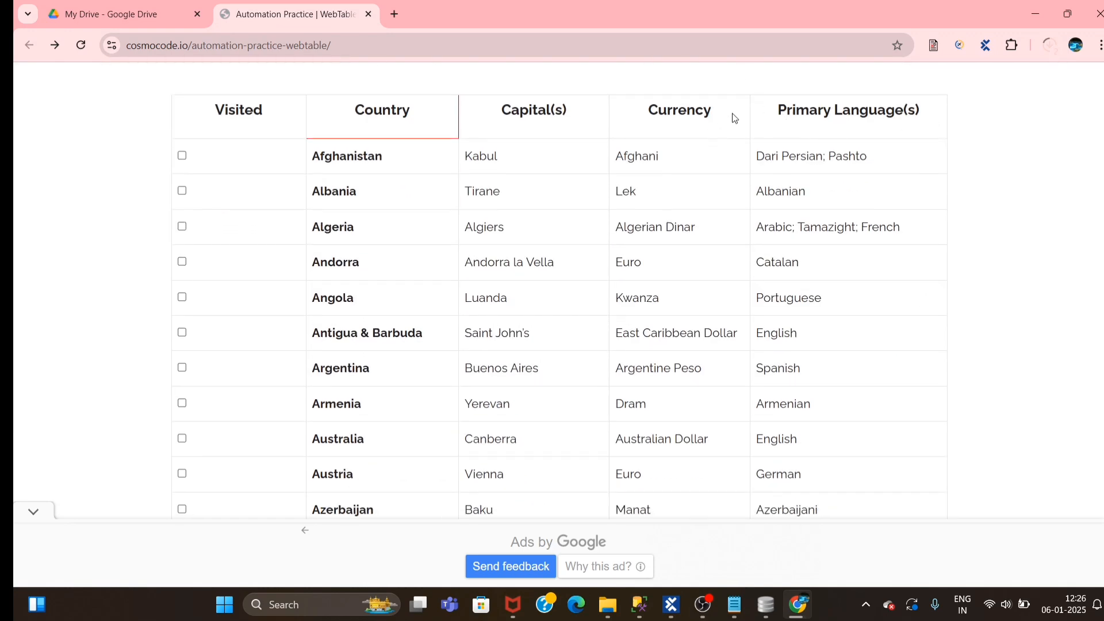
mouse_move(456, 103)
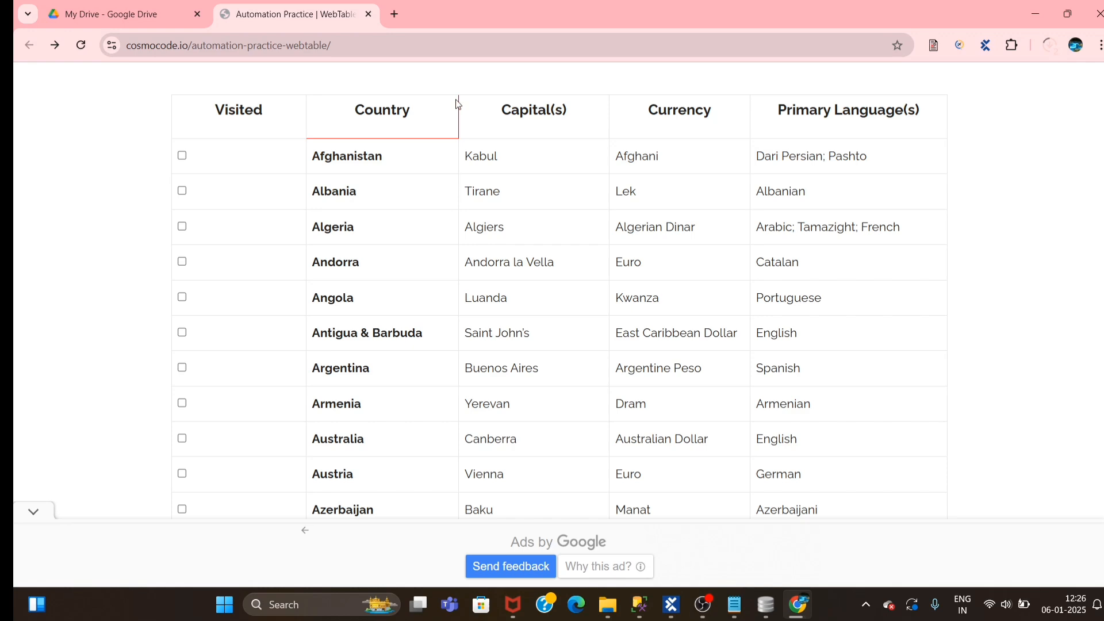
mouse_move(545, 408)
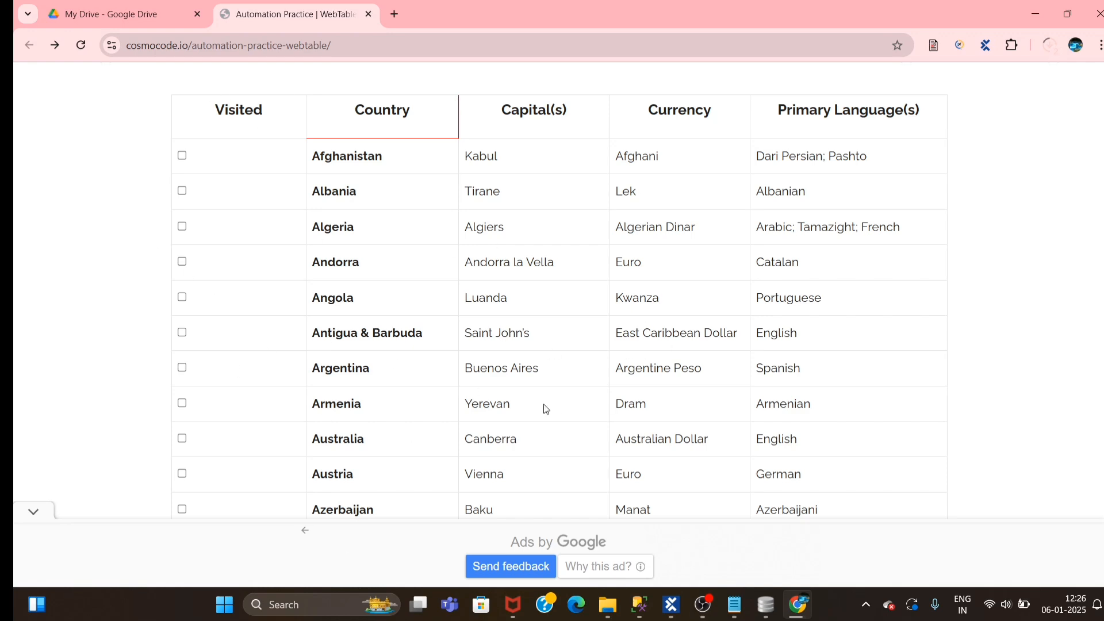
mouse_move(528, 226)
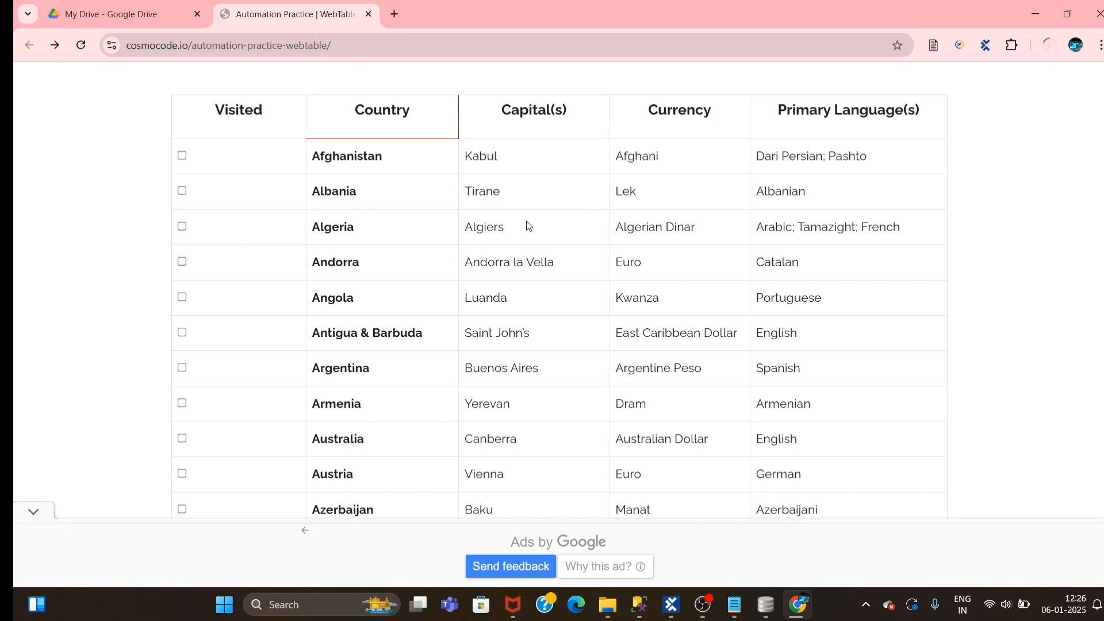
mouse_move(1033, 289)
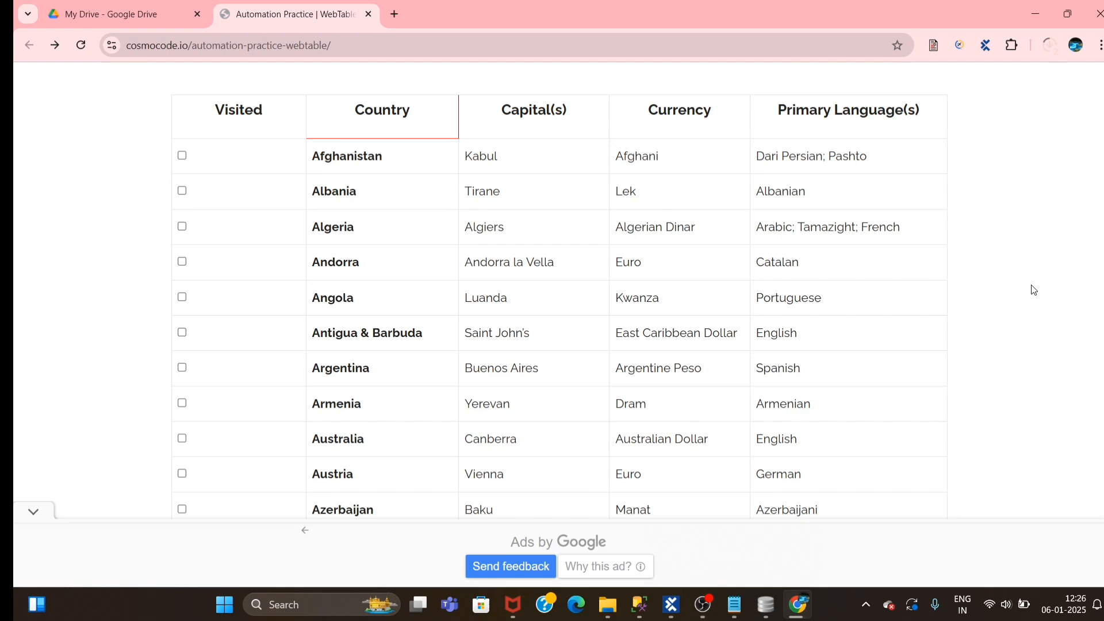
mouse_move(1088, 203)
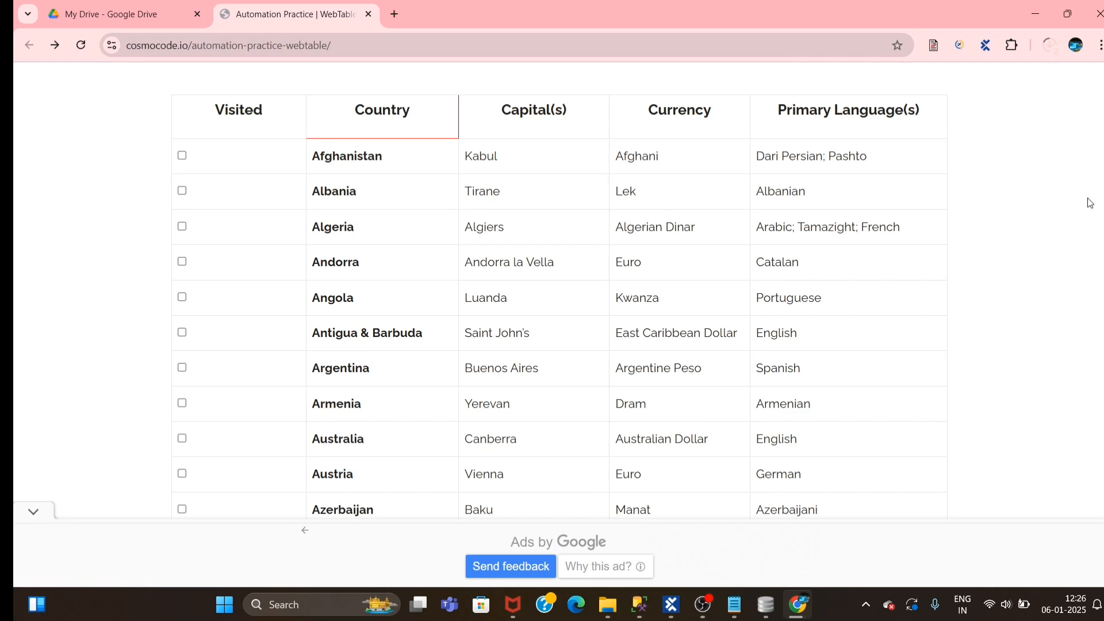
mouse_move(812, 115)
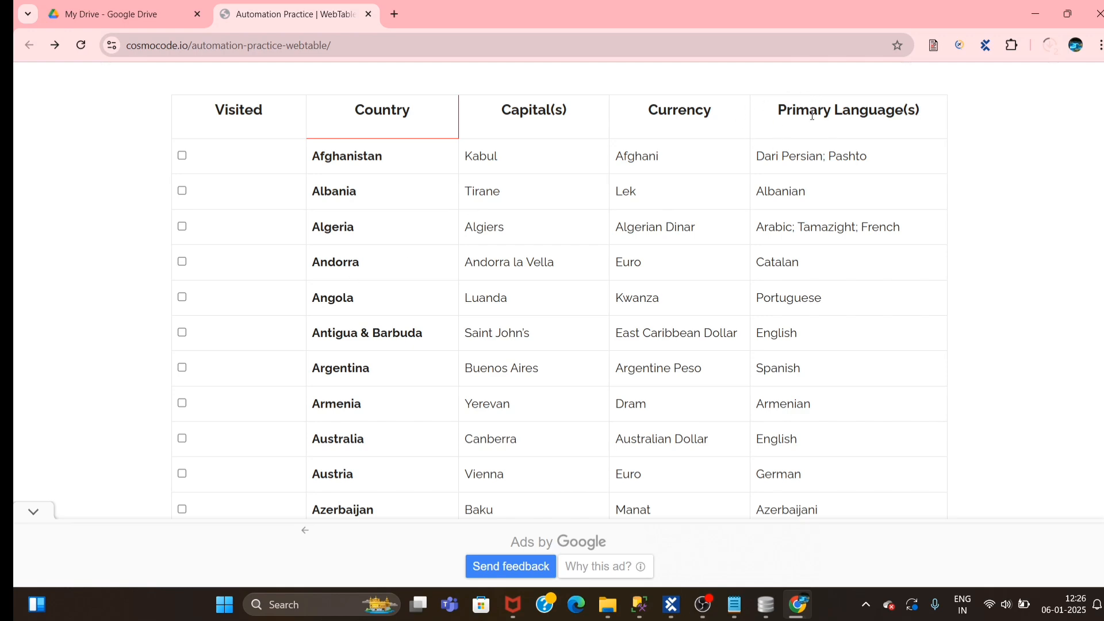
mouse_move(852, 218)
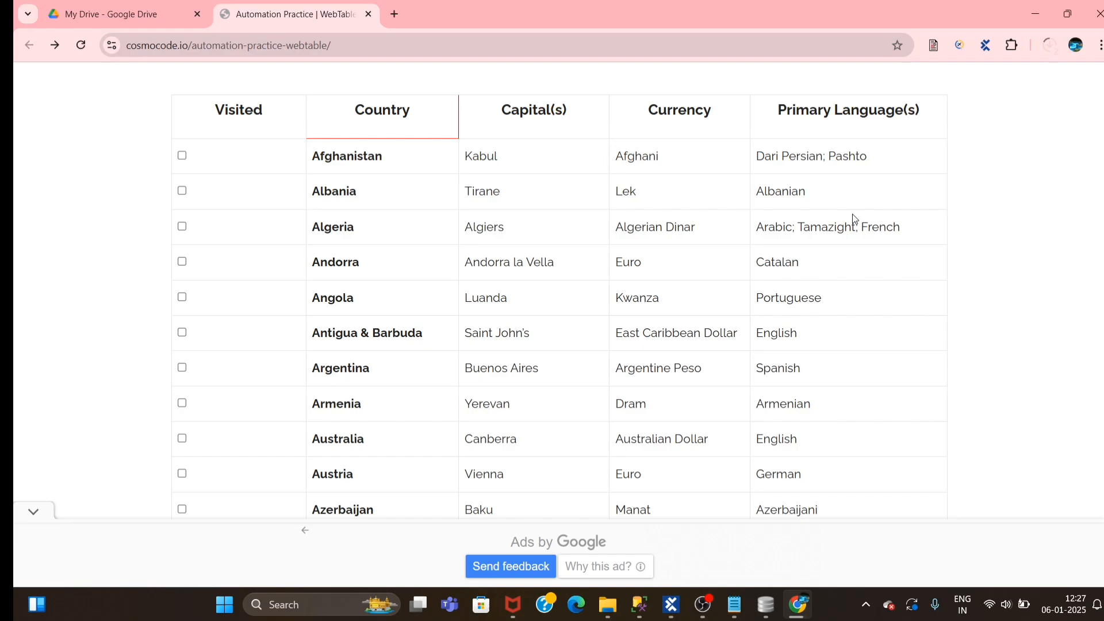
scroll("down", 3)
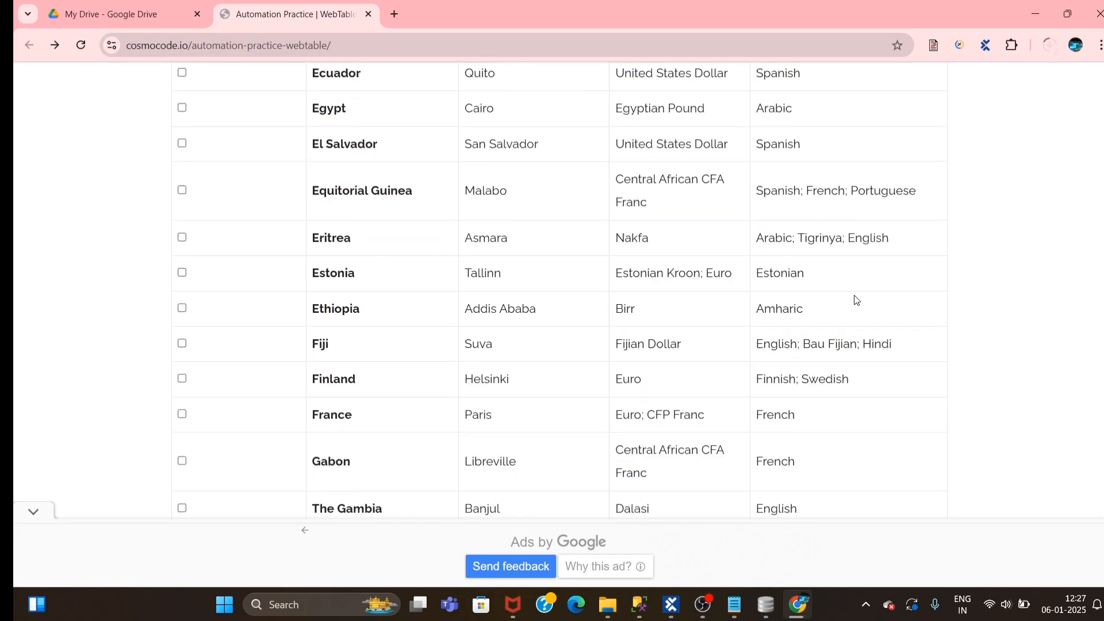
scroll("down", 3)
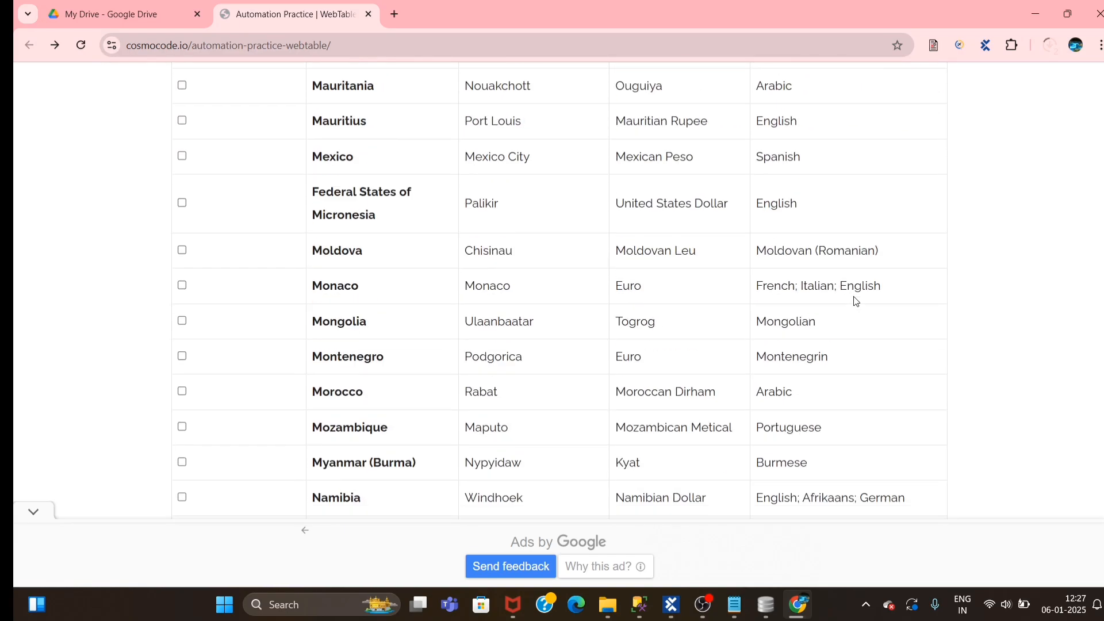
scroll("down", 3)
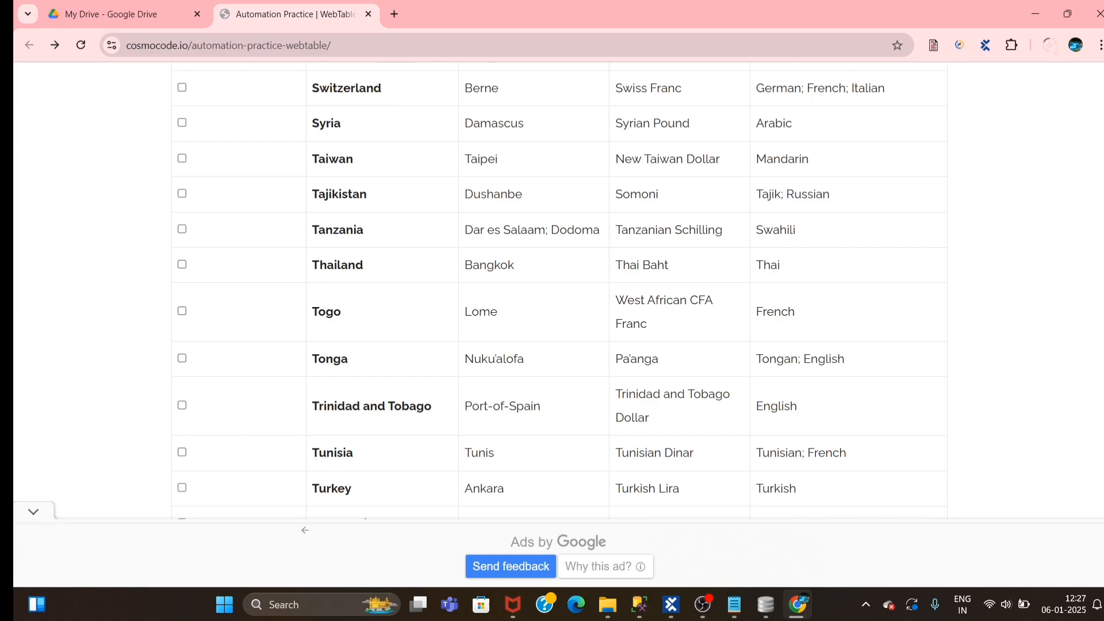
scroll("up", 3)
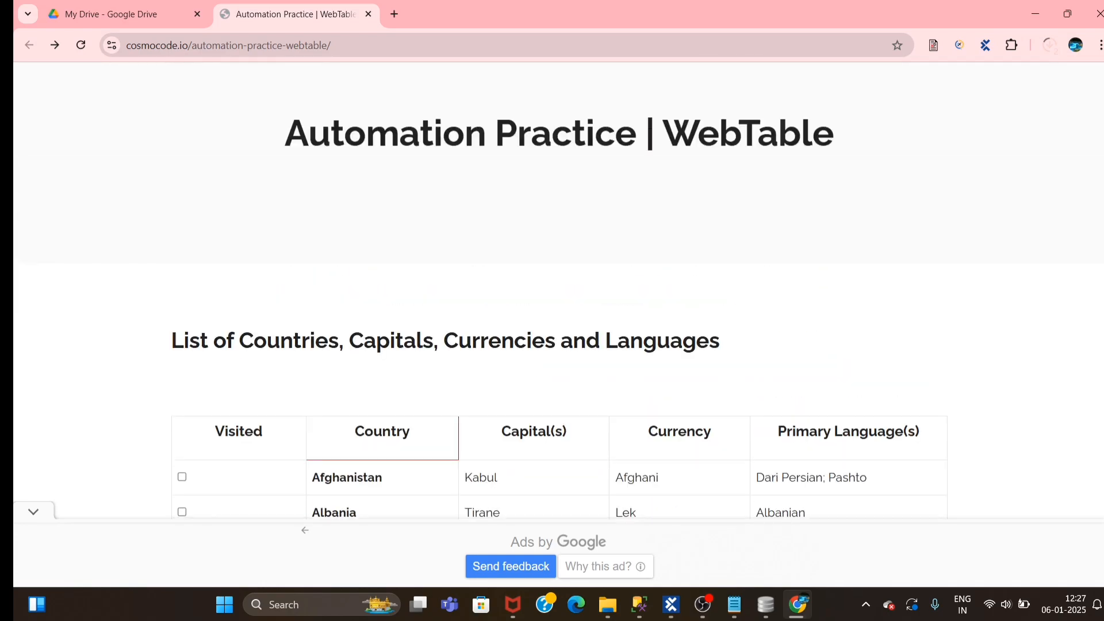
scroll("down", 3)
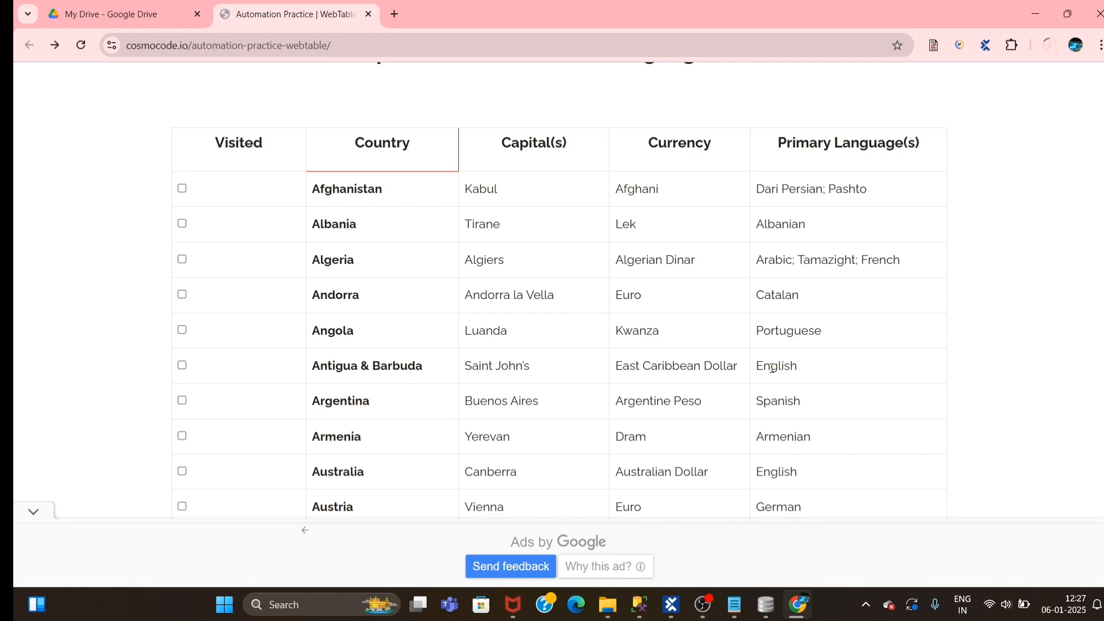
double_click(775, 366)
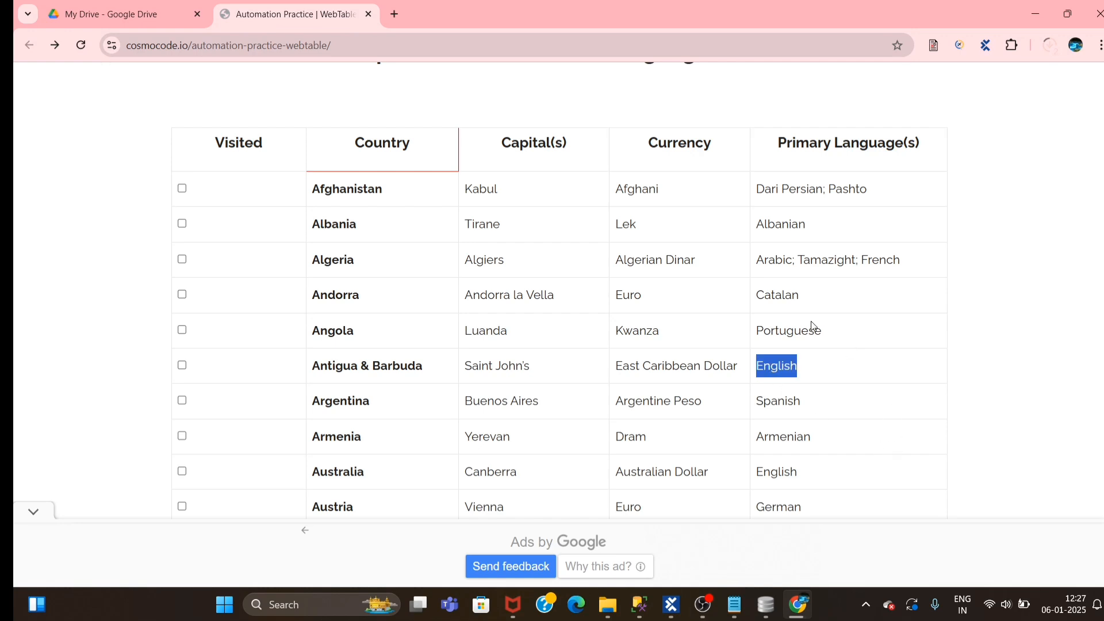
mouse_move(806, 378)
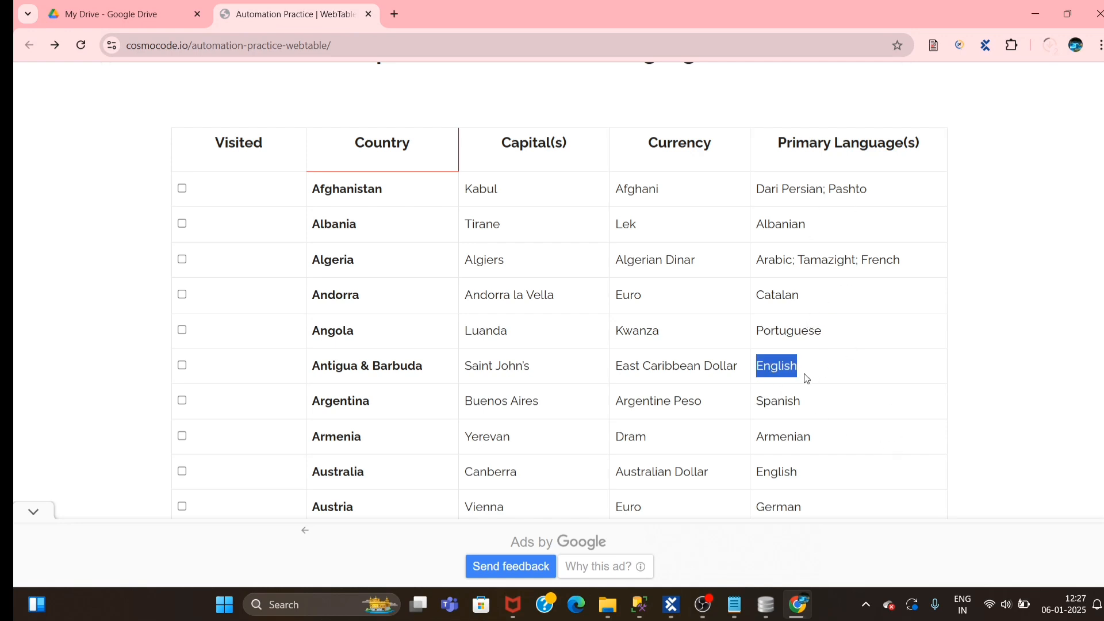
left_click(797, 365)
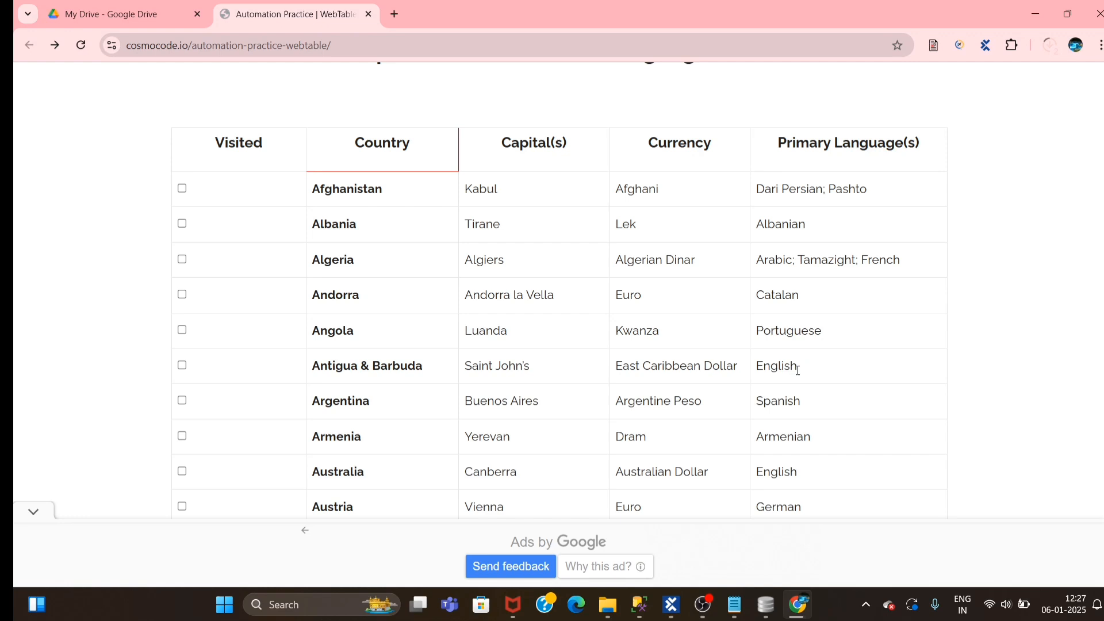
mouse_move(772, 185)
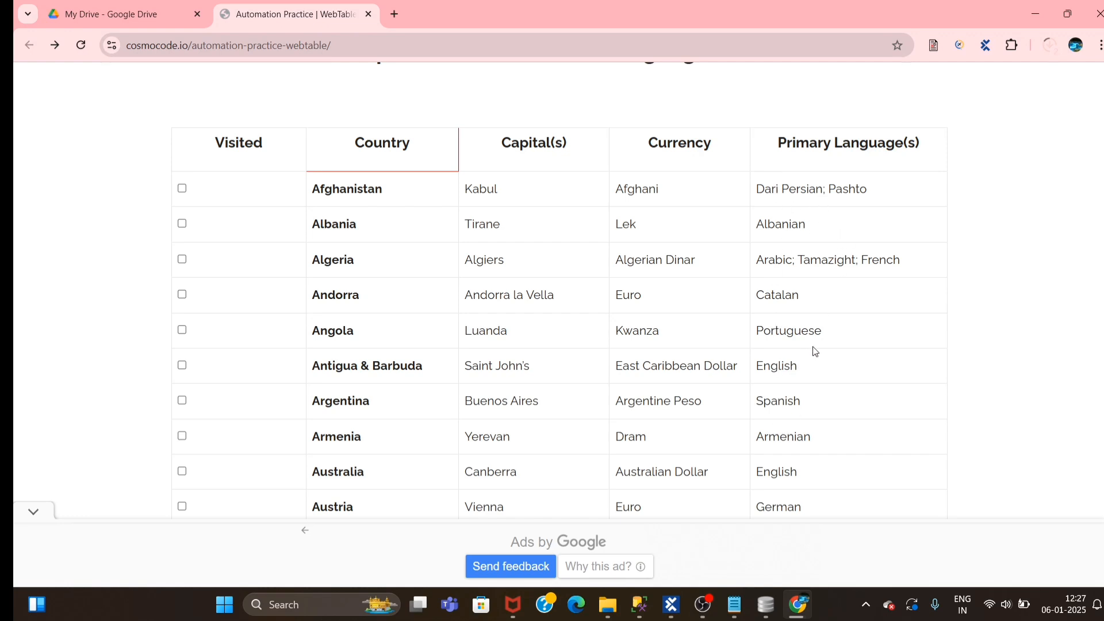
Search the page for 'English' and scroll through the matching rows.
scroll("down", 3)
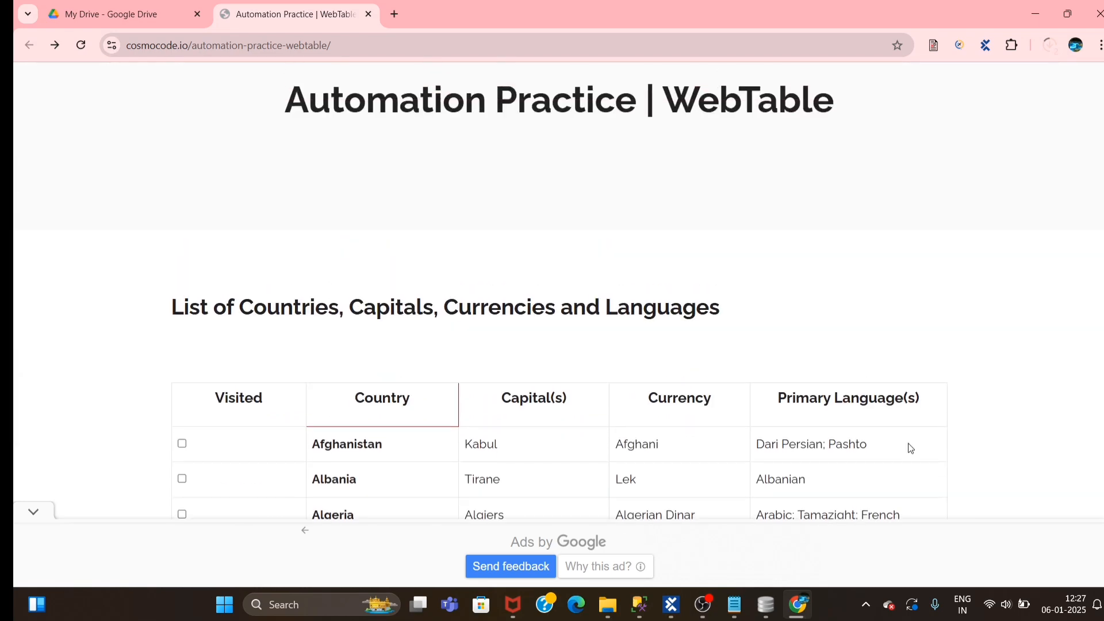
mouse_move(966, 317)
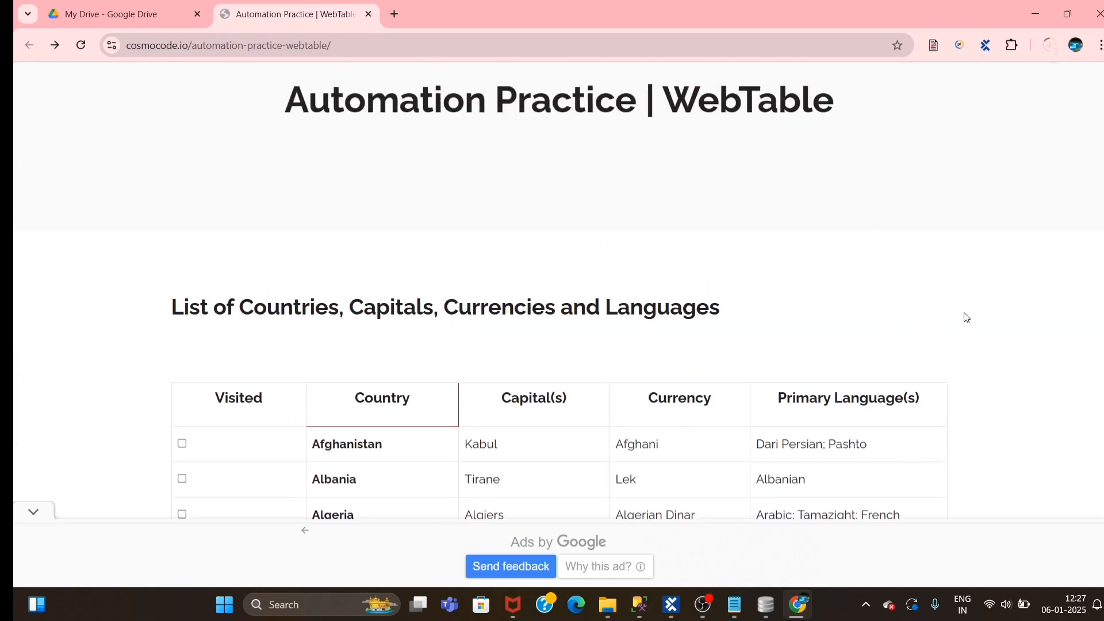
key("ctrl+f")
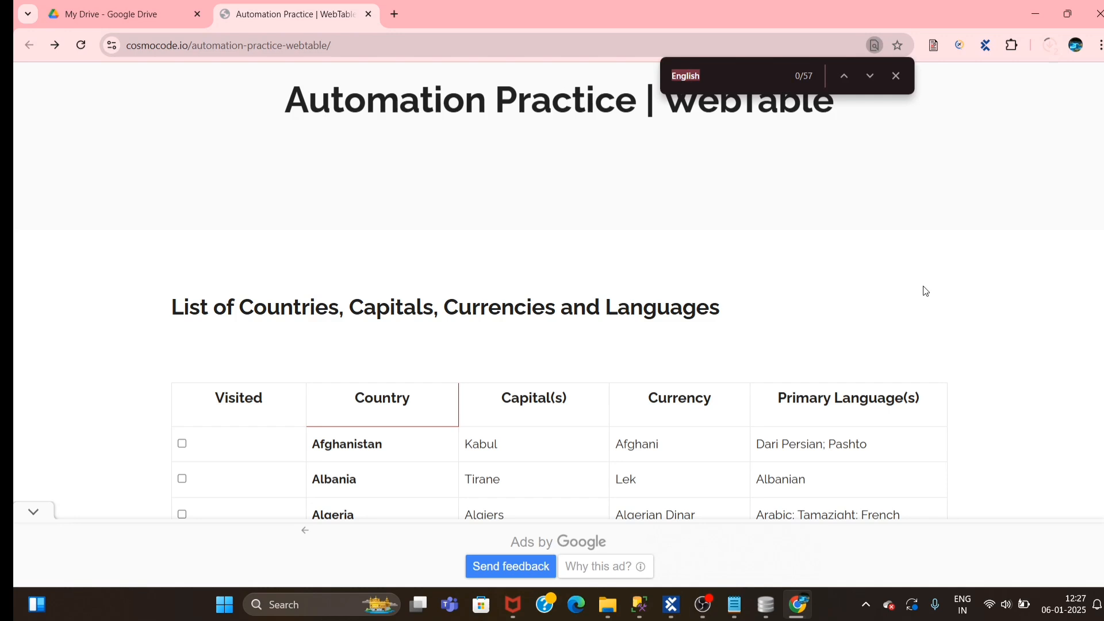
mouse_move(844, 75)
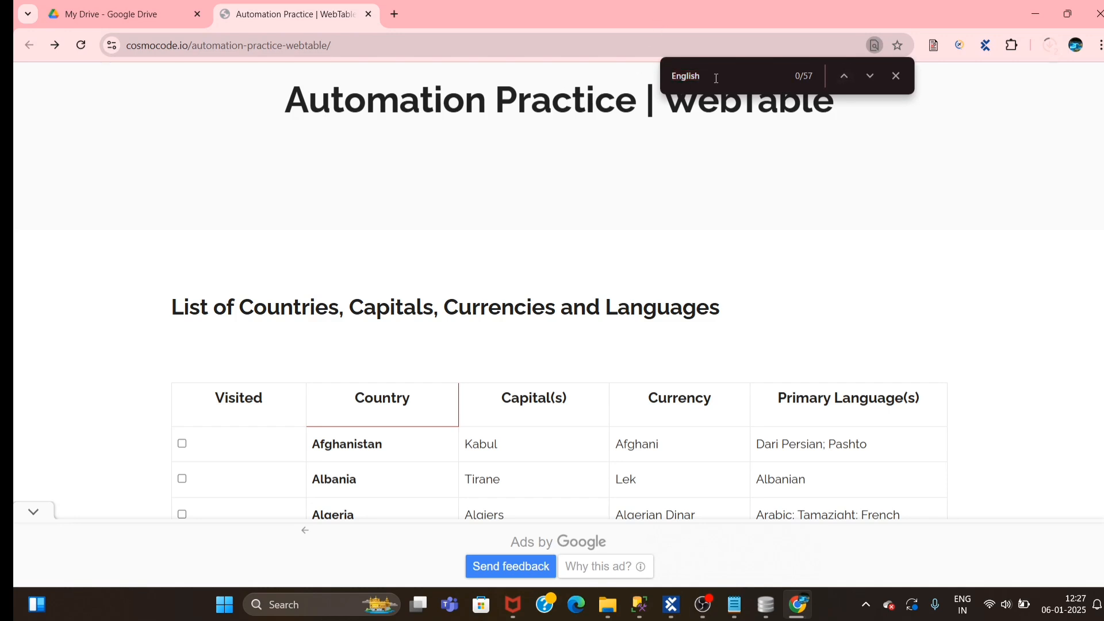
left_click(868, 75)
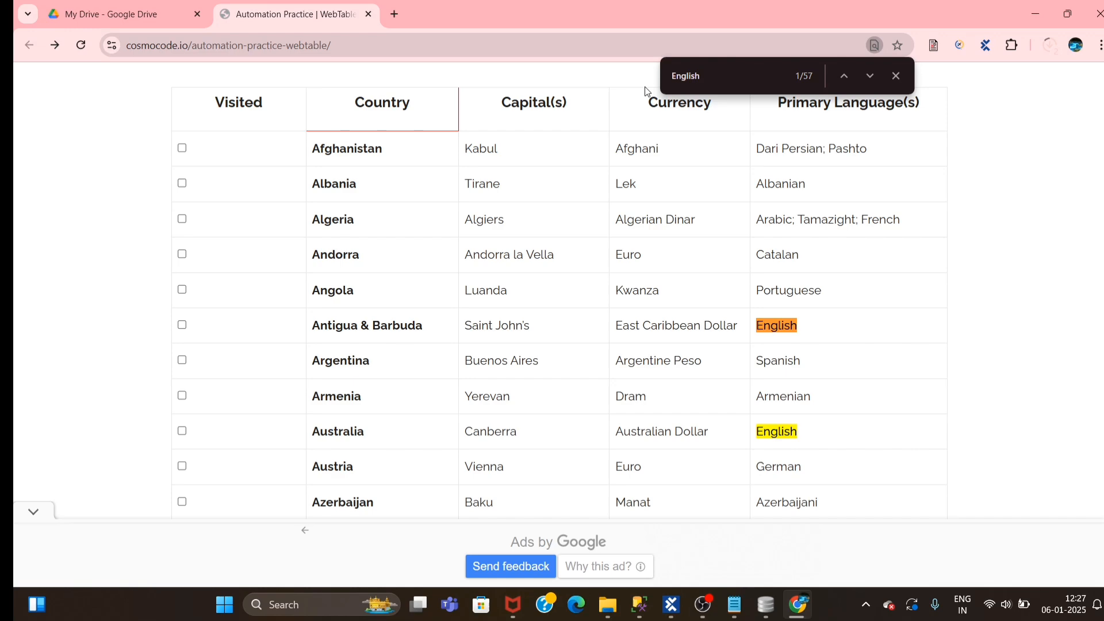
mouse_move(815, 78)
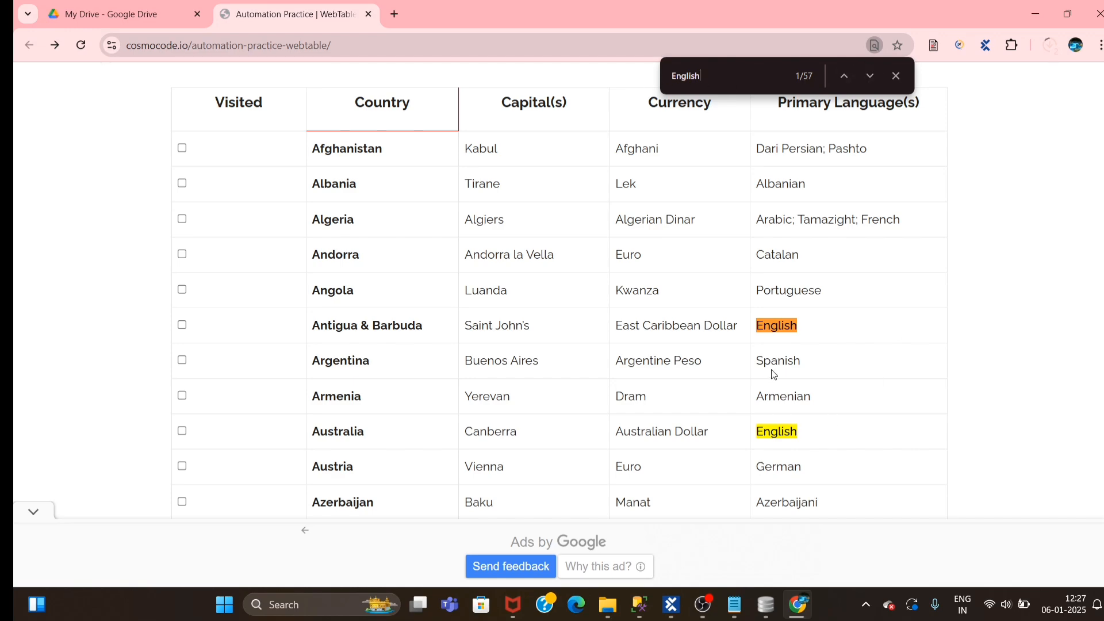
scroll("down", 3)
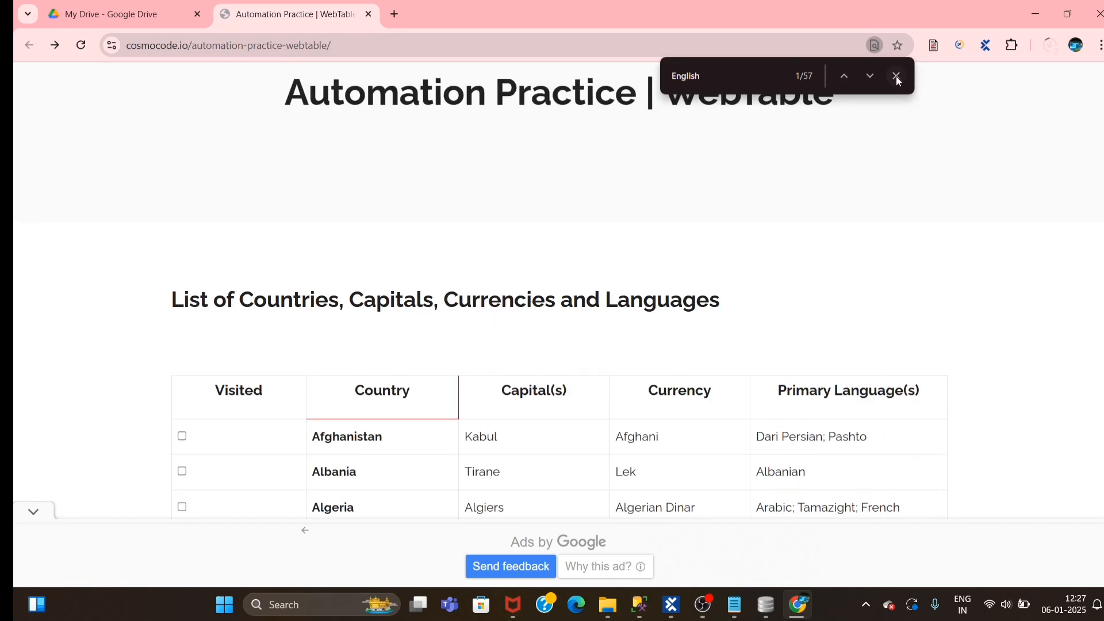
left_click(896, 76)
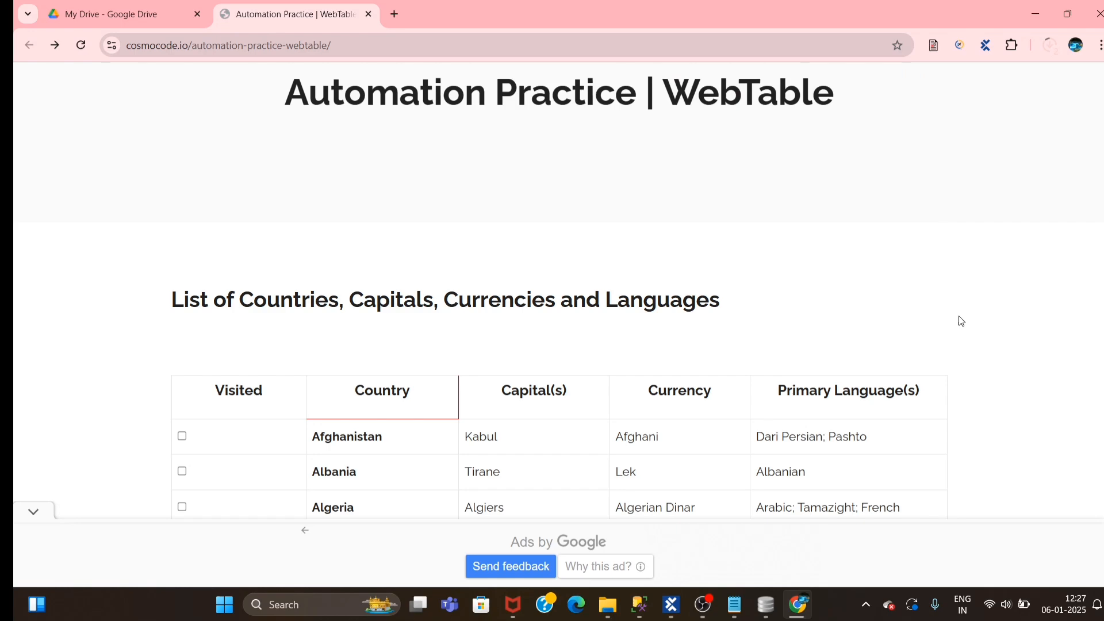
scroll("down", 3)
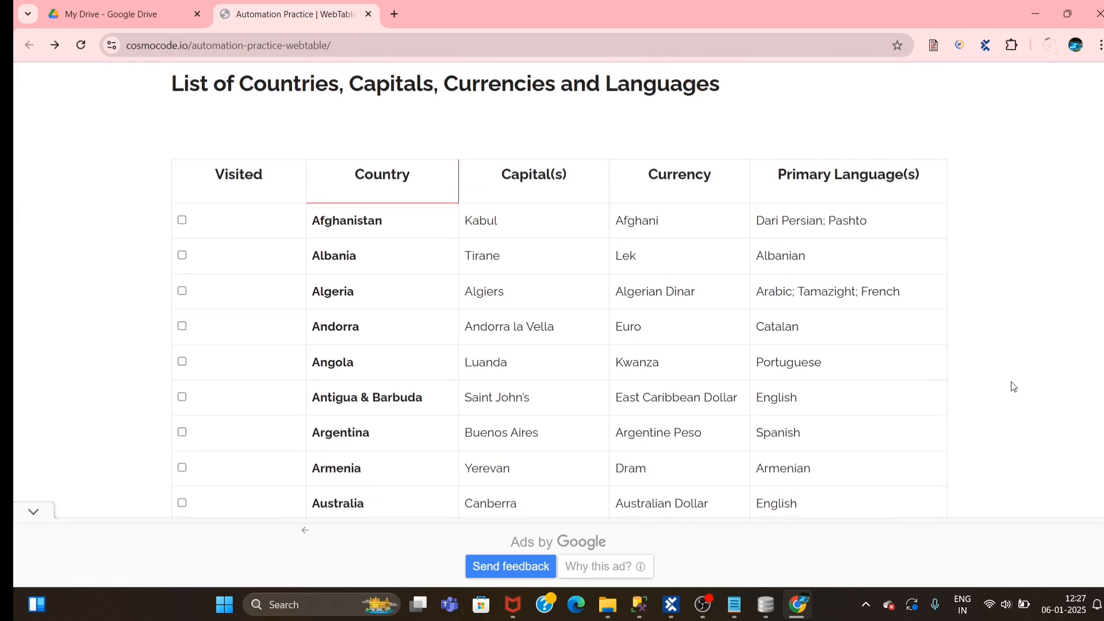
mouse_move(1035, 455)
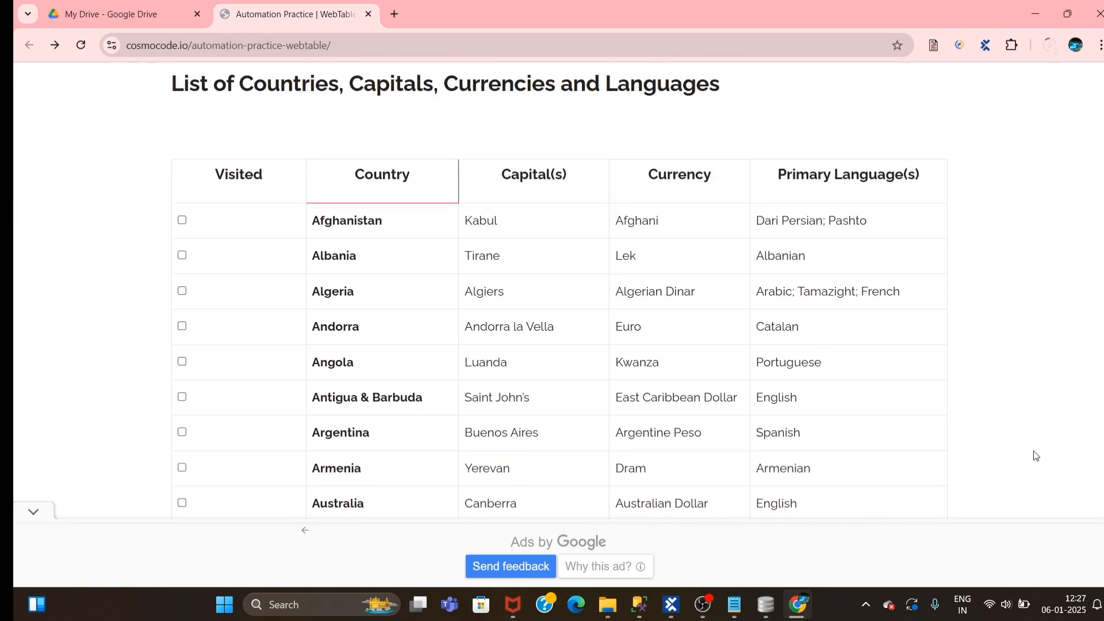
scroll("down", 3)
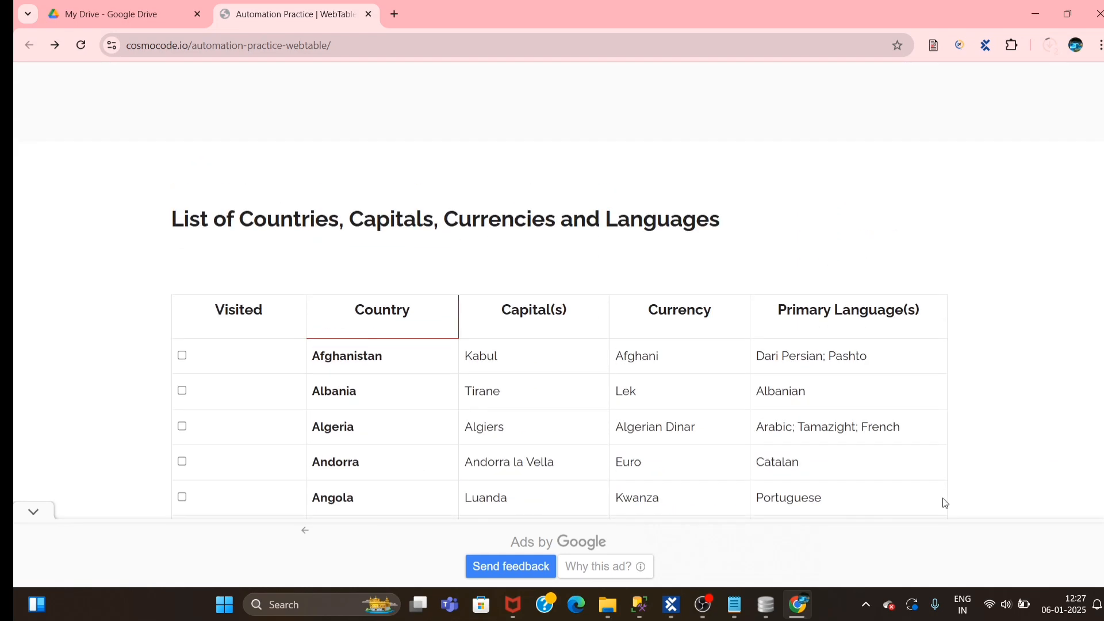
Name the new test case 'Get the repeated call text count'.
left_click(669, 604)
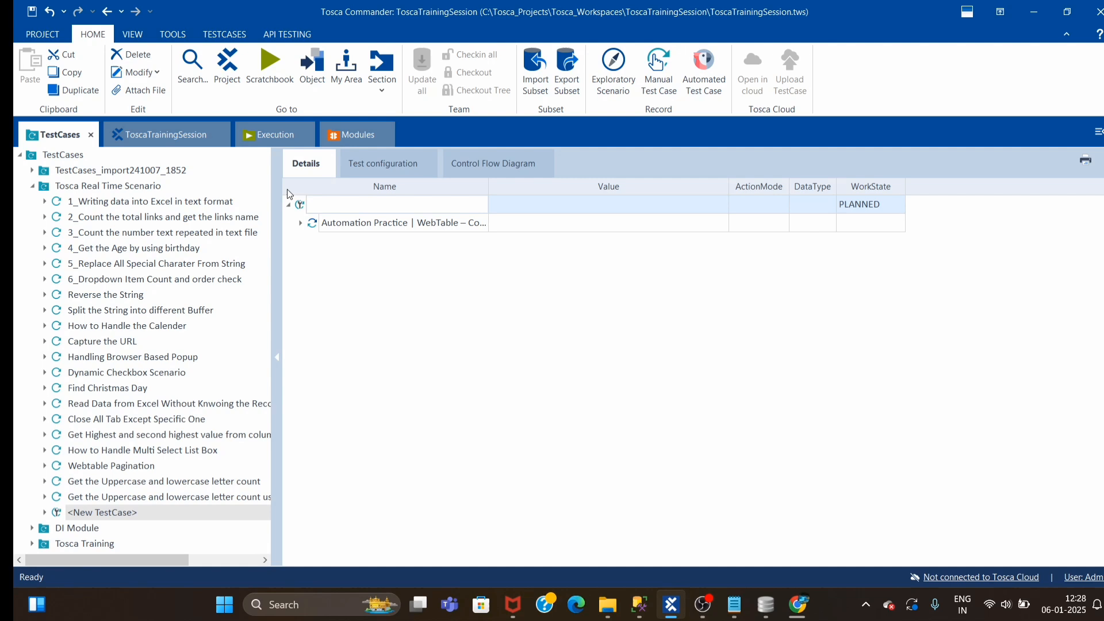
type("Get")
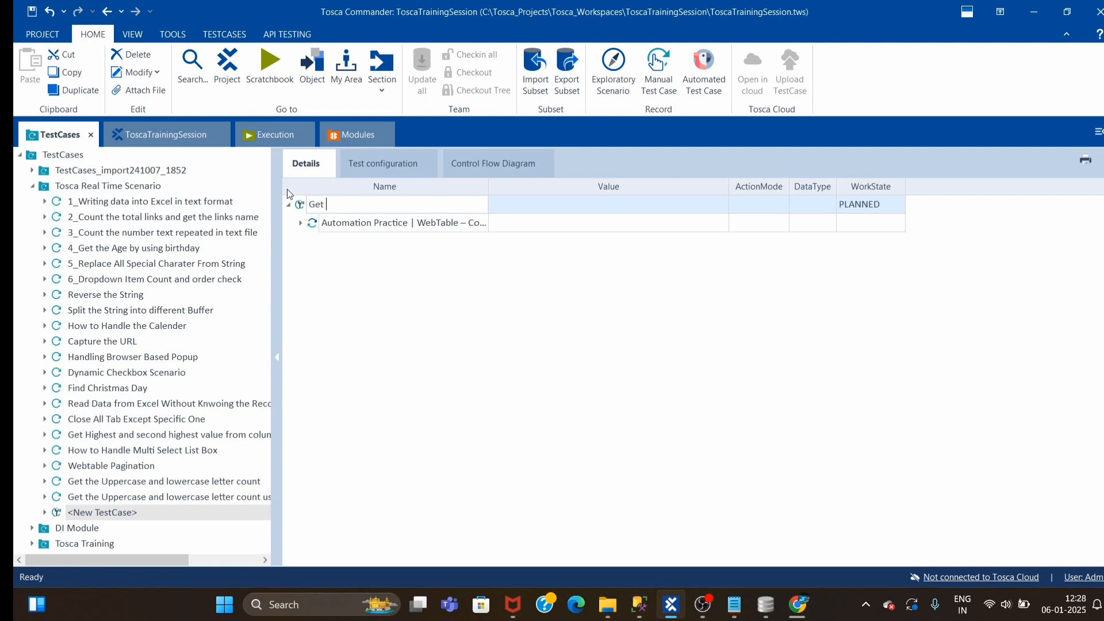
type("the")
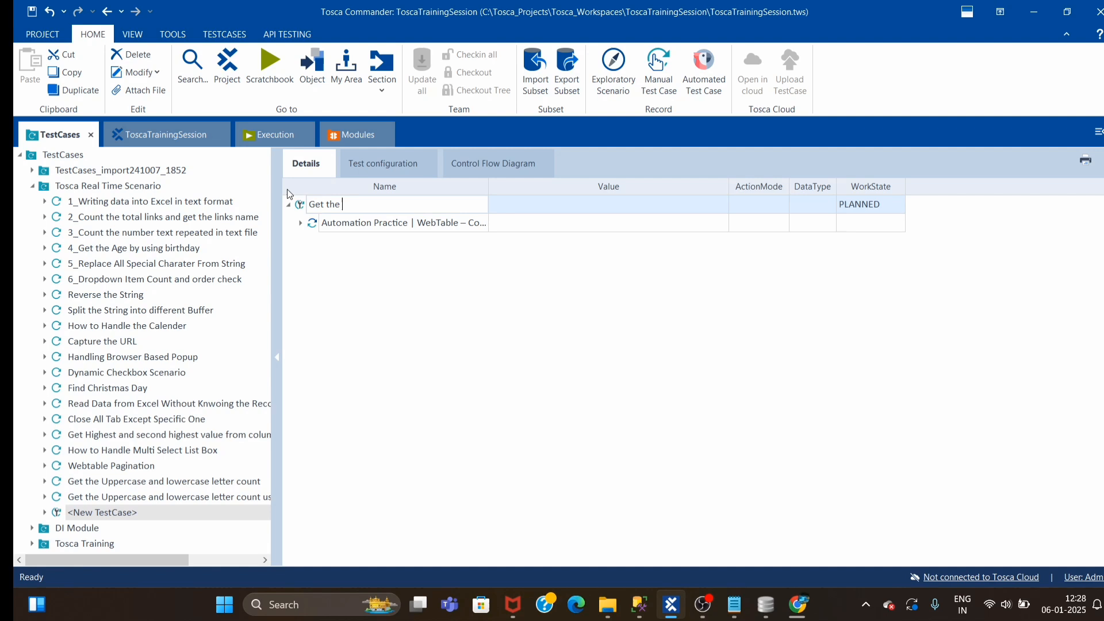
type("call")
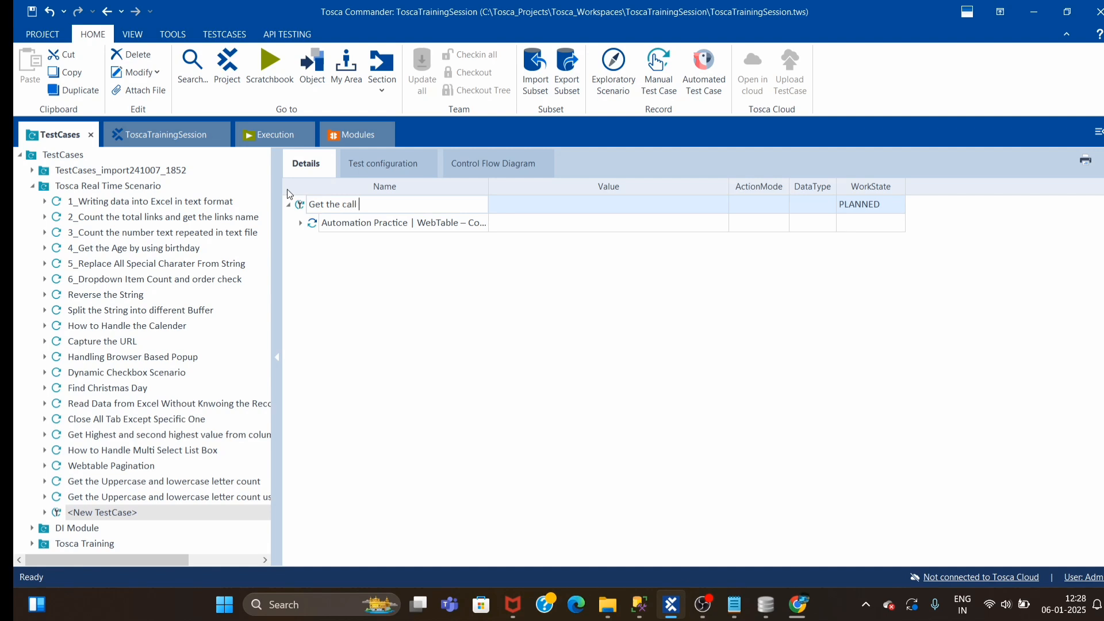
key("BackSpace")
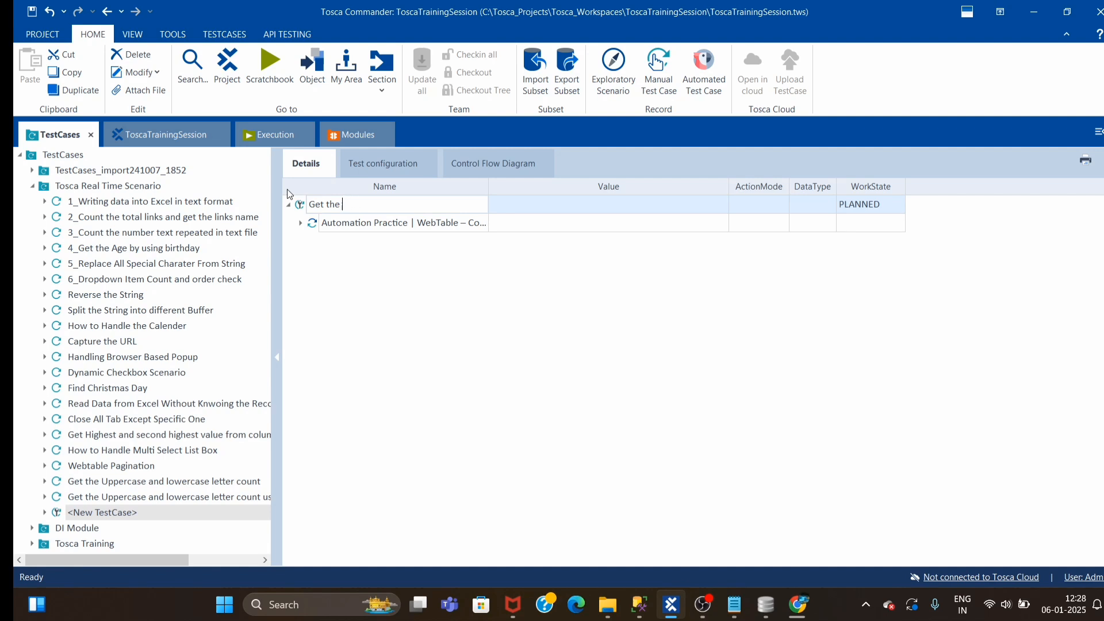
type("repeated call text count")
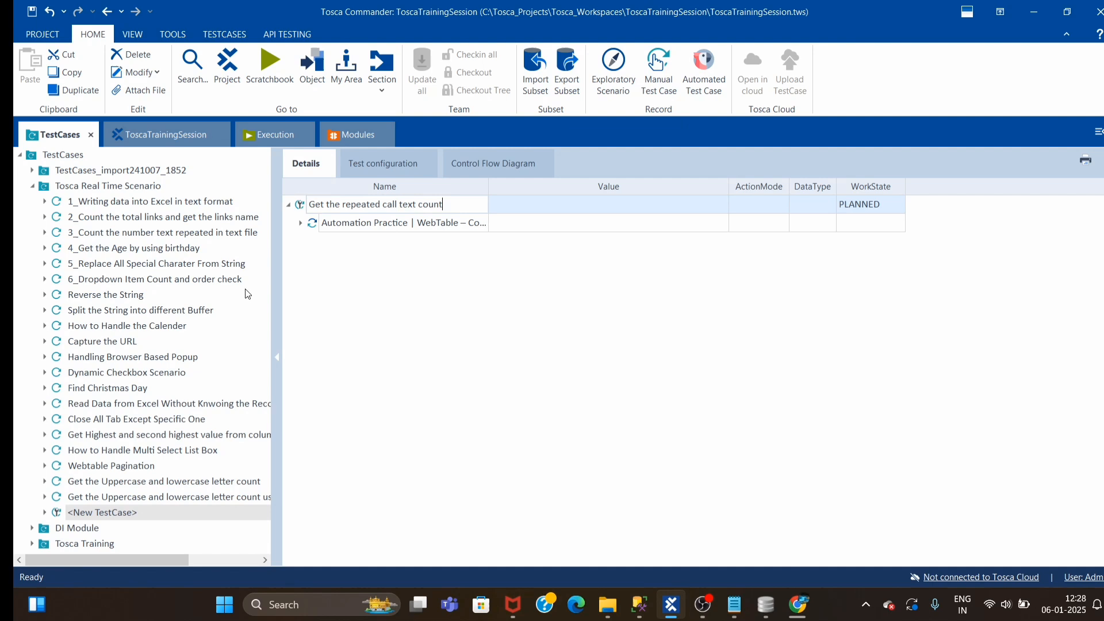
left_click(300, 223)
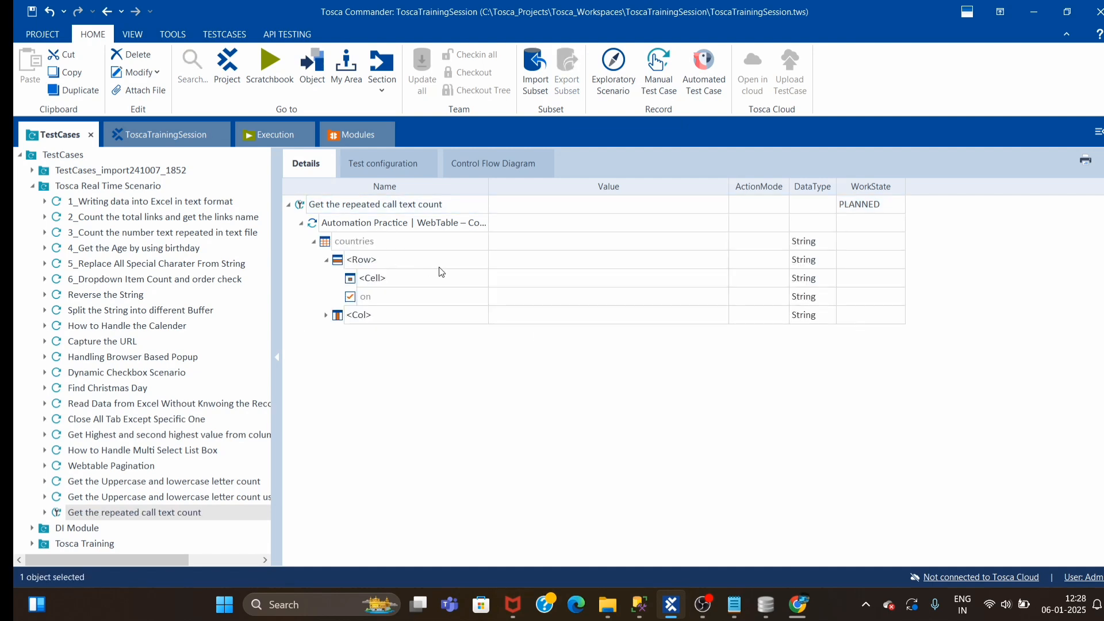
mouse_move(920, 614)
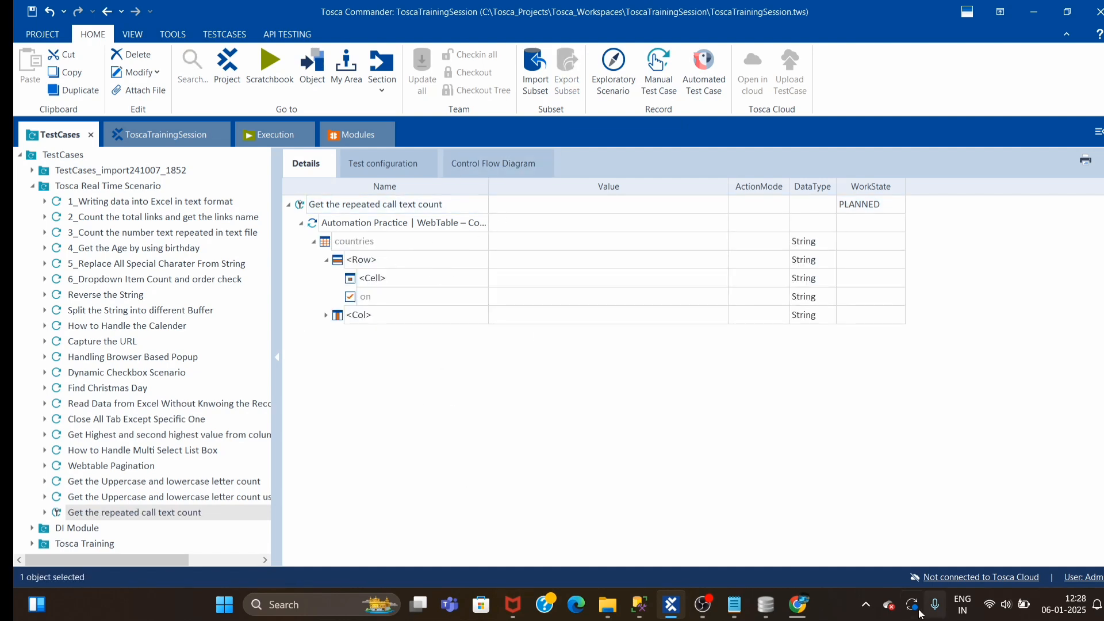
Buffer the Row's ResultCount under the name 'count'.
left_click(796, 604)
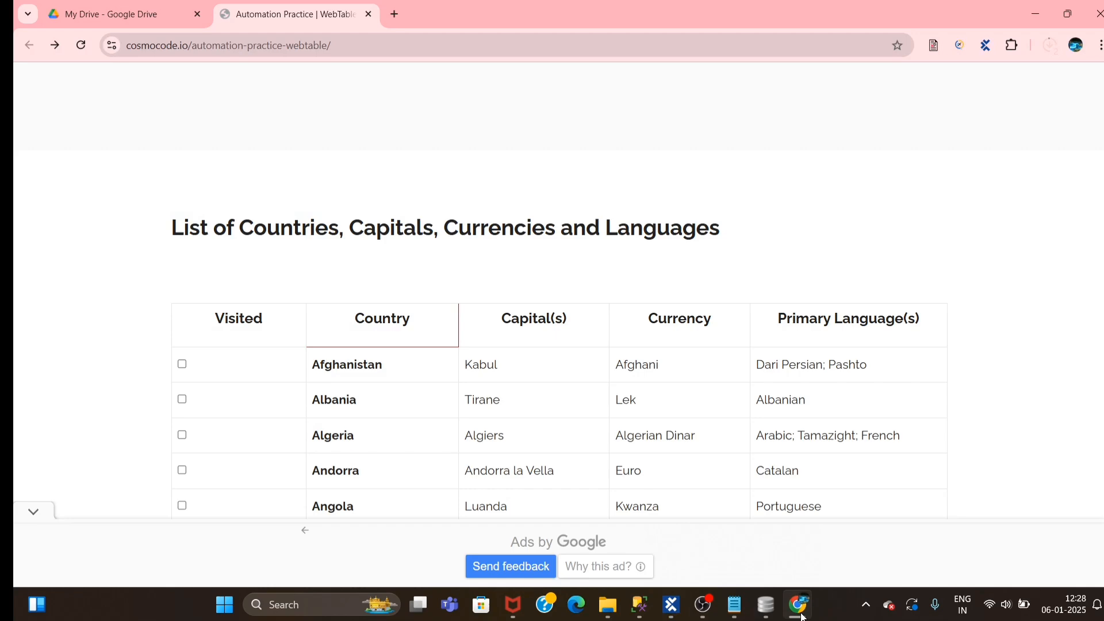
left_click(670, 604)
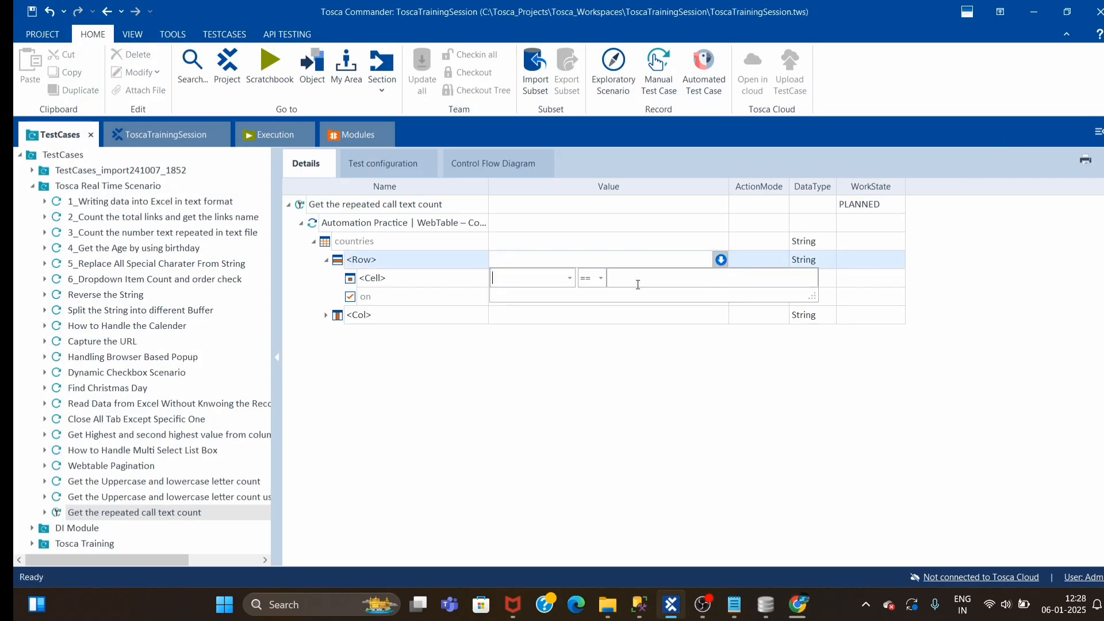
type("Result")
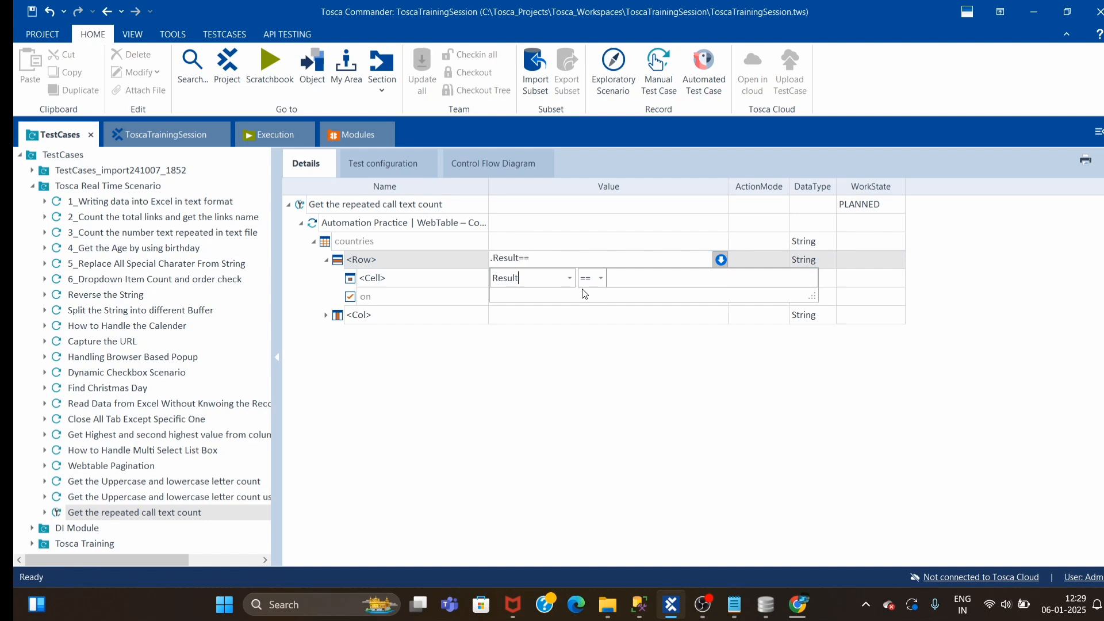
type("Count")
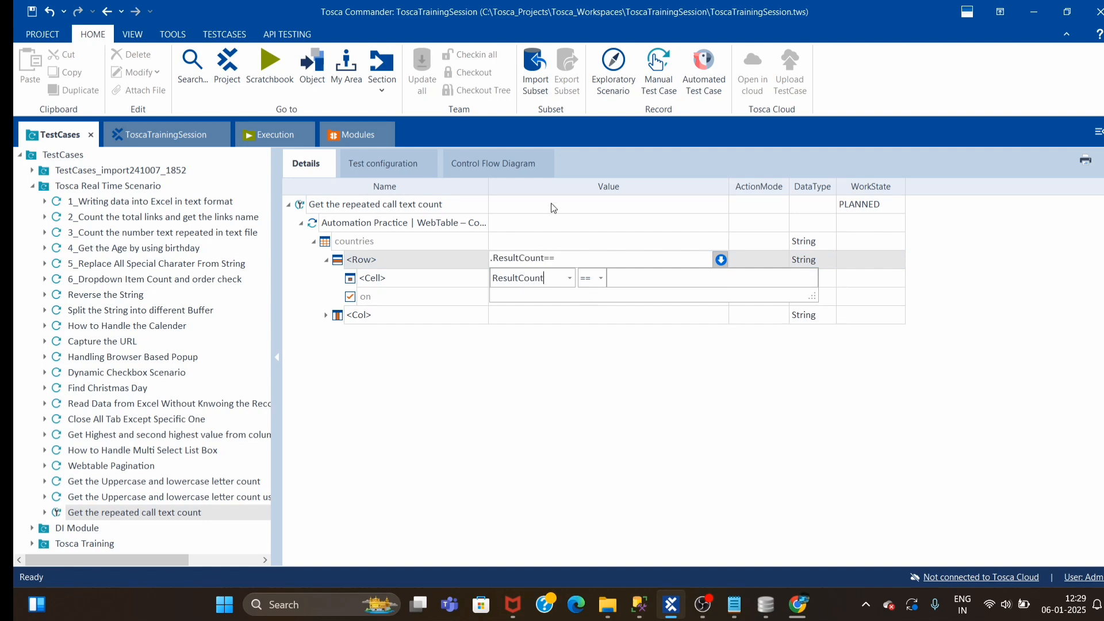
mouse_move(834, 179)
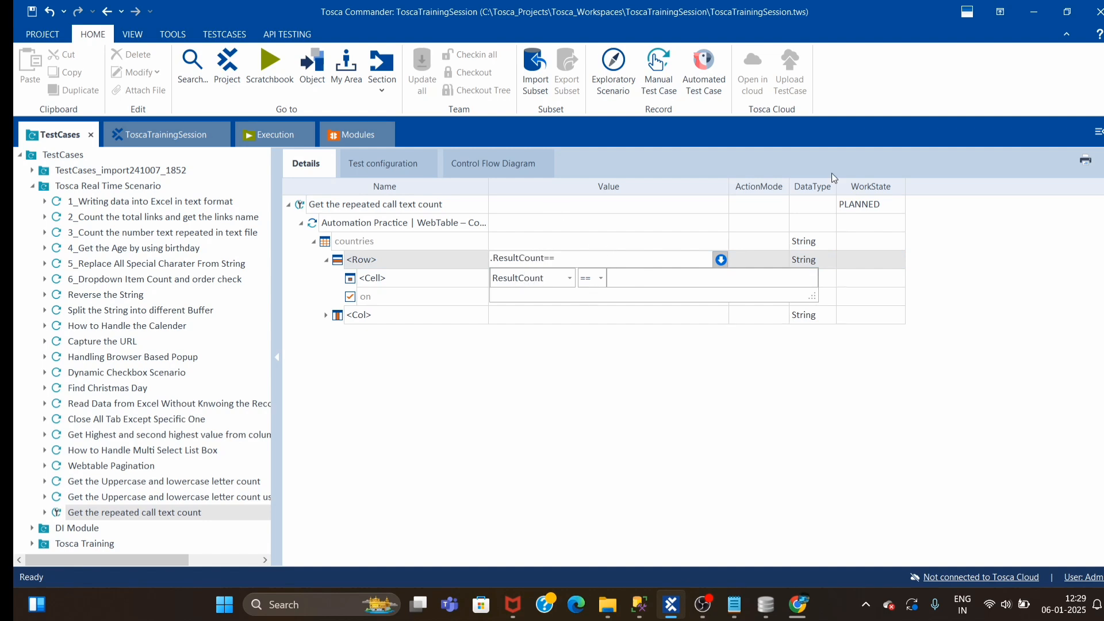
type("count")
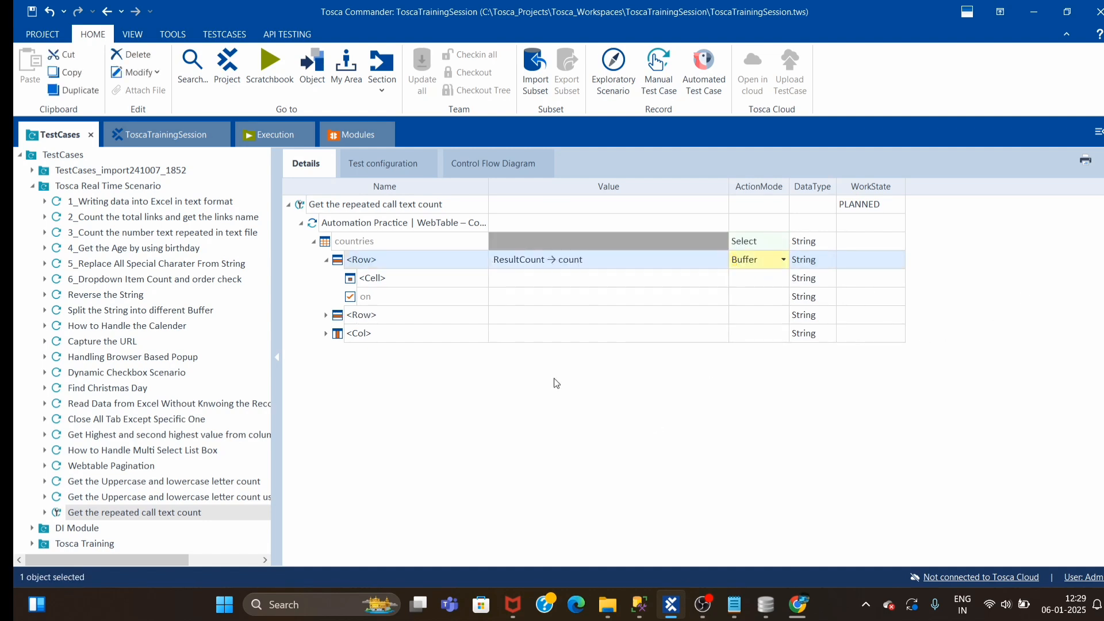
Set the Cell value to *English* with ActionMode Constraint.
left_click(606, 278)
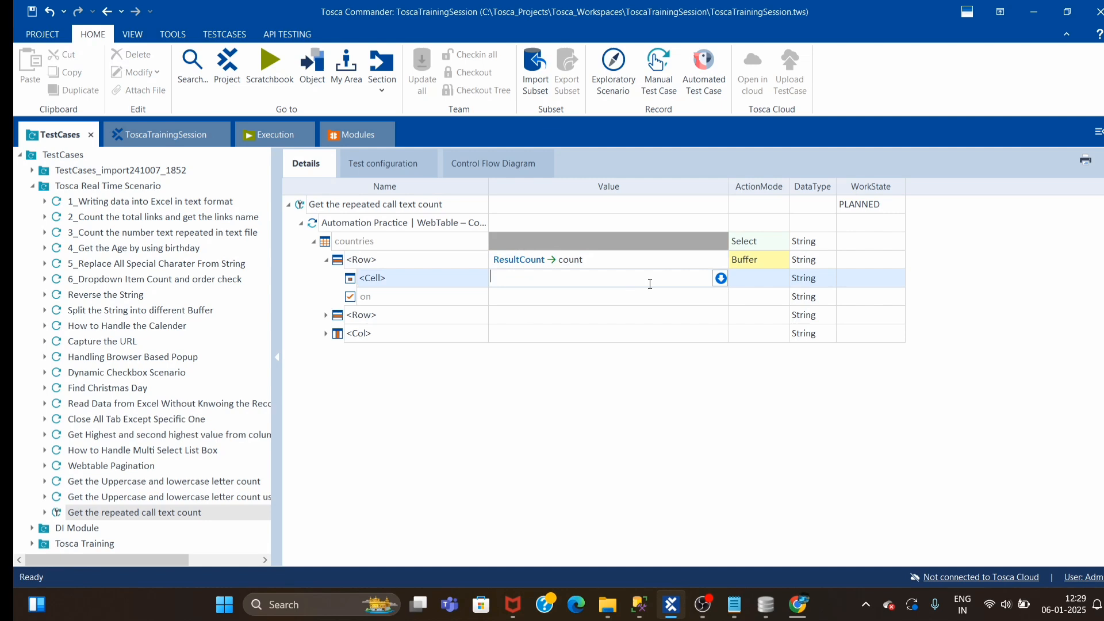
type("**English*")
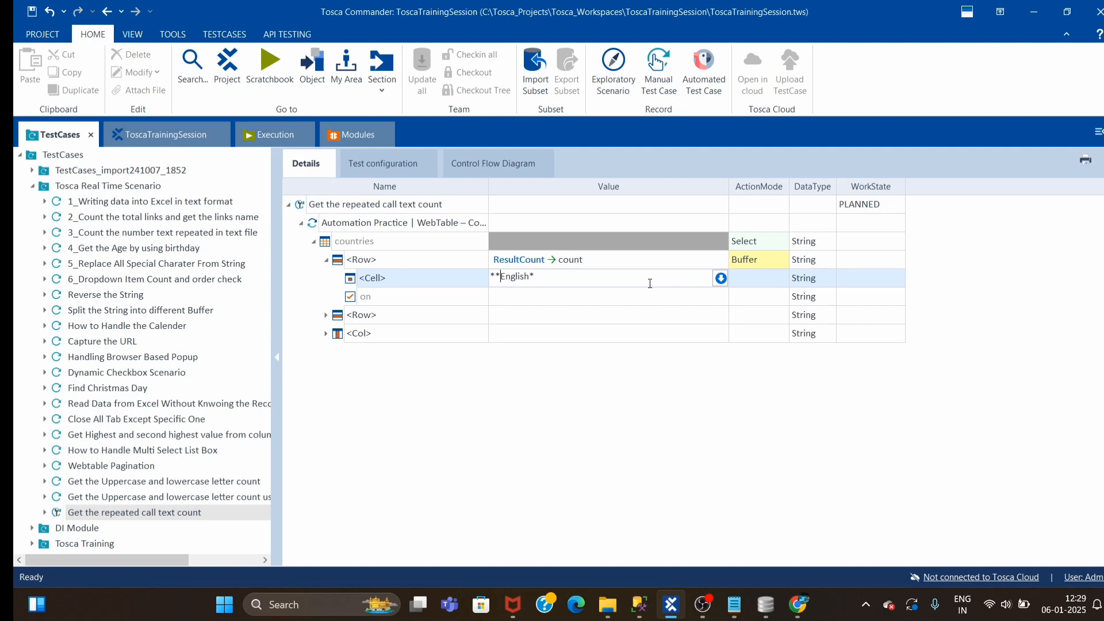
left_click(758, 277)
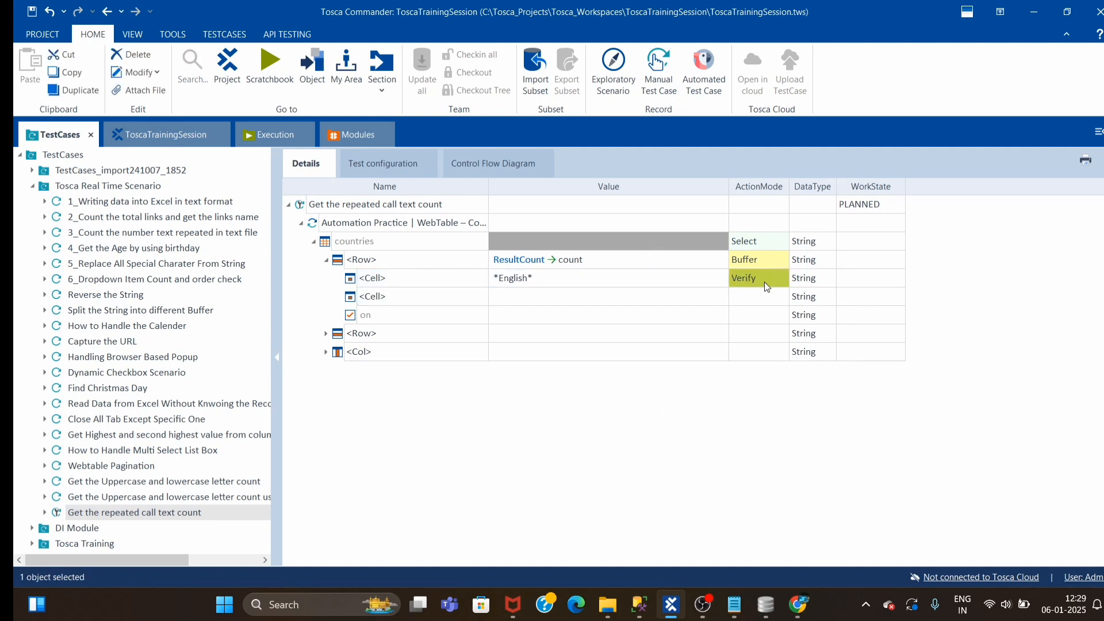
left_click(759, 277)
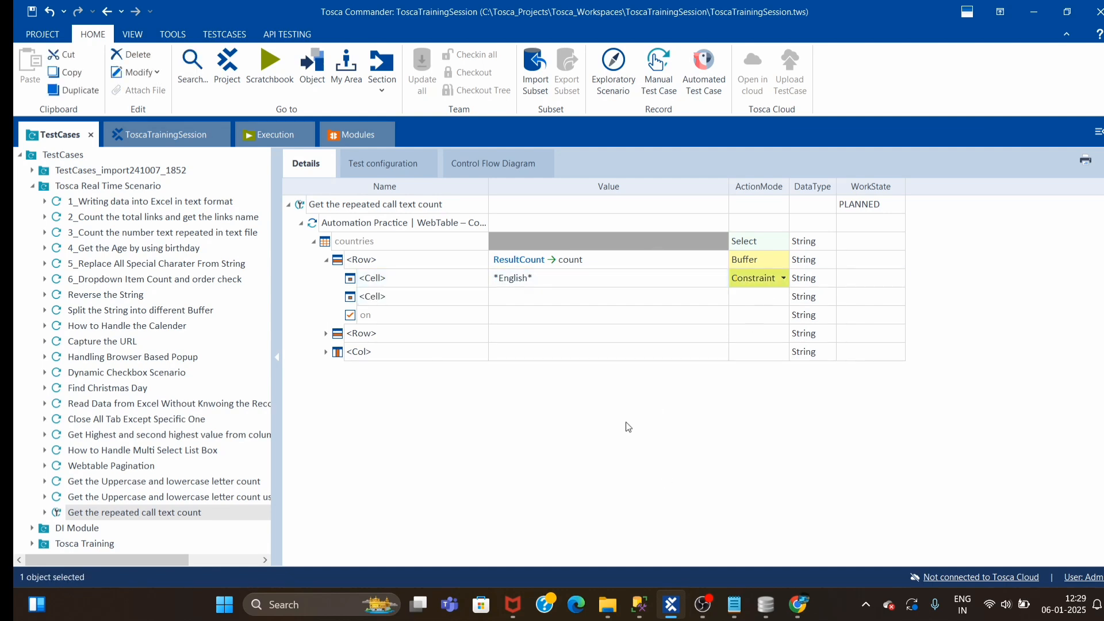
left_click(404, 222)
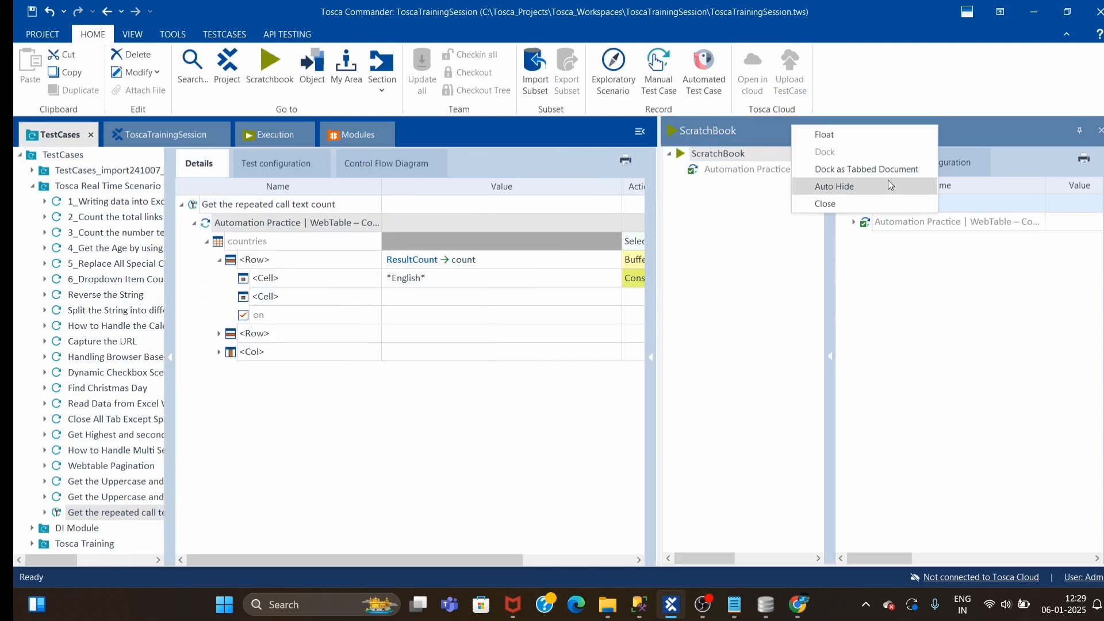
Dock ScratchBook as a tabbed document and expand the run showing buffer 'count' set.
left_click(868, 169)
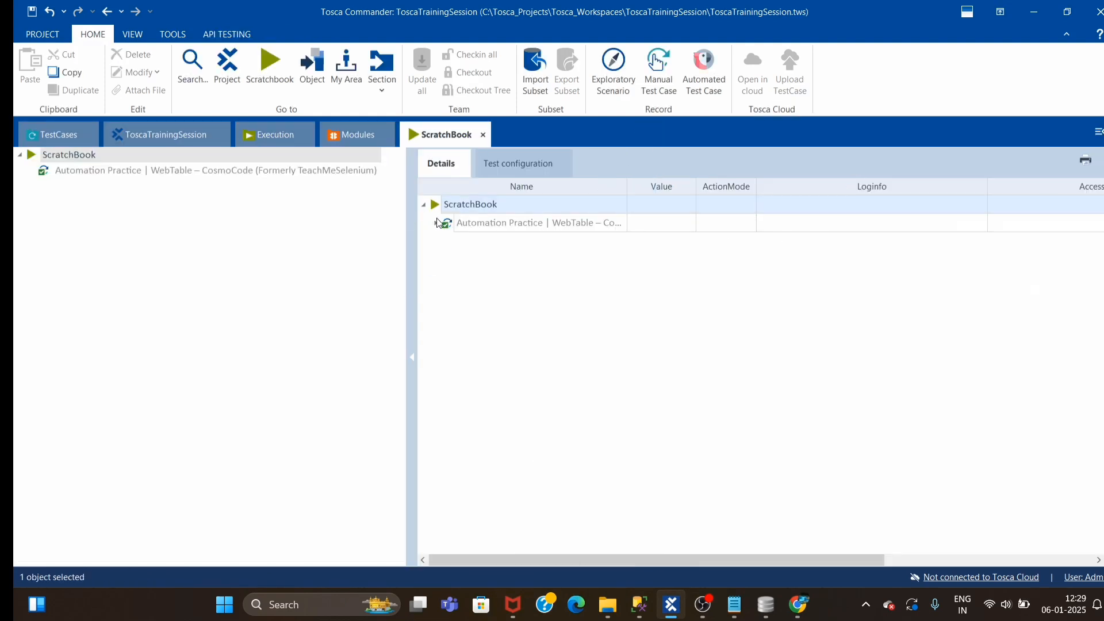
left_click(436, 222)
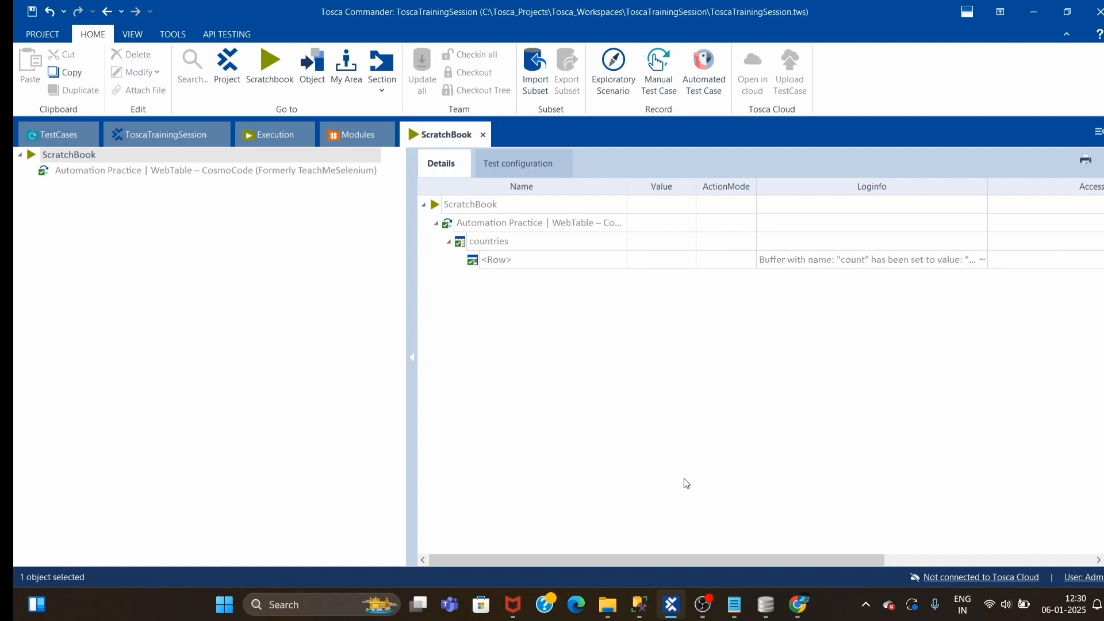
Scroll the Chrome countries table and choose Inspect from the page context menu.
left_click(797, 604)
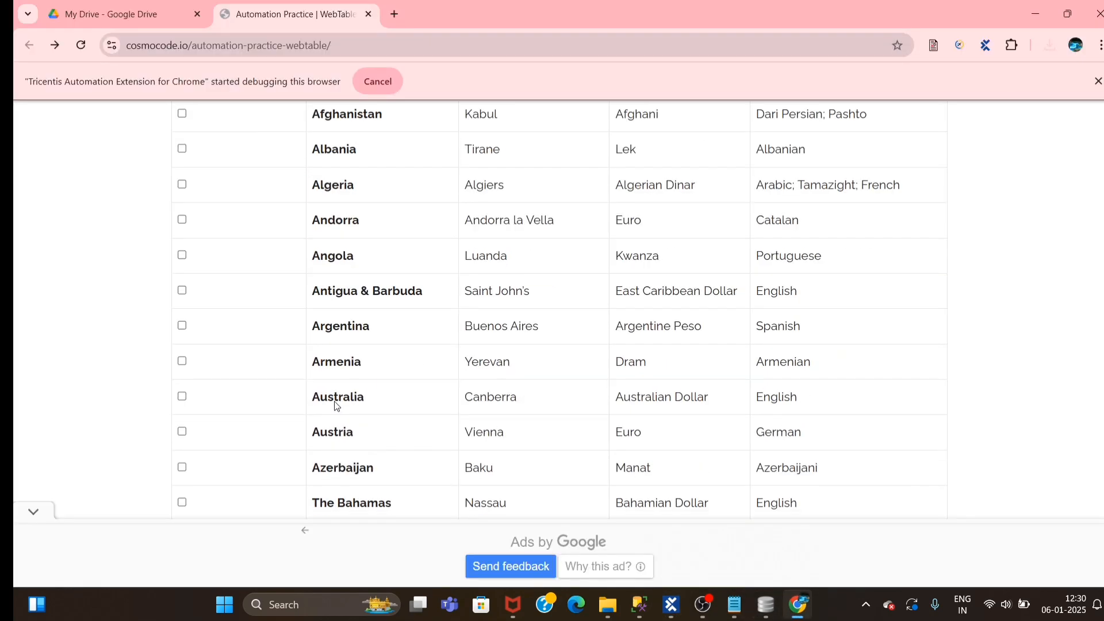
mouse_move(374, 442)
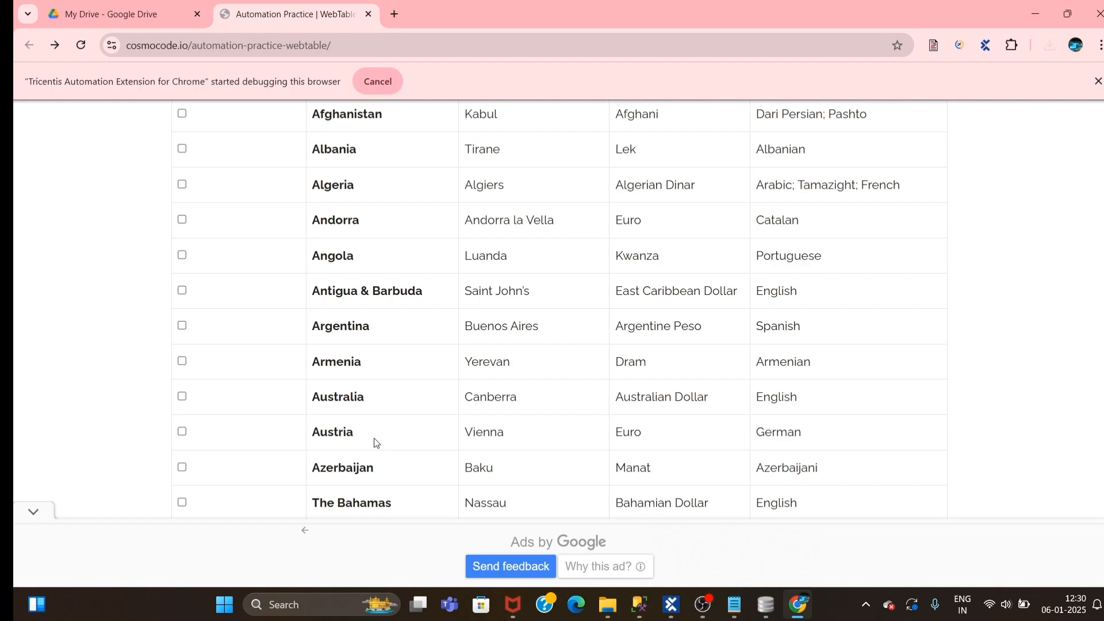
scroll("down", 3)
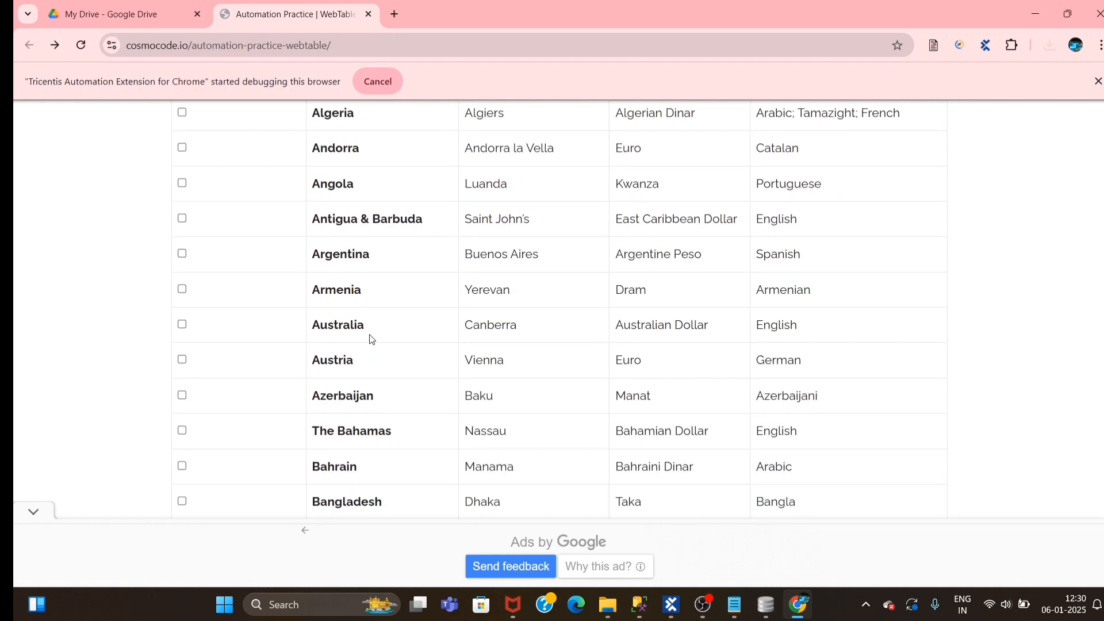
right_click(372, 339)
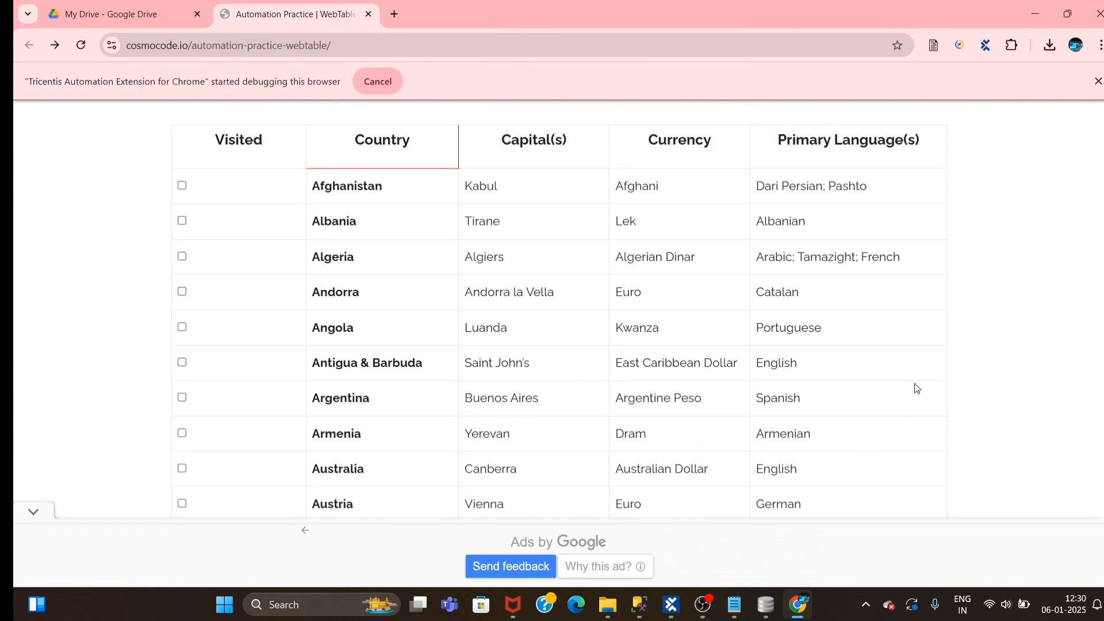
mouse_move(363, 509)
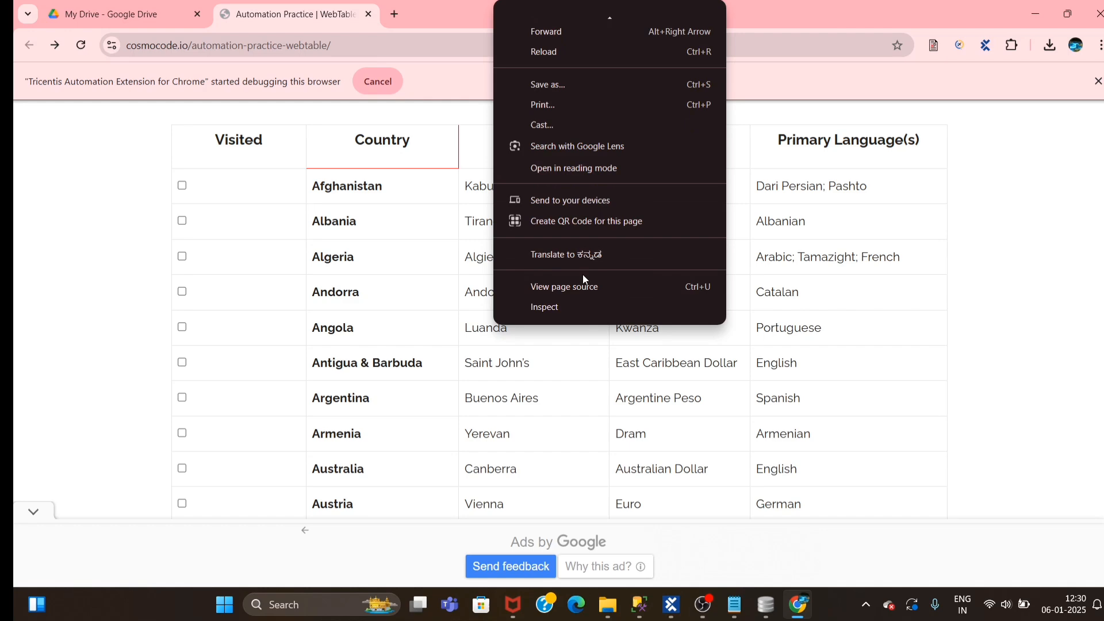
left_click(545, 307)
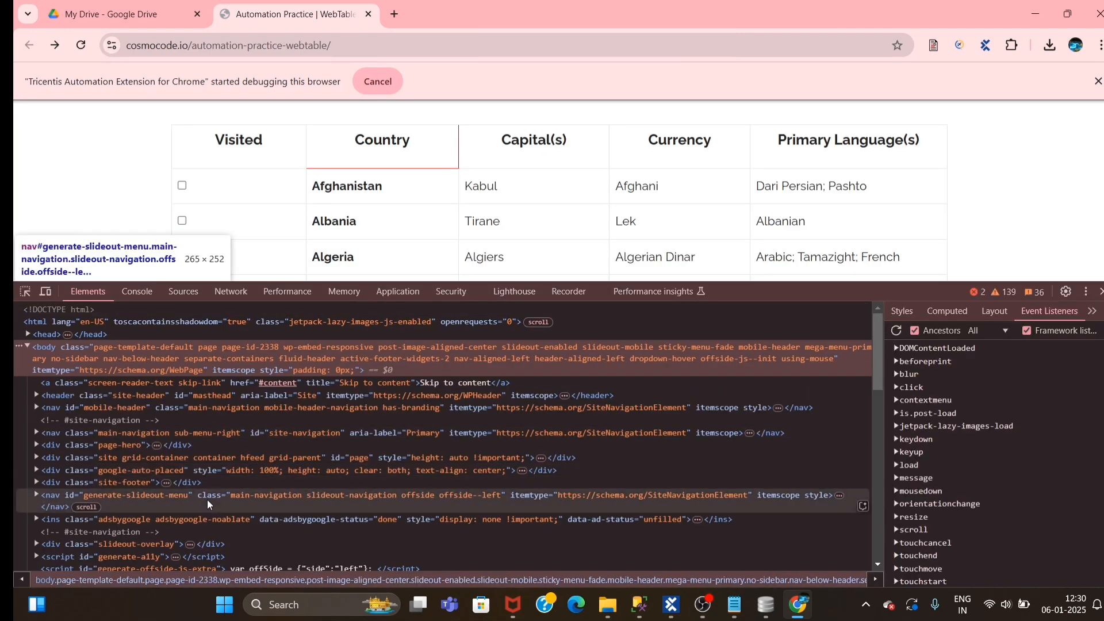
mouse_move(382, 256)
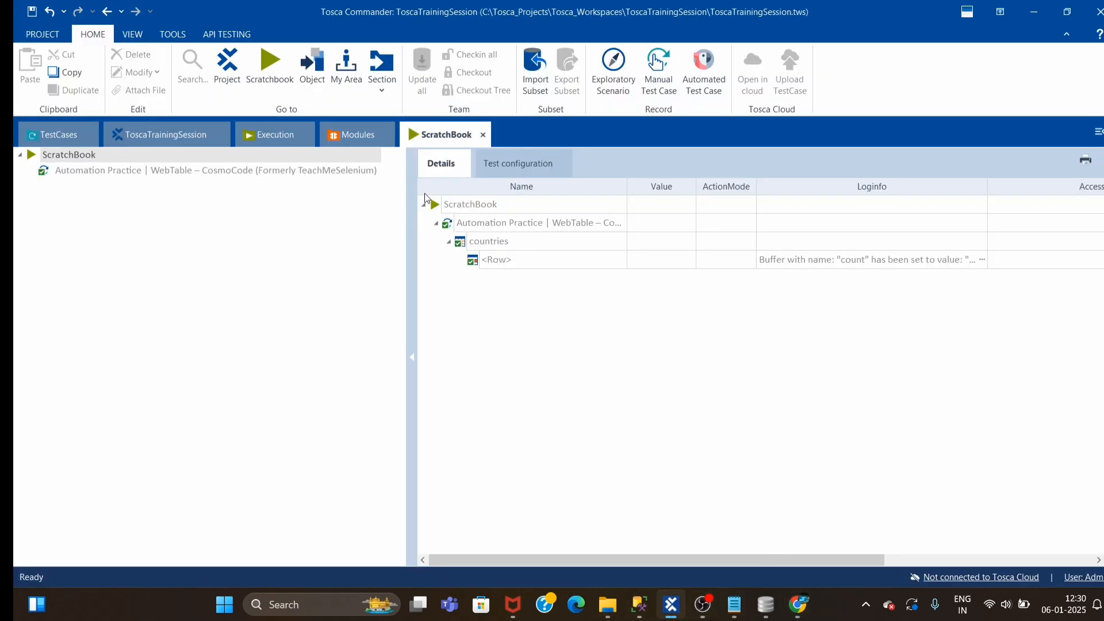
Rerun ScratchBook and open the Loginfo message showing buffer 'count' set to 58.
right_click(470, 205)
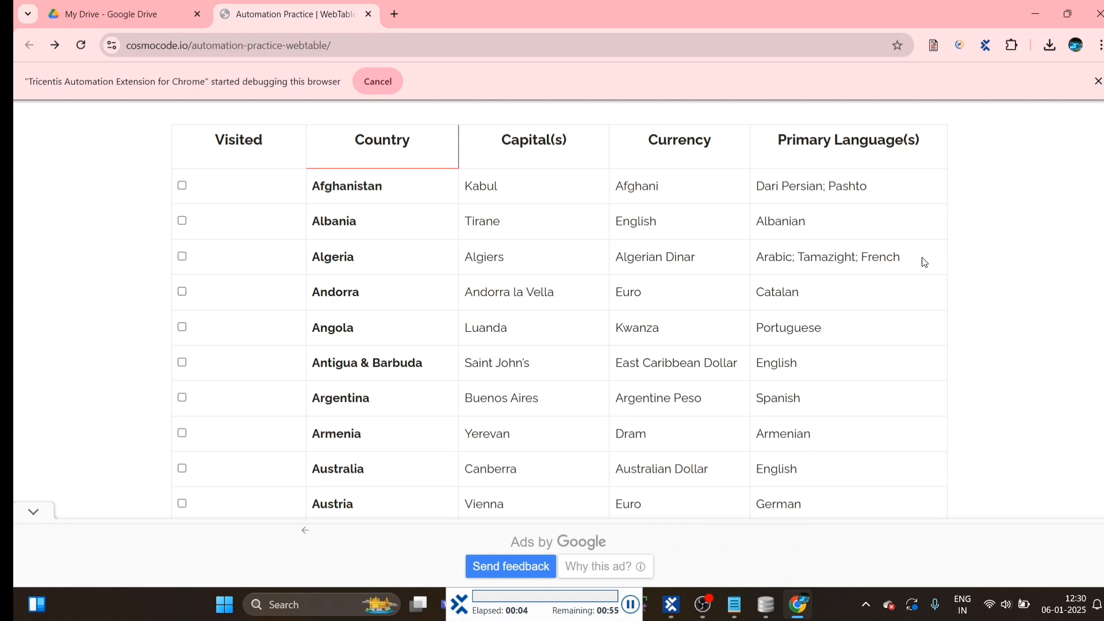
mouse_move(878, 528)
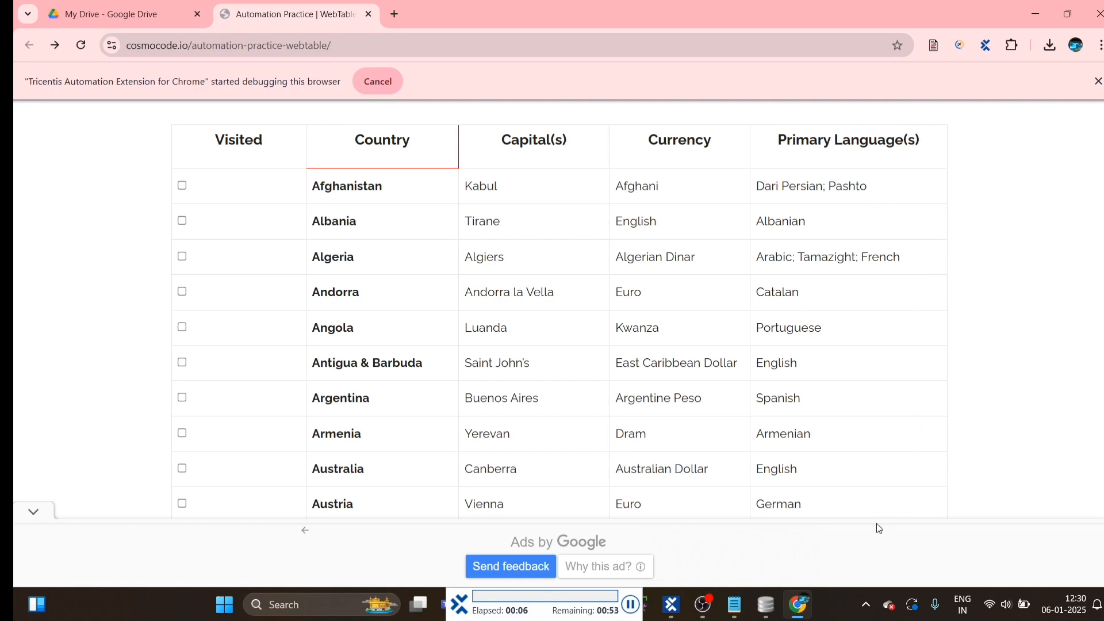
mouse_move(855, 492)
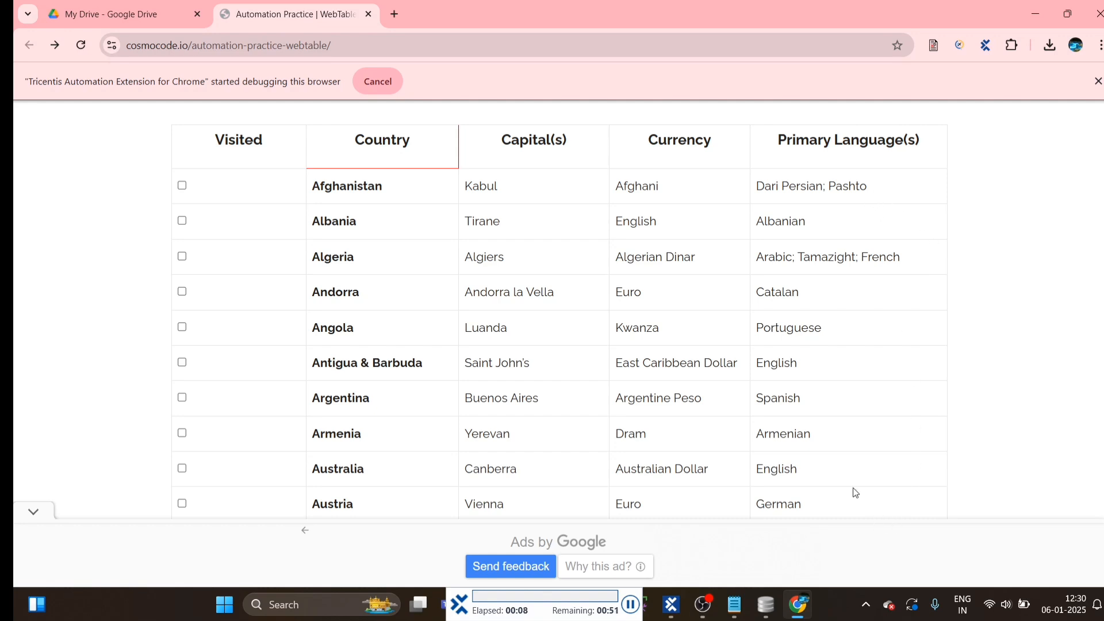
mouse_move(692, 143)
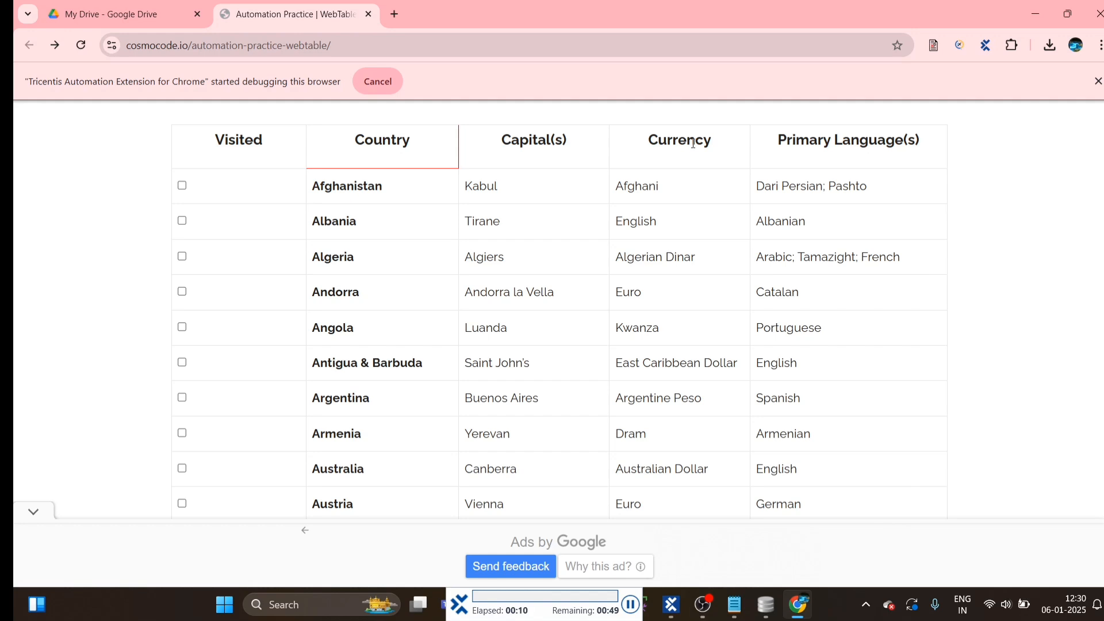
mouse_move(654, 157)
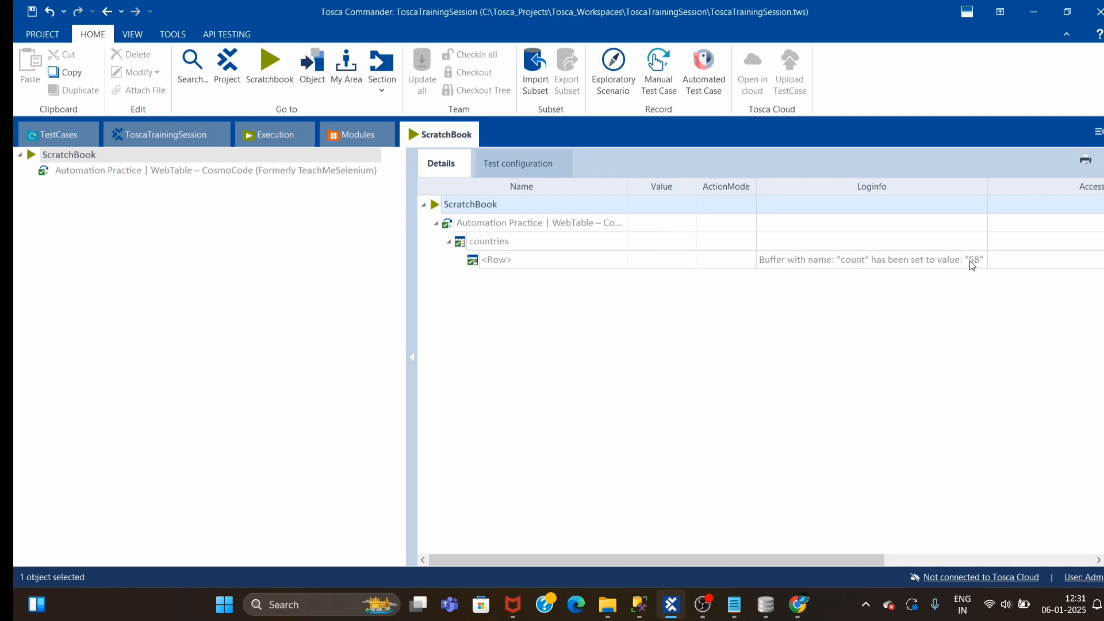
left_click(871, 260)
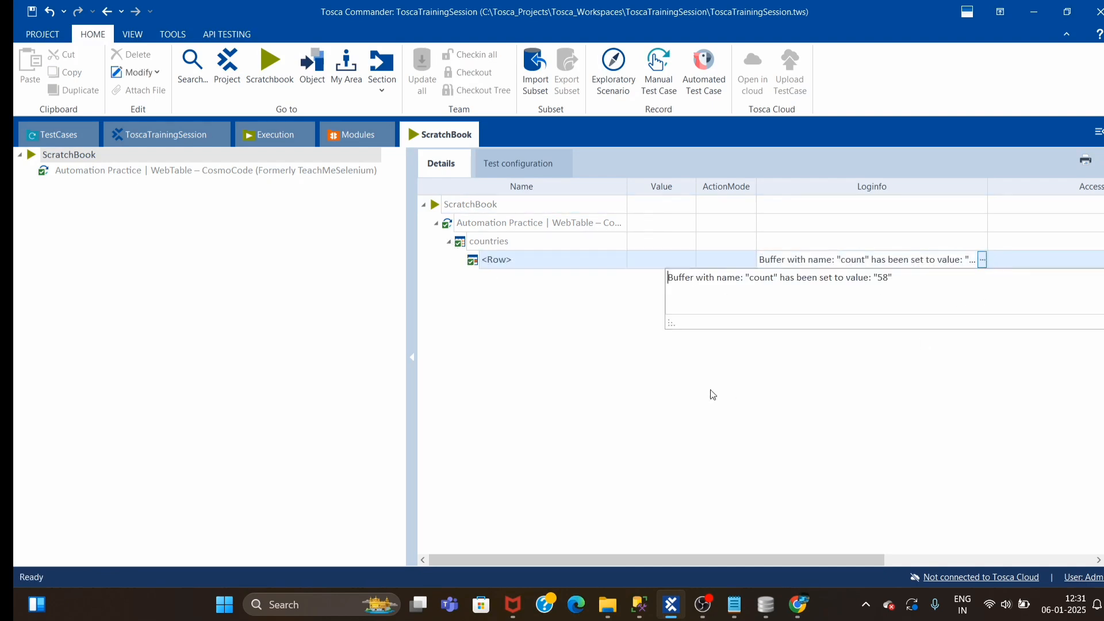
left_click(58, 134)
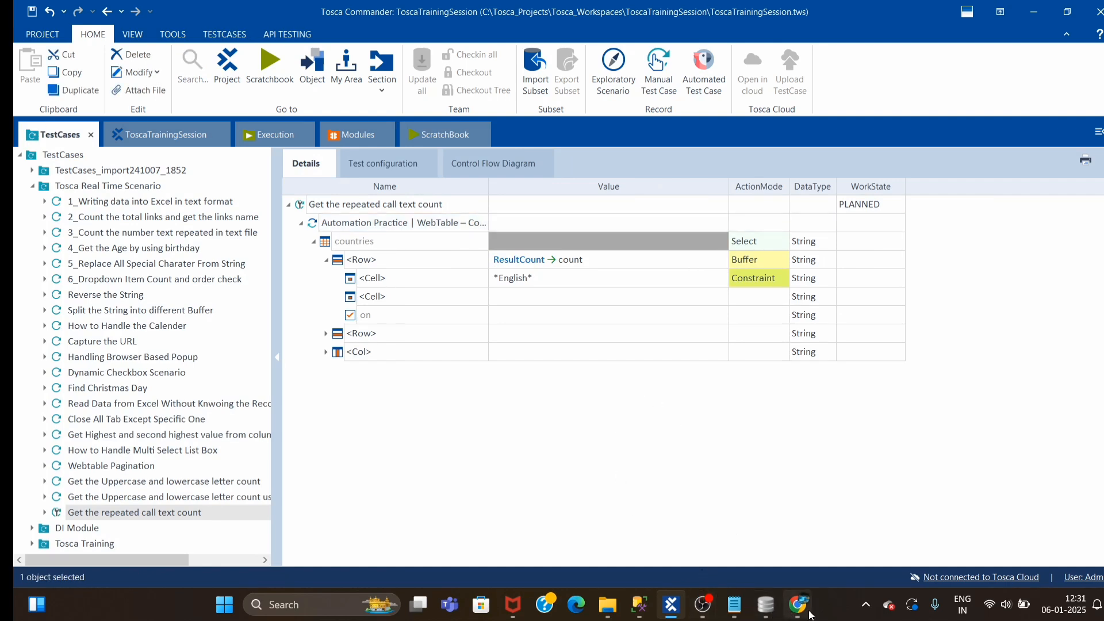
Switch to Chrome and scroll the countries table to its Primary Language(s) heading.
left_click(798, 605)
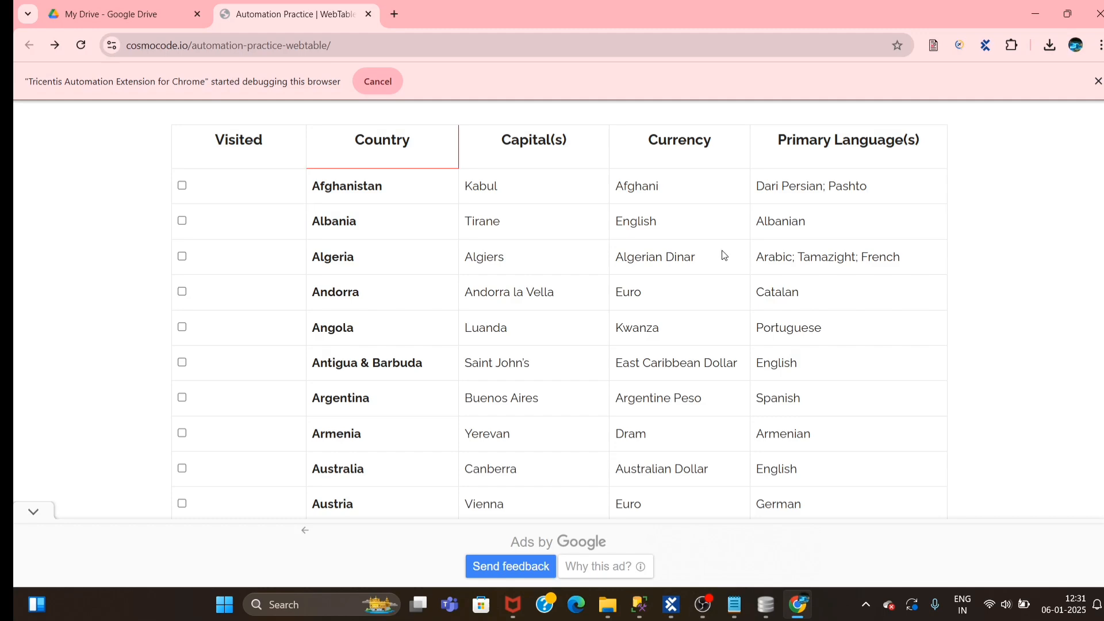
scroll("down", 3)
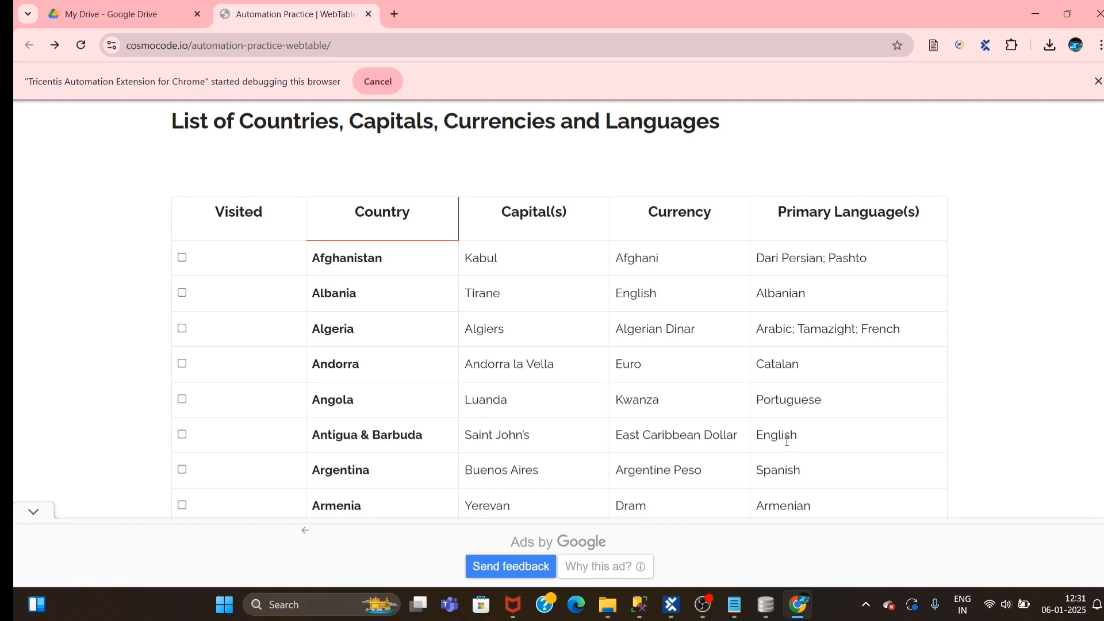
mouse_move(755, 549)
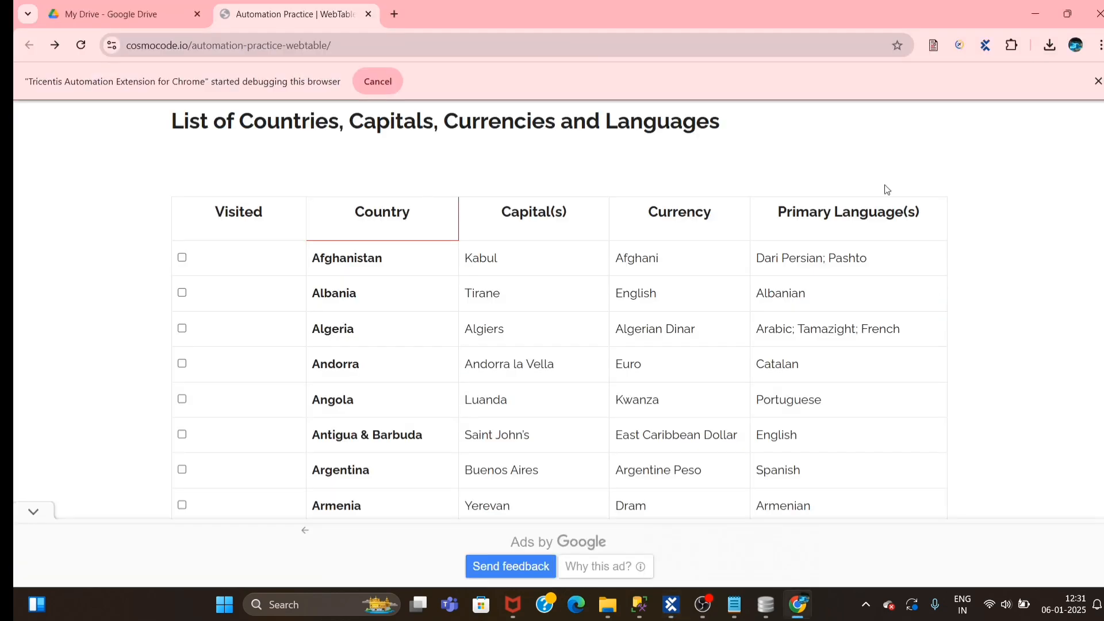
left_click(669, 604)
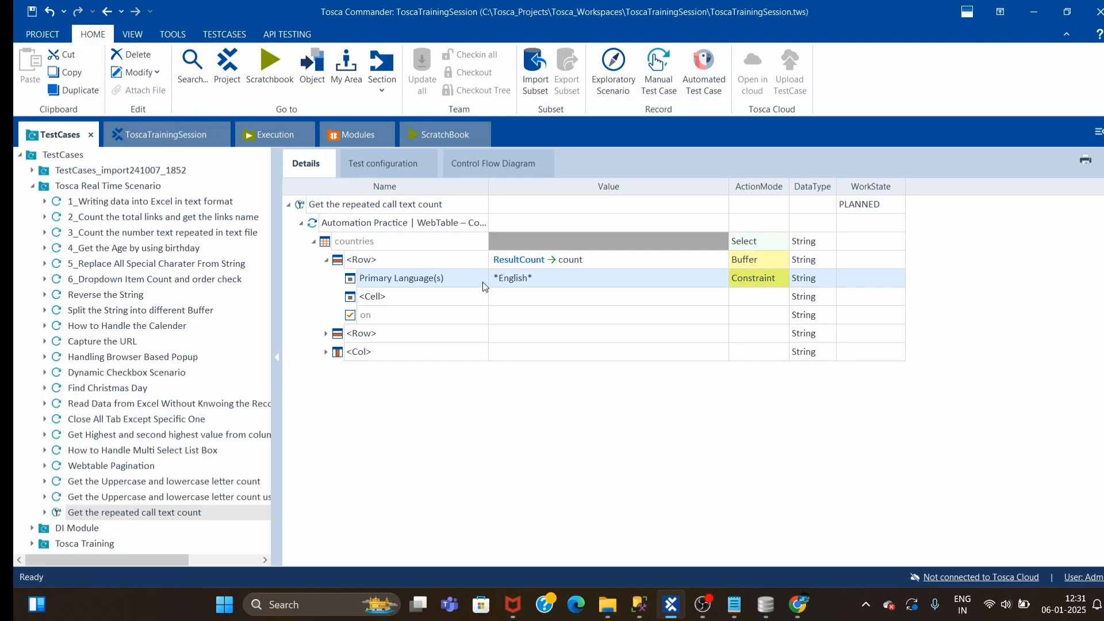
mouse_move(563, 291)
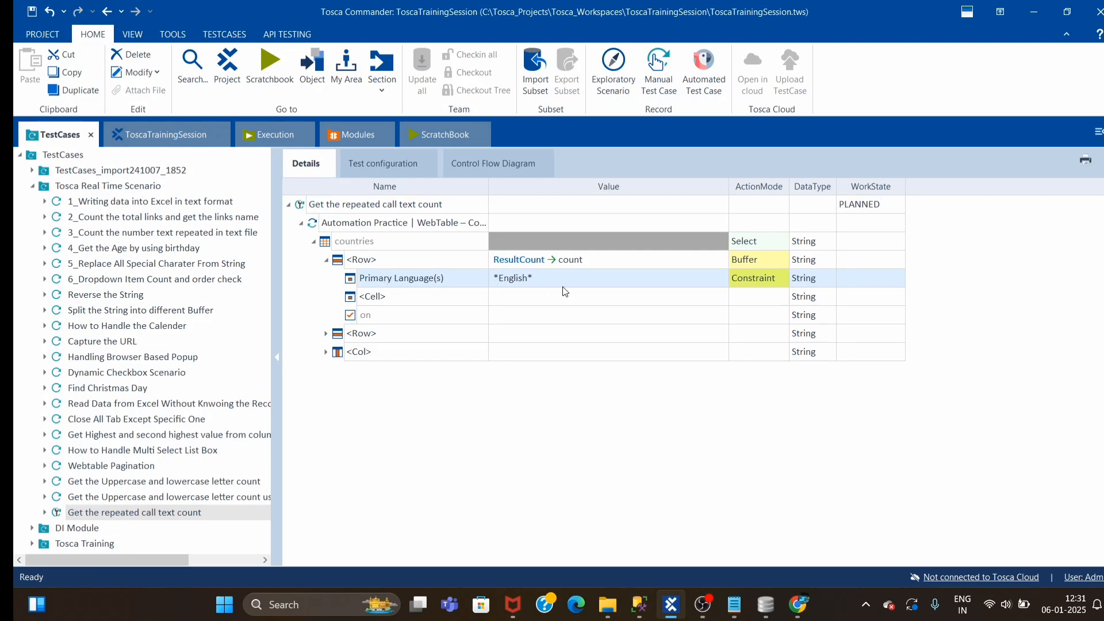
mouse_move(421, 297)
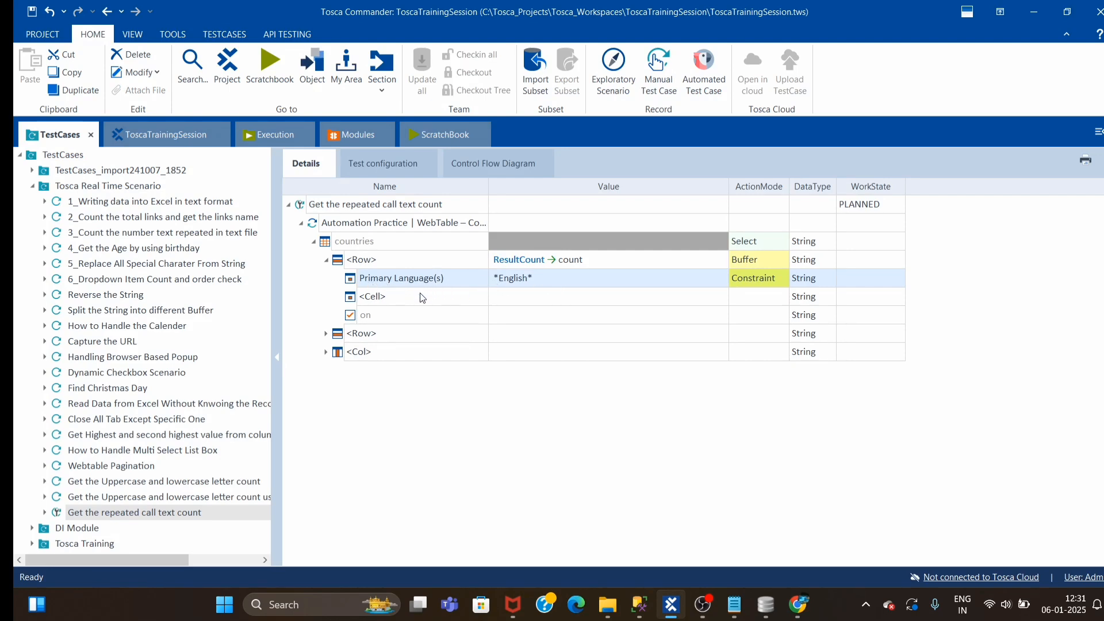
left_click(798, 605)
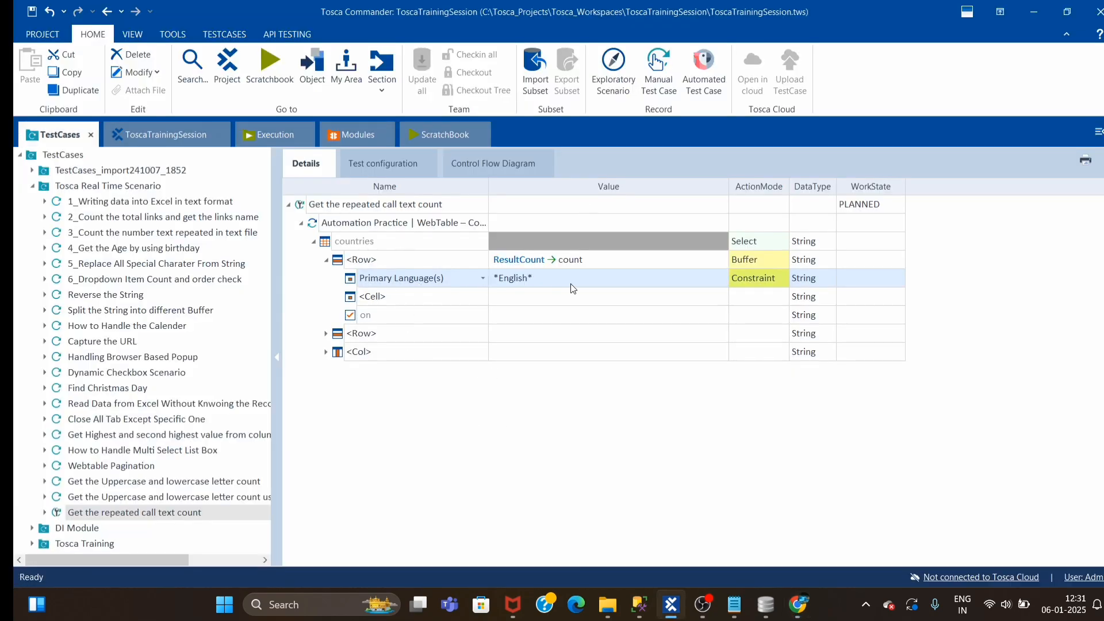
mouse_move(539, 280)
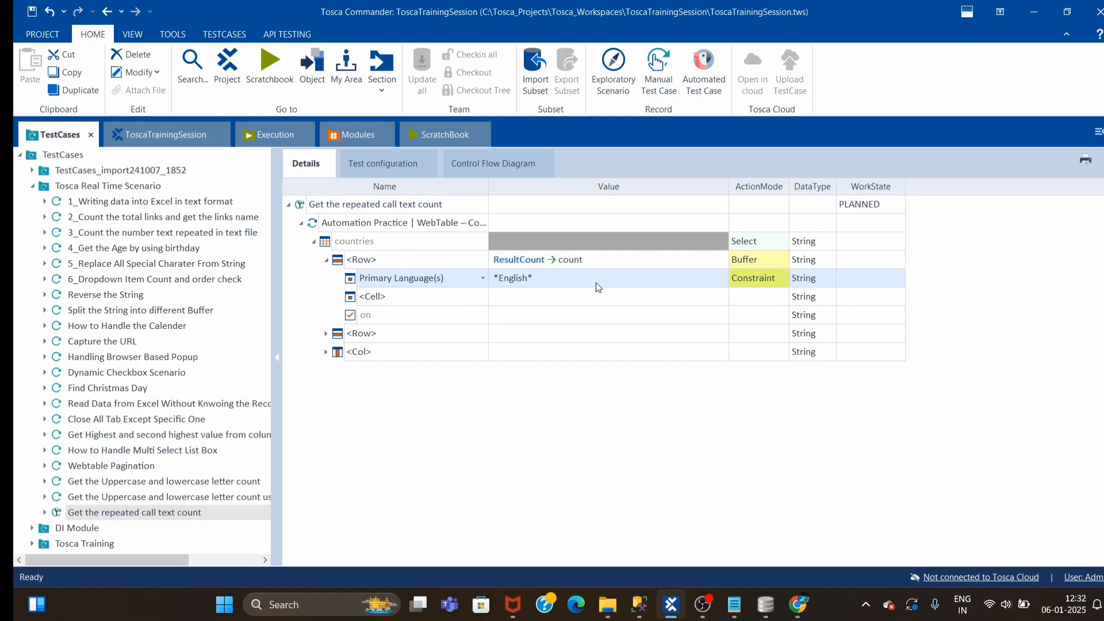
mouse_move(622, 469)
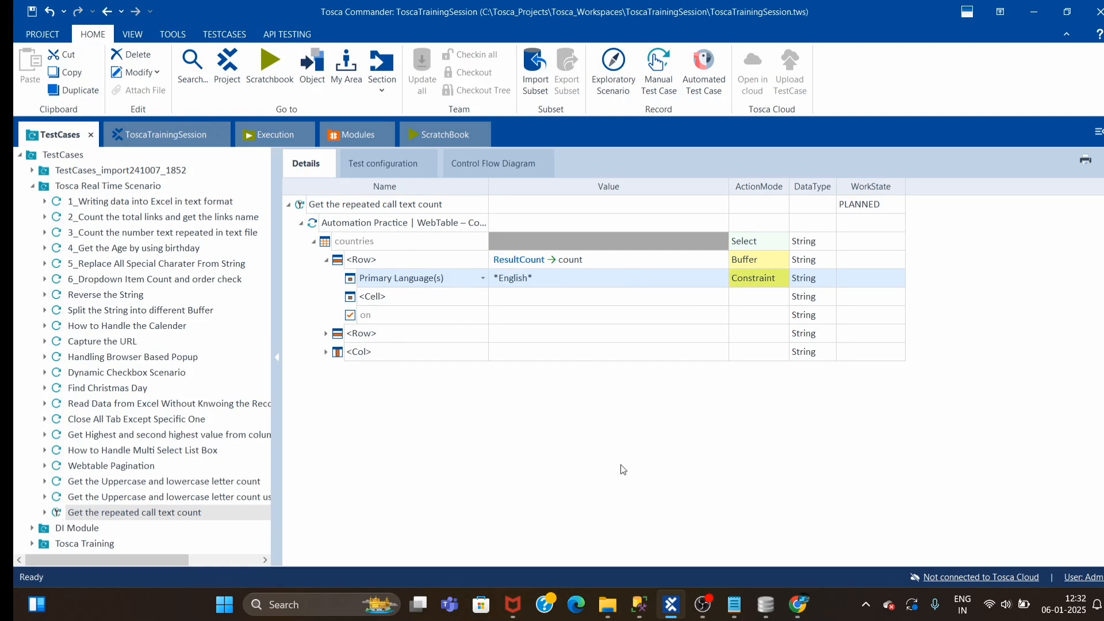
mouse_move(533, 471)
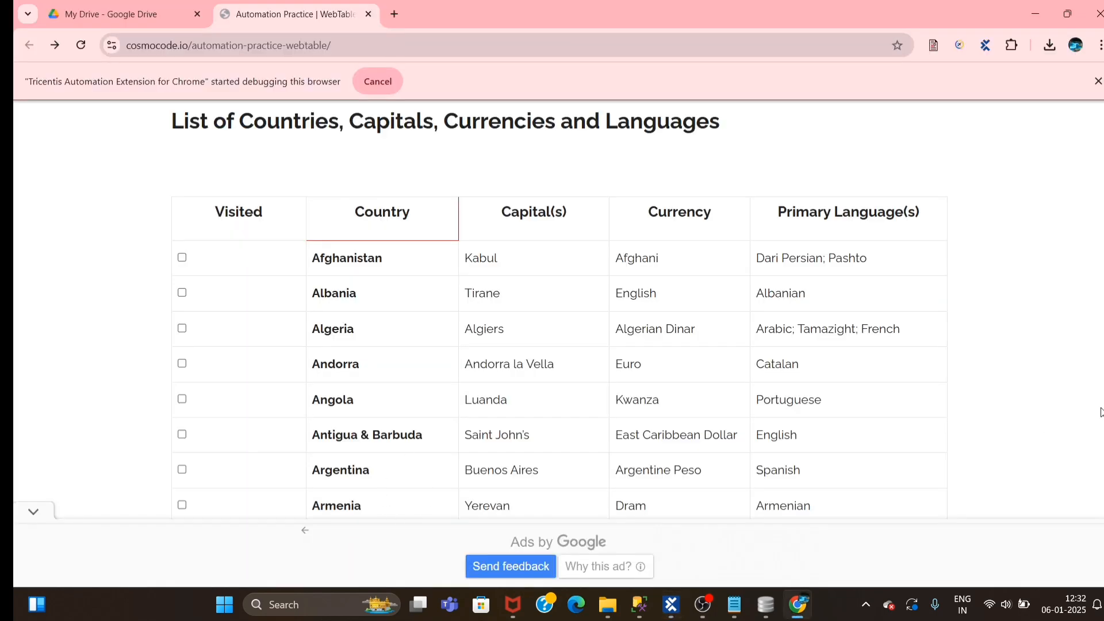
mouse_move(991, 478)
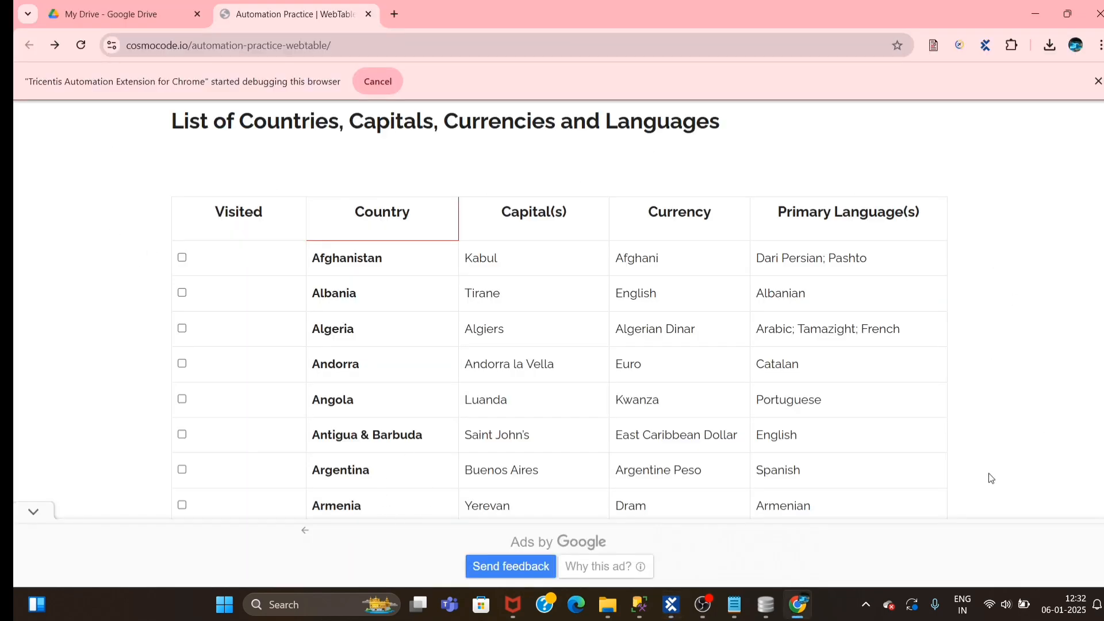
mouse_move(273, 330)
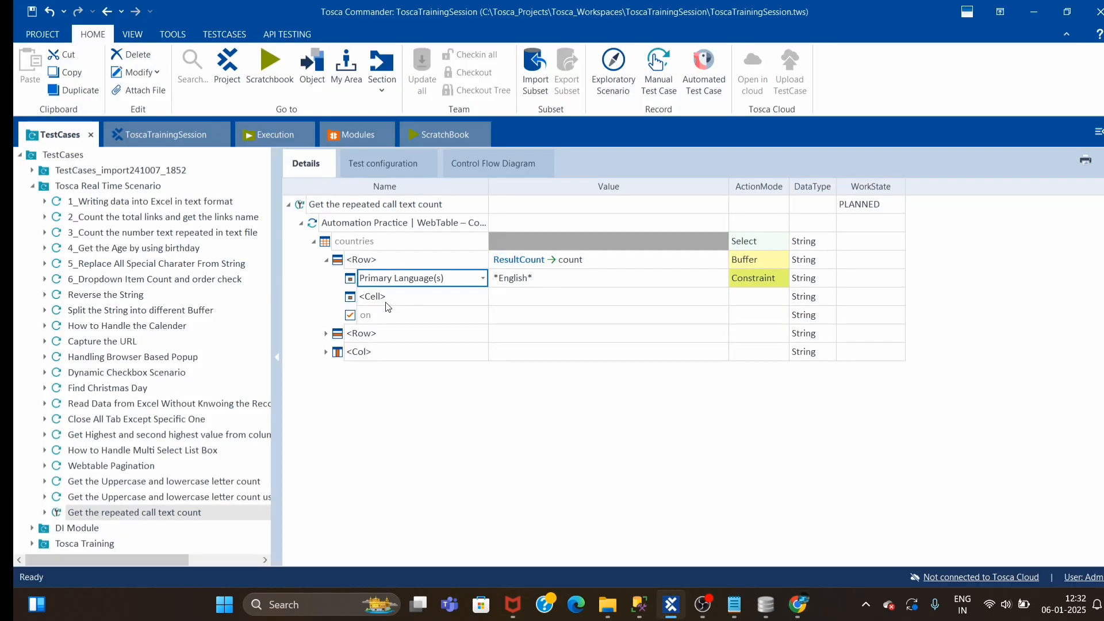
mouse_move(389, 288)
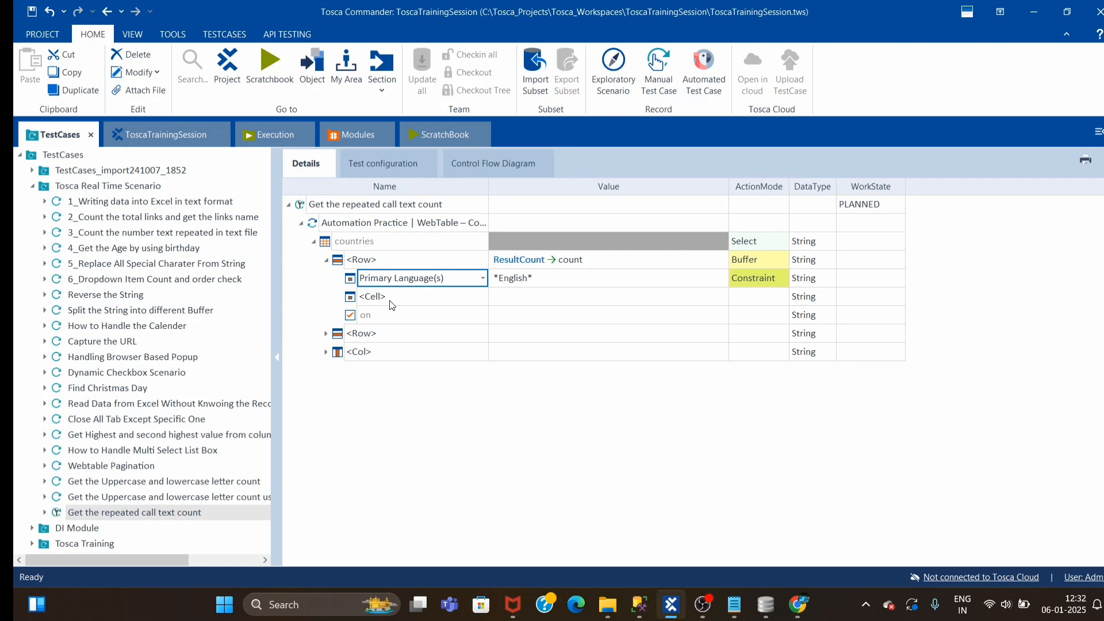
mouse_move(648, 287)
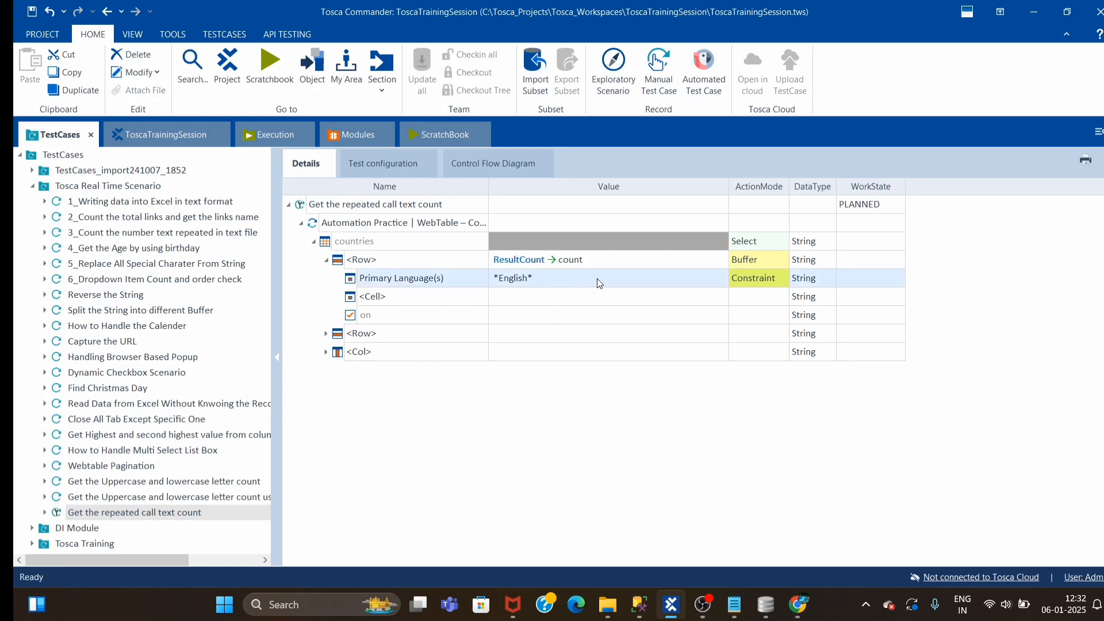
left_click(598, 277)
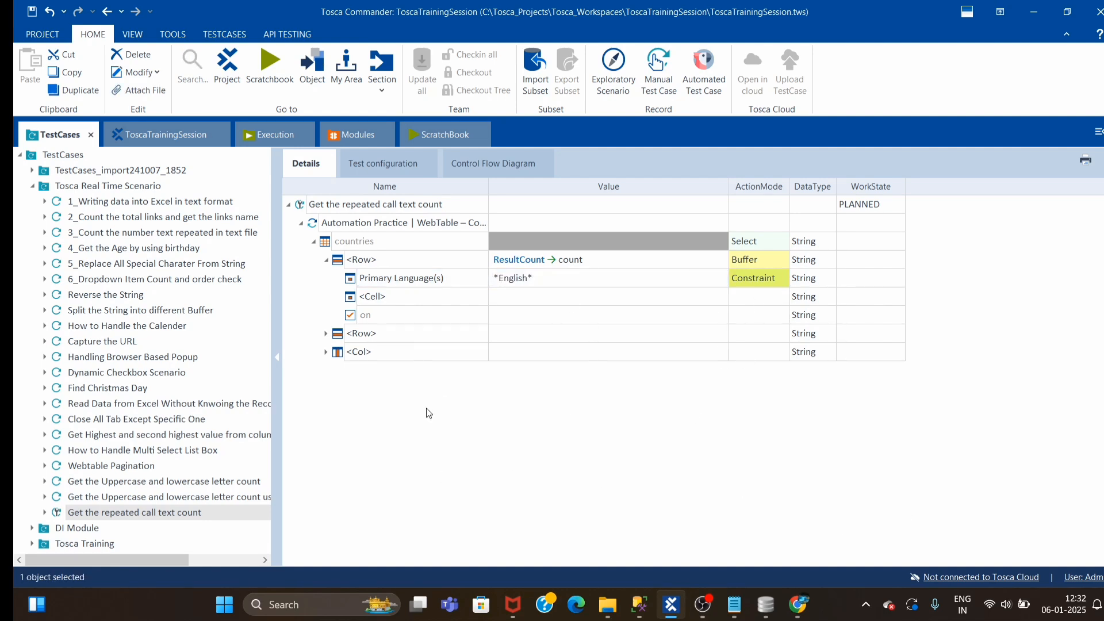
Run the 'Get the repeated call text count' test case in ScratchBook.
left_click(401, 222)
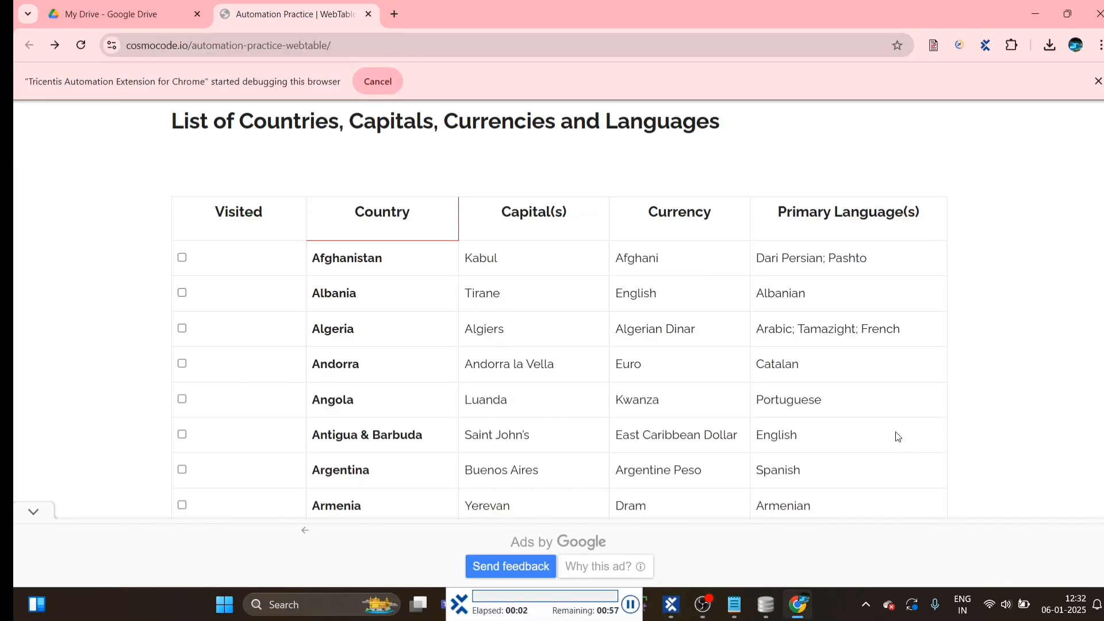
mouse_move(947, 419)
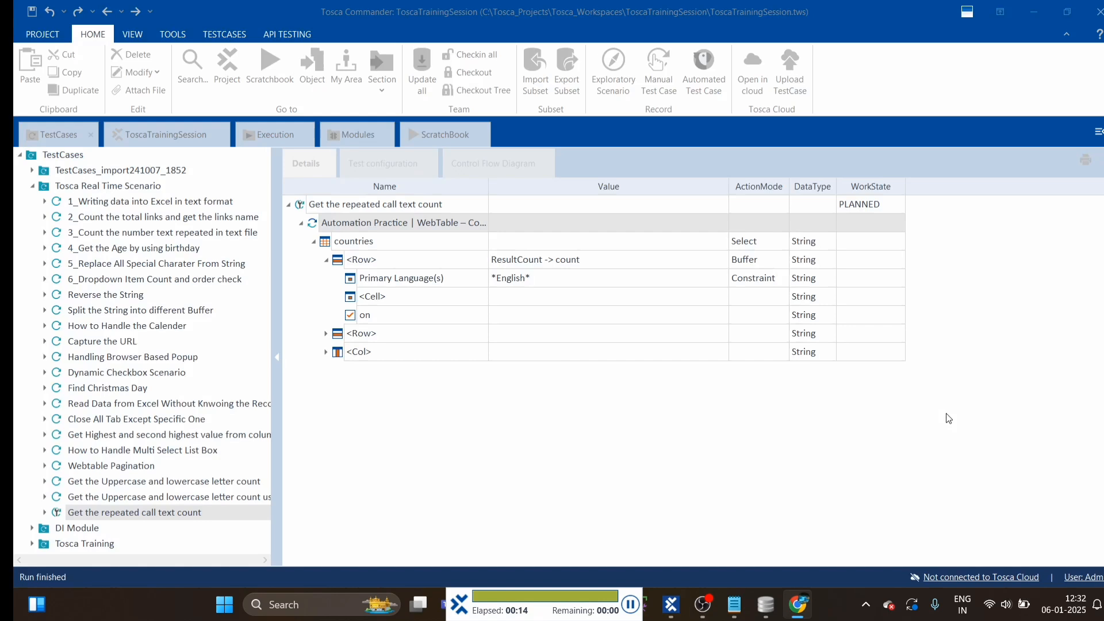
Expand the ScratchBook run to read buffer 'count' set to 57, then return to TestCases.
left_click(444, 134)
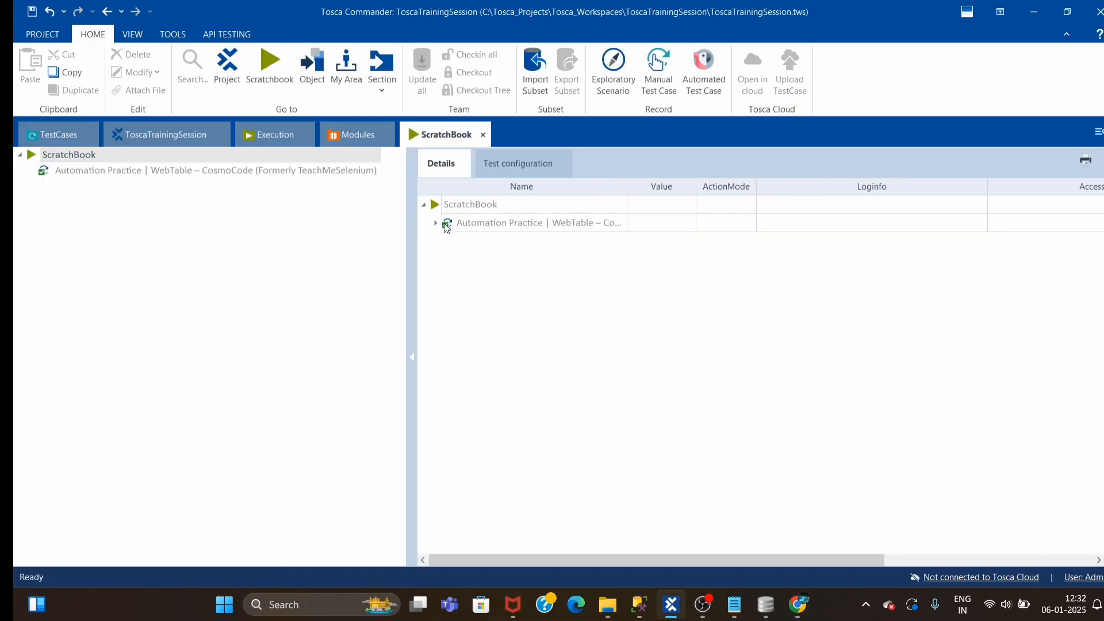
left_click(435, 223)
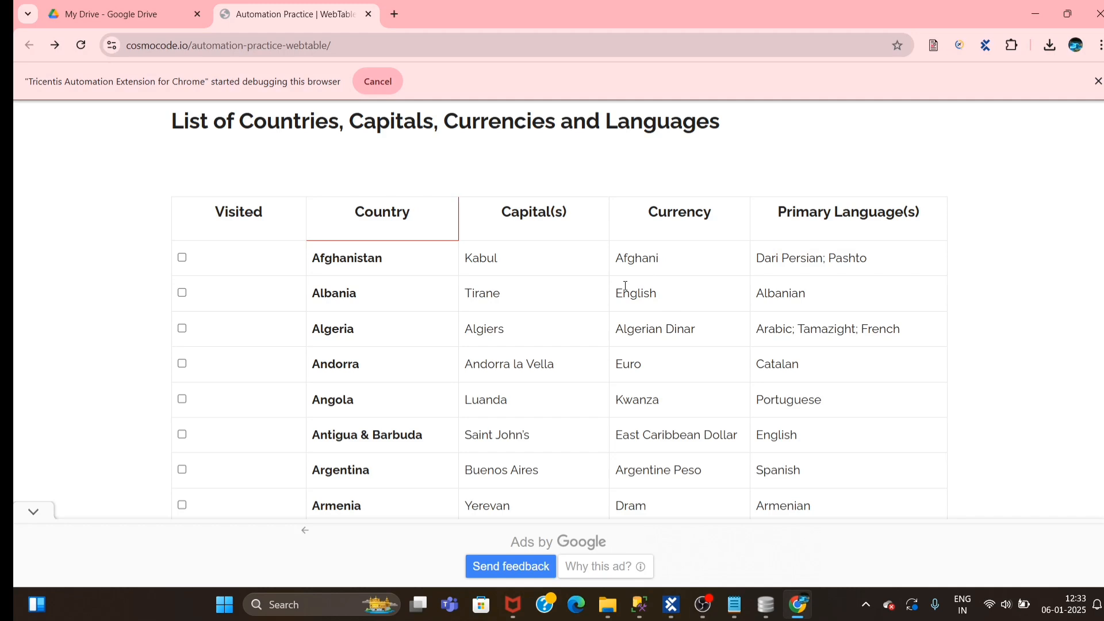
mouse_move(655, 305)
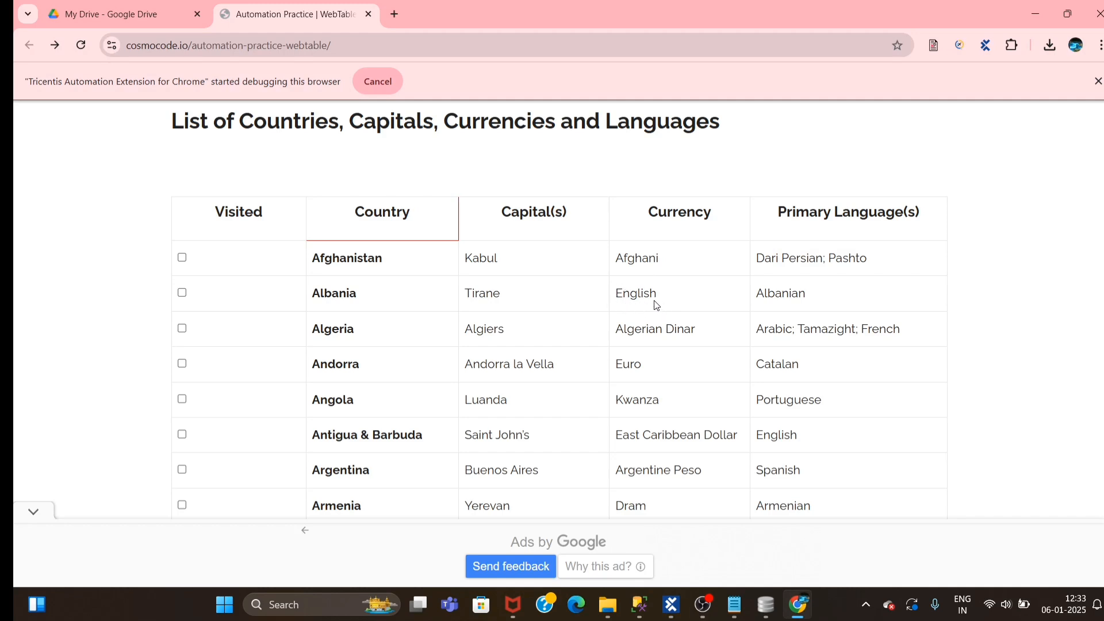
mouse_move(847, 209)
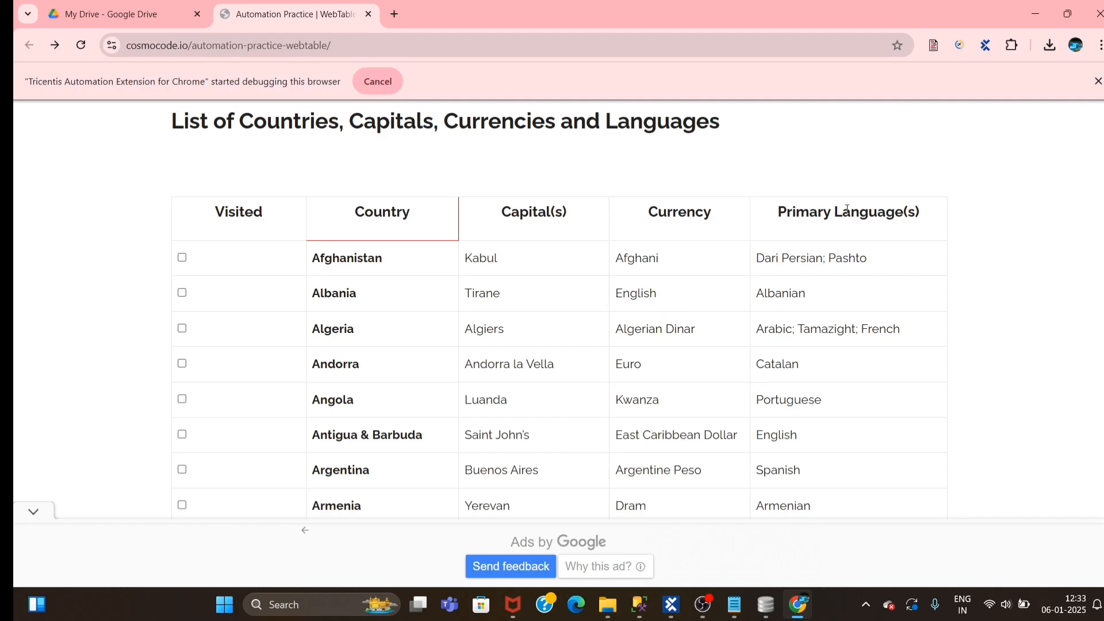
mouse_move(751, 501)
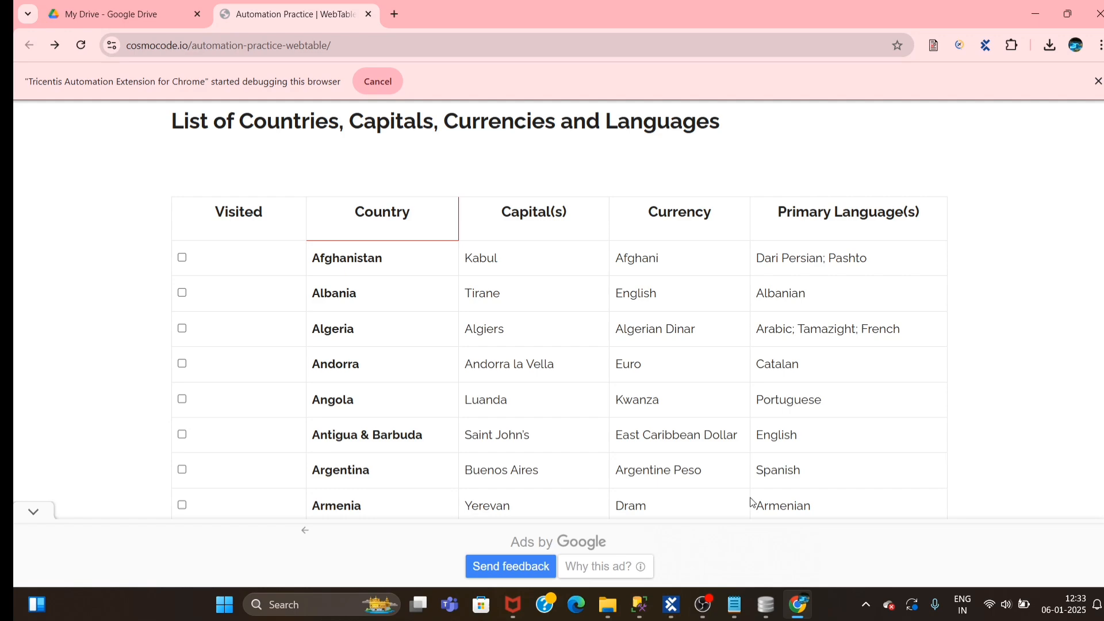
left_click(669, 604)
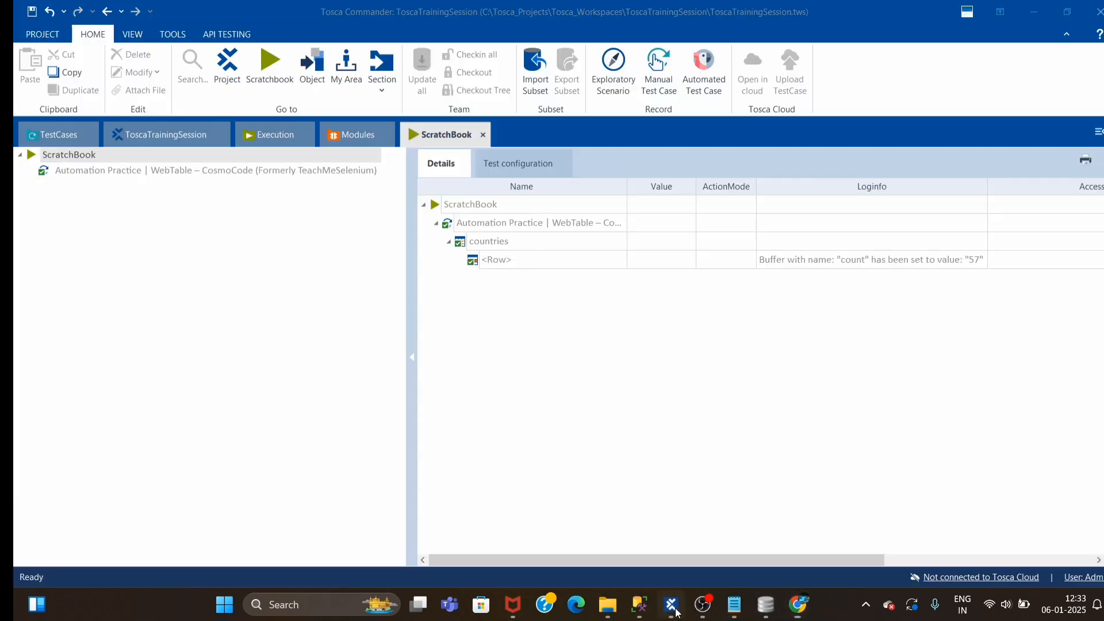
left_click(59, 134)
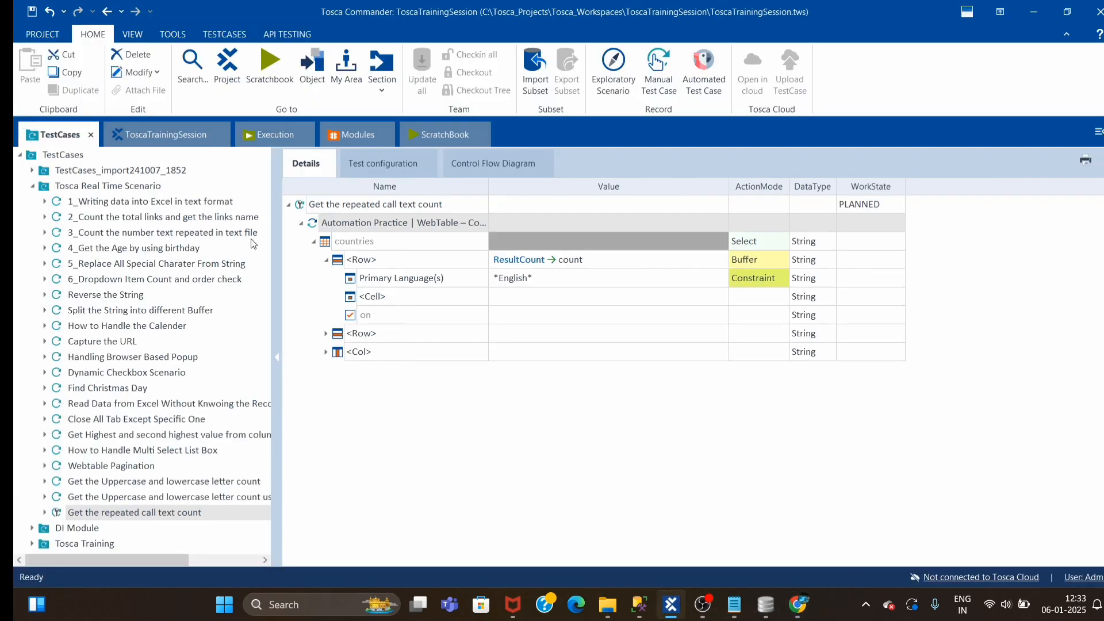
left_click(401, 277)
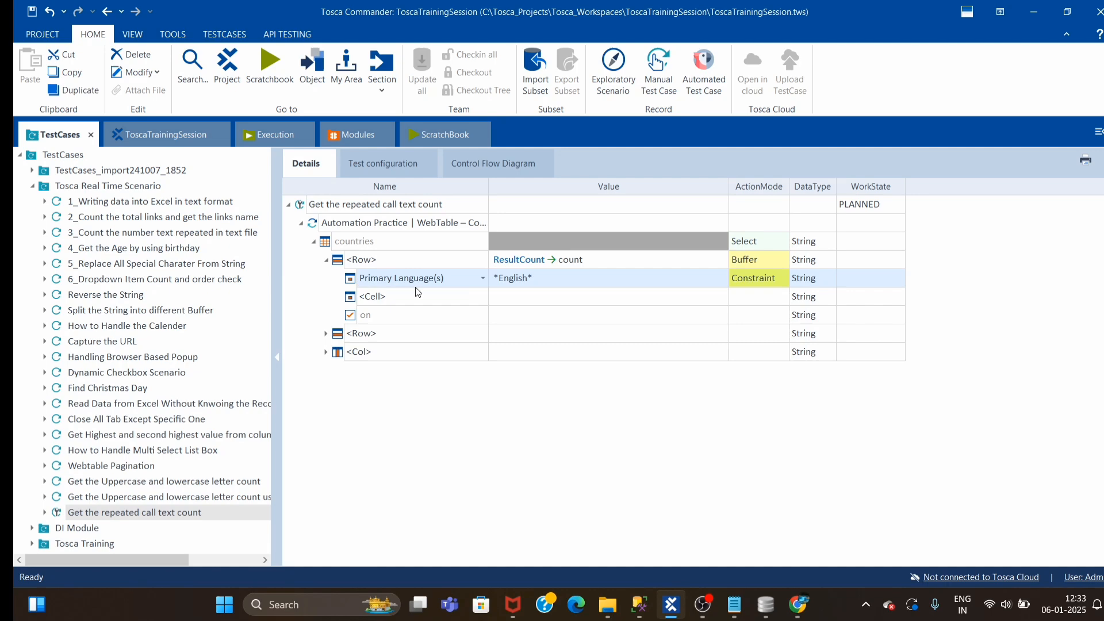
mouse_move(454, 286)
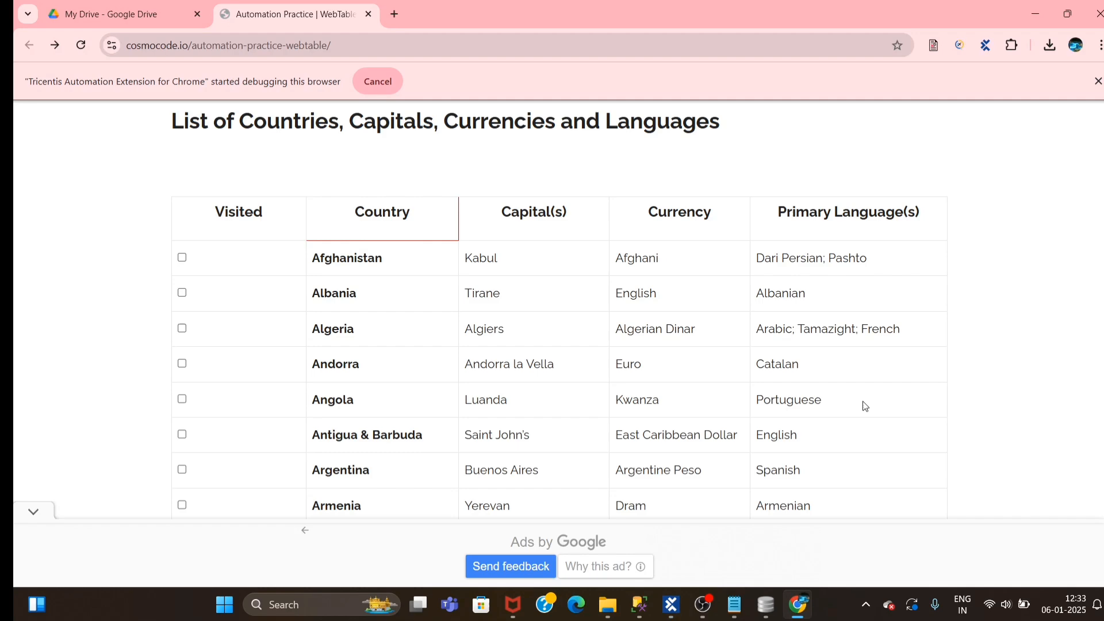
mouse_move(885, 316)
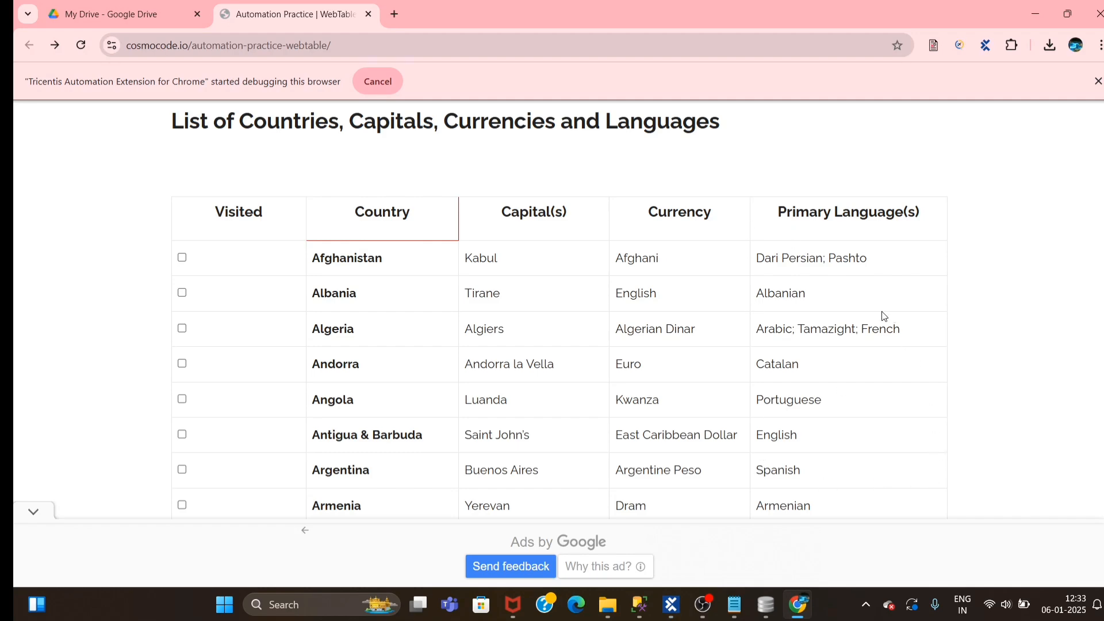
scroll("down", 3)
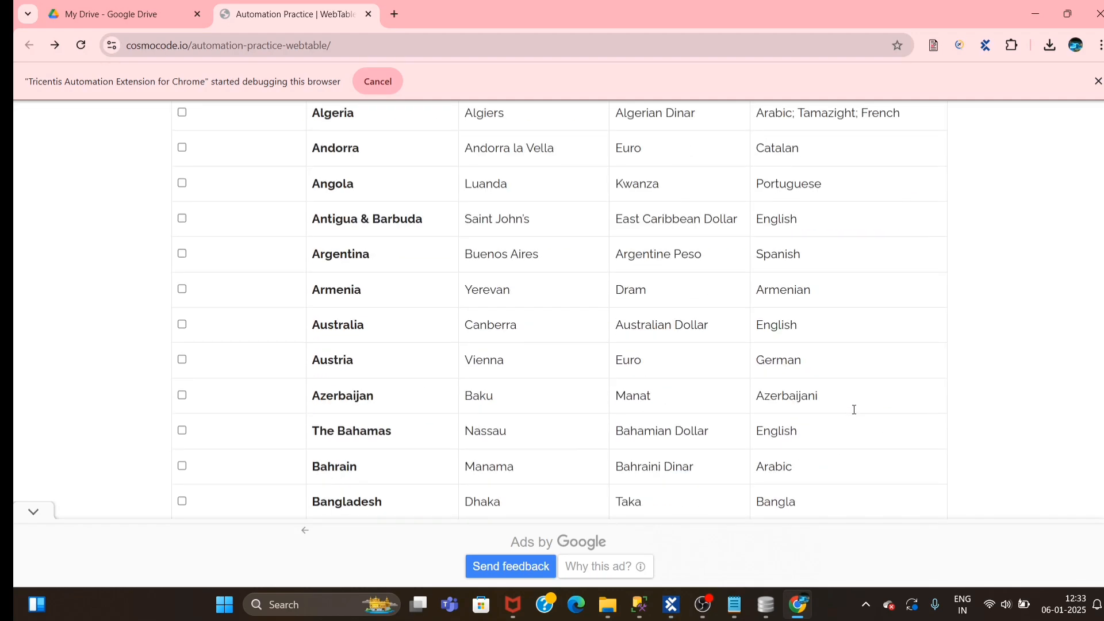
scroll("up", 3)
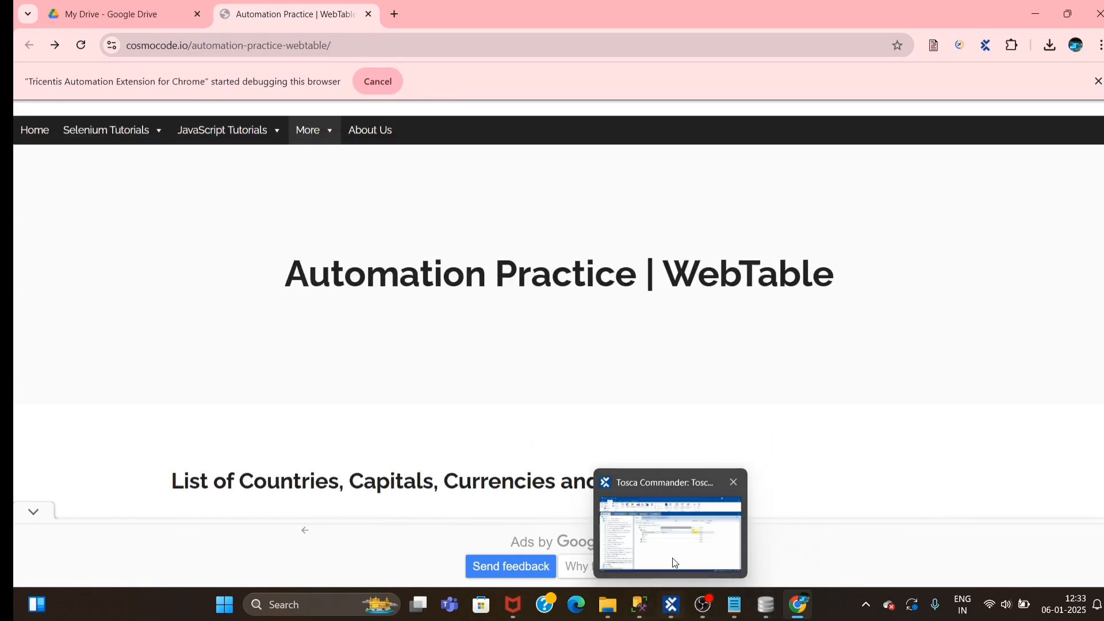
left_click(669, 532)
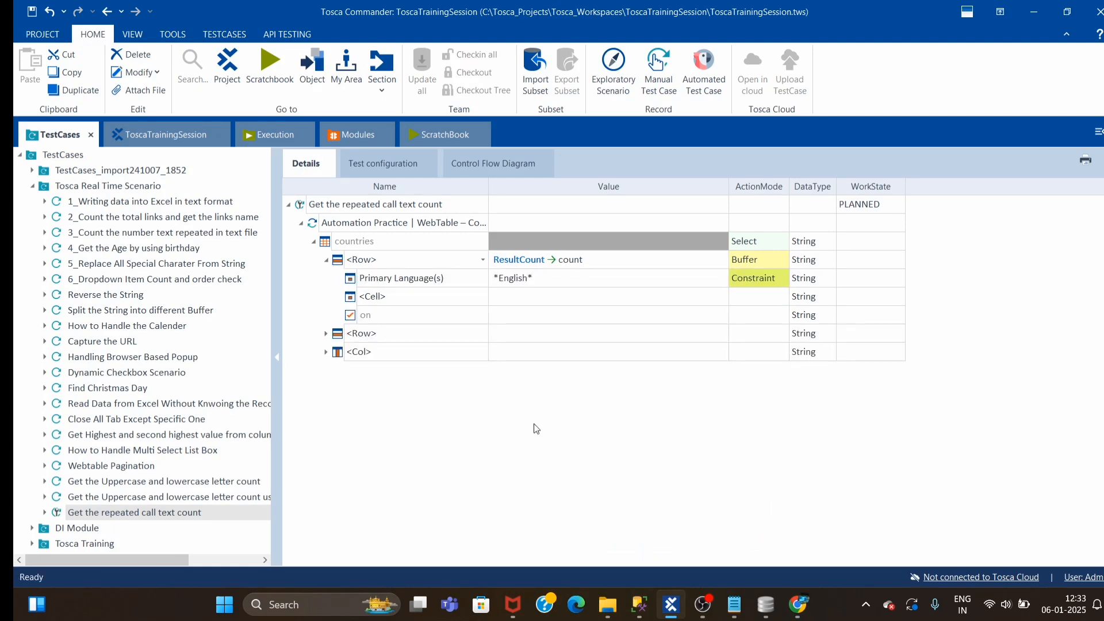
mouse_move(727, 185)
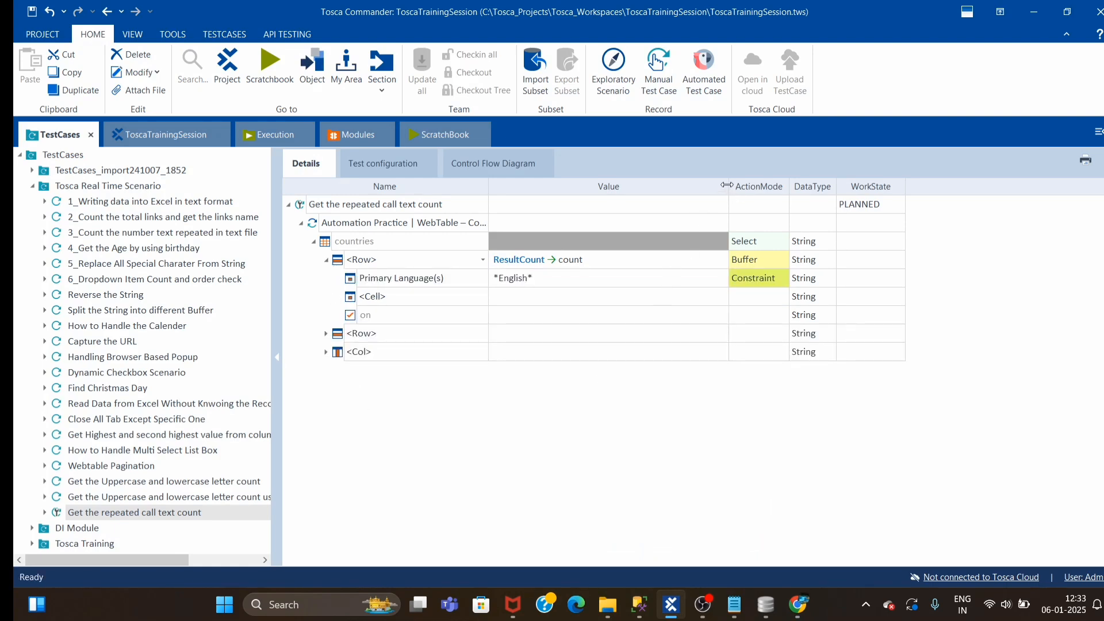